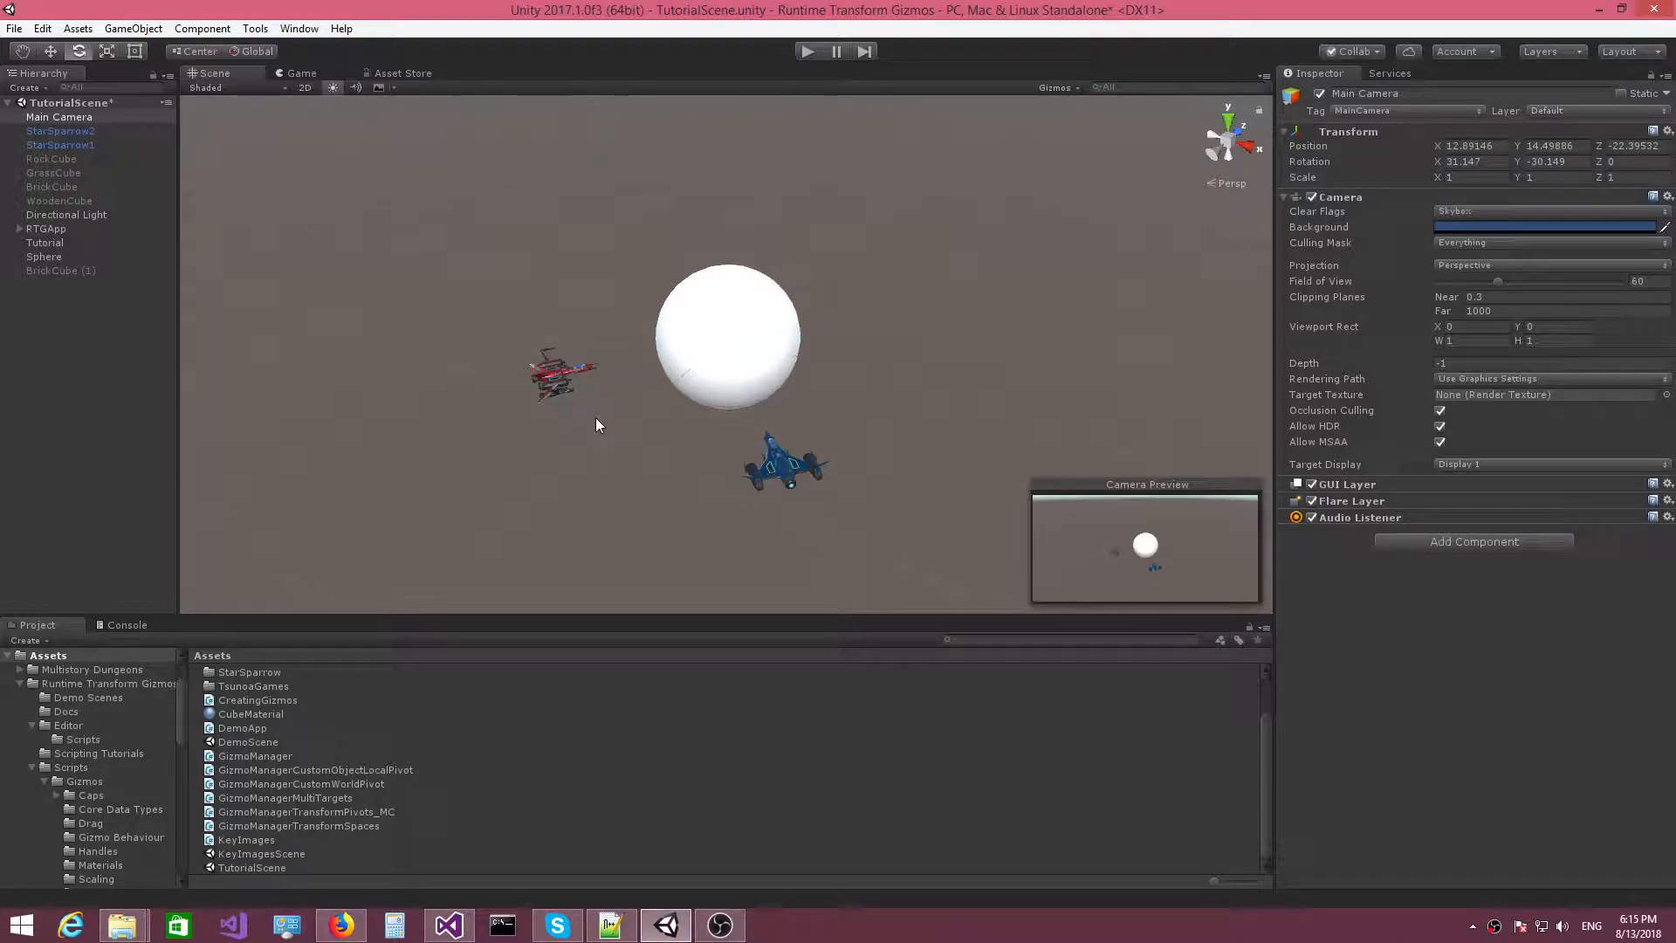
mouse_move(713, 449)
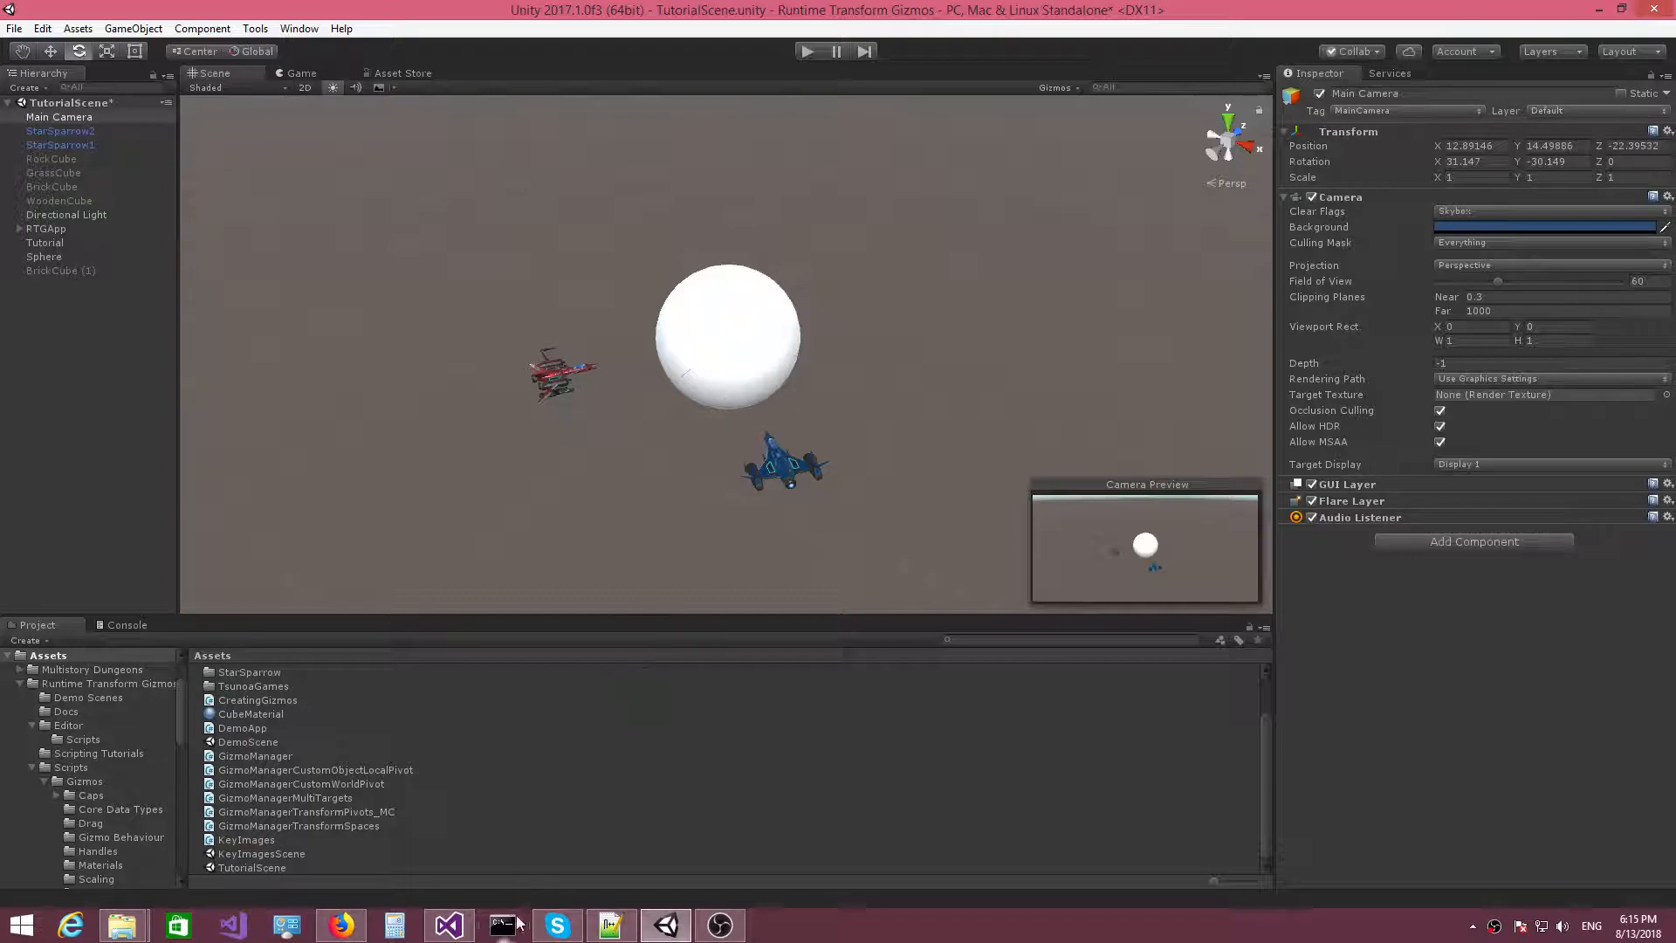
mouse_move(624, 336)
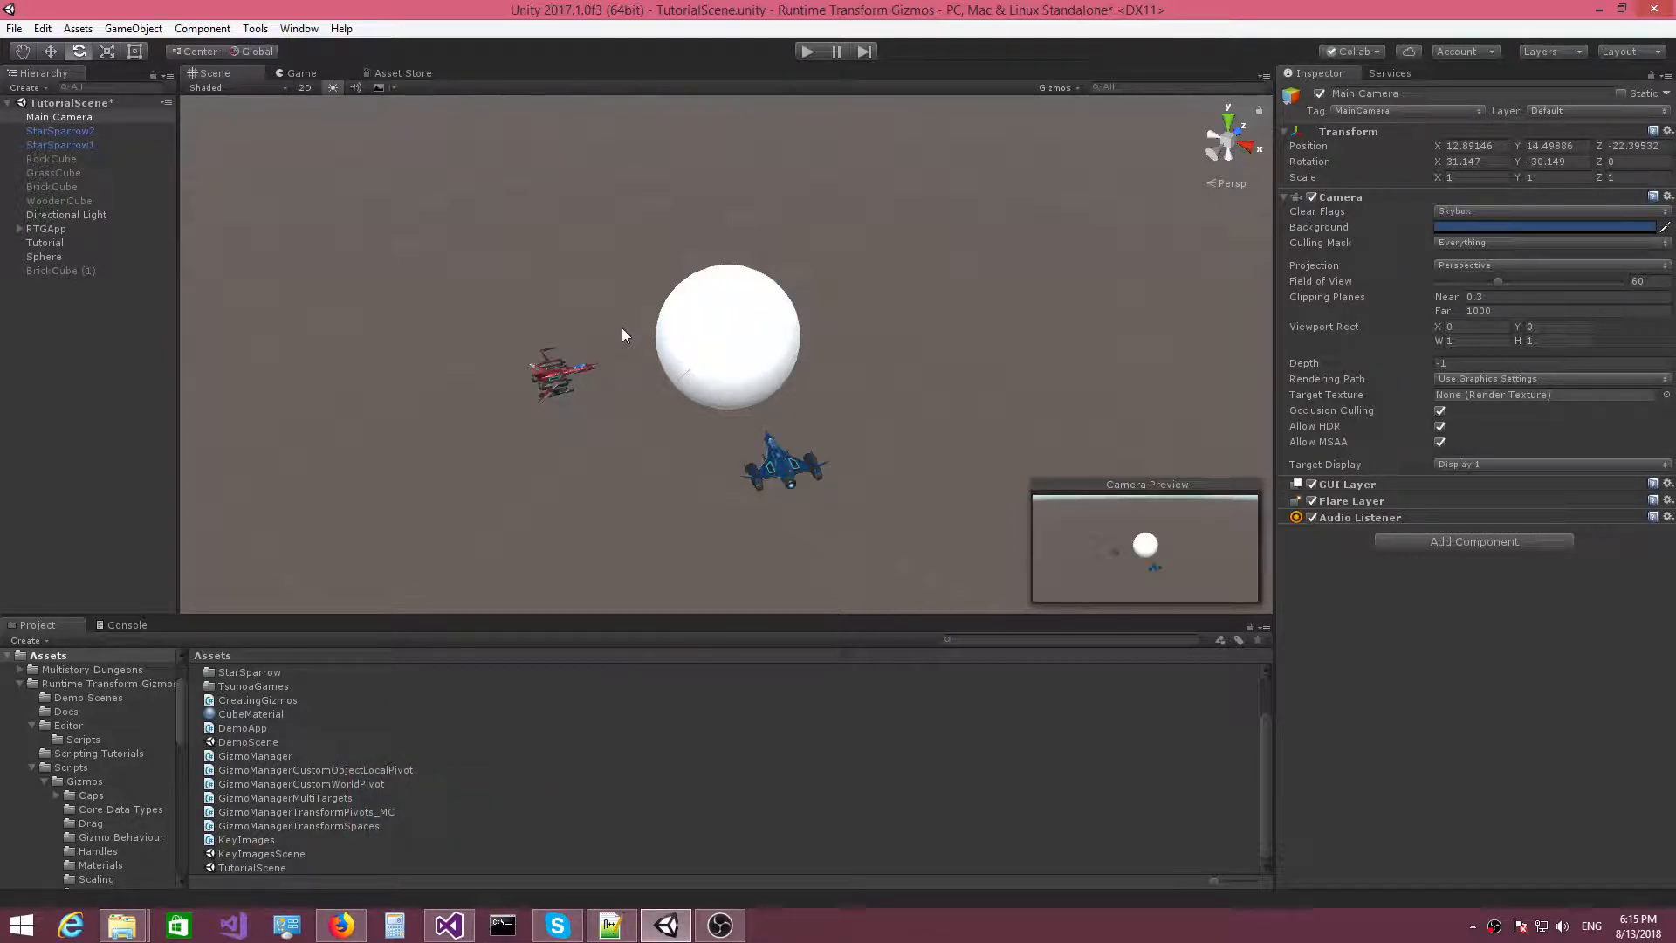
mouse_move(564, 392)
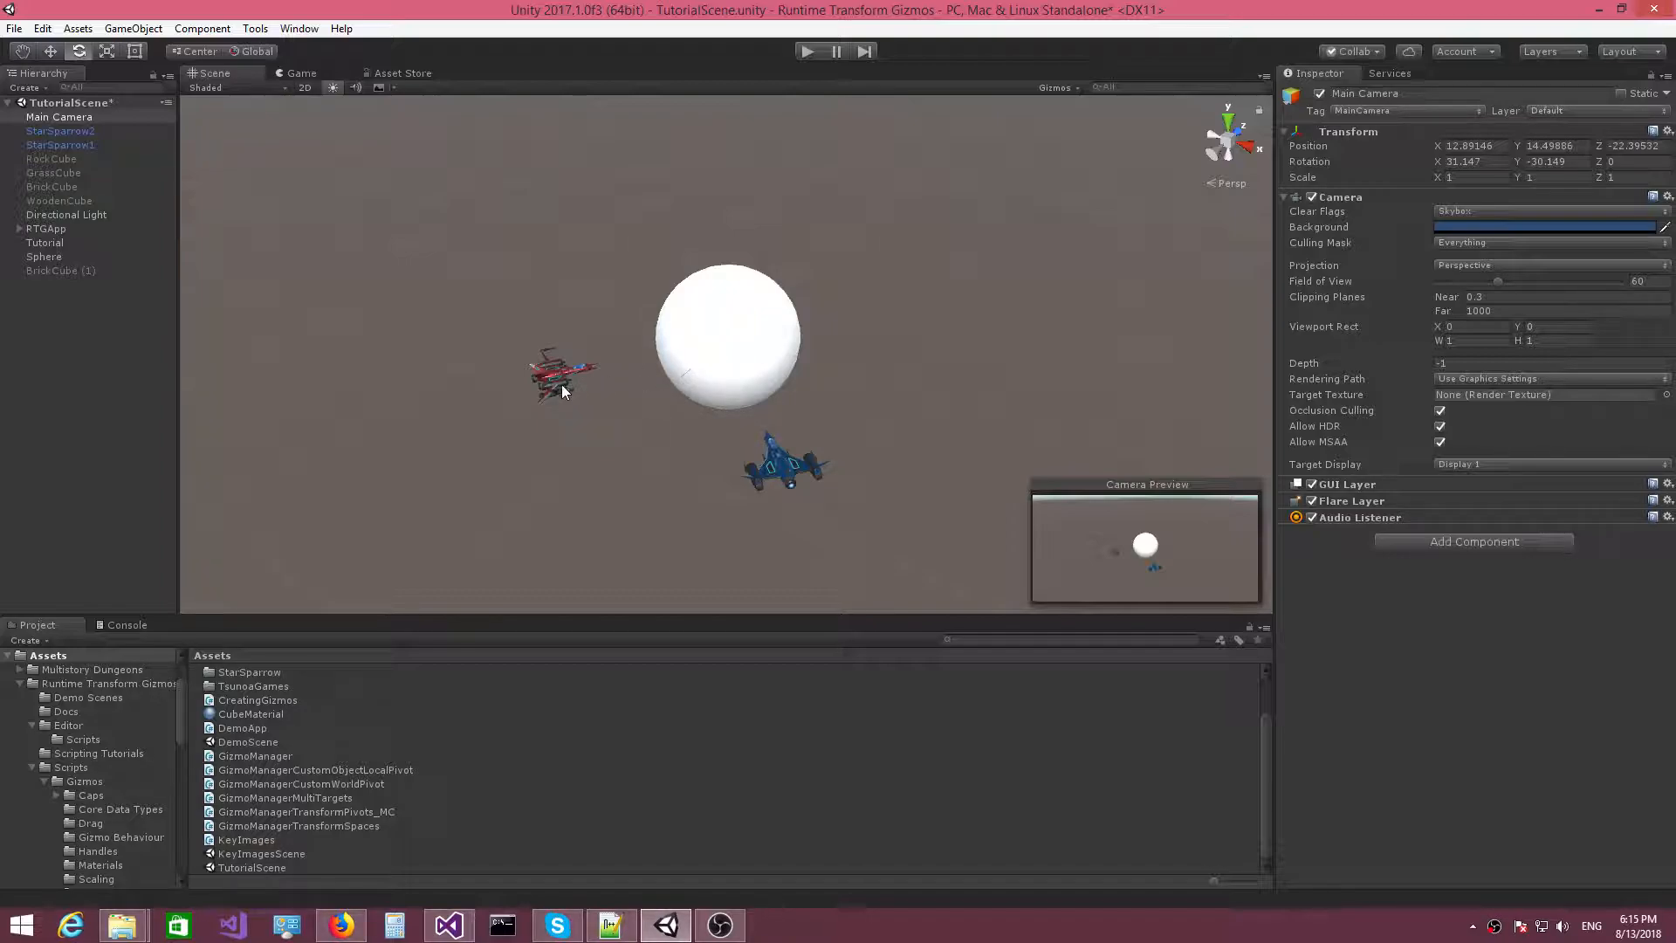
mouse_move(599, 409)
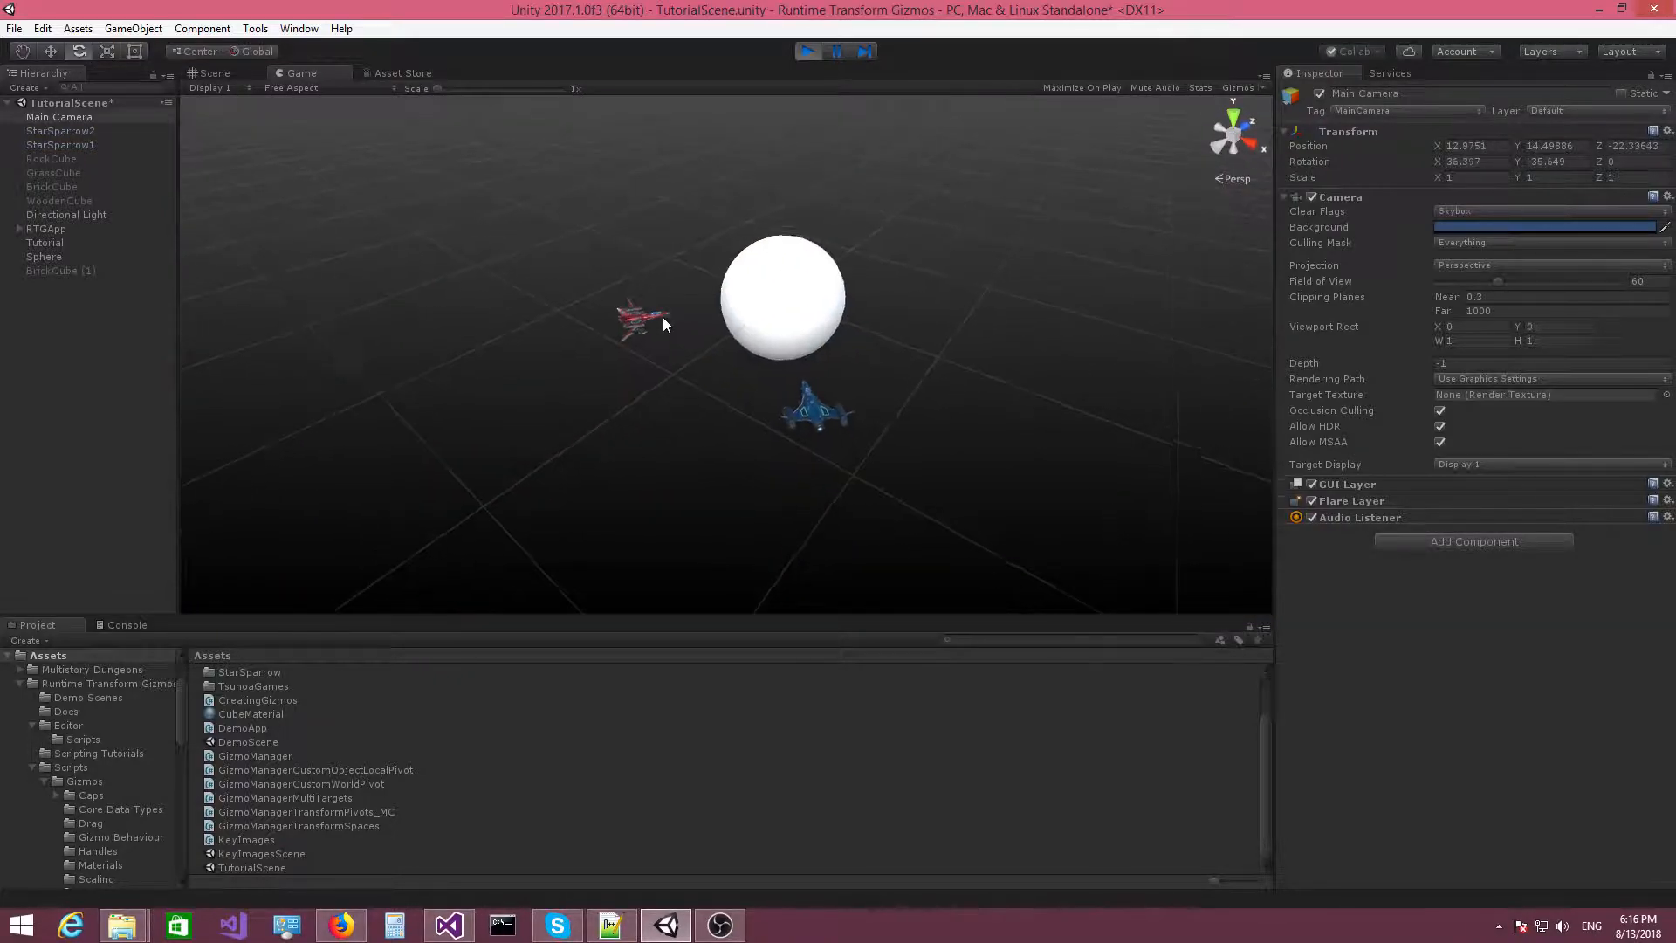
In play mode, select the red StarSparrow and drag its rotation gizmo around the white sphere
drag(663, 320, 806, 325)
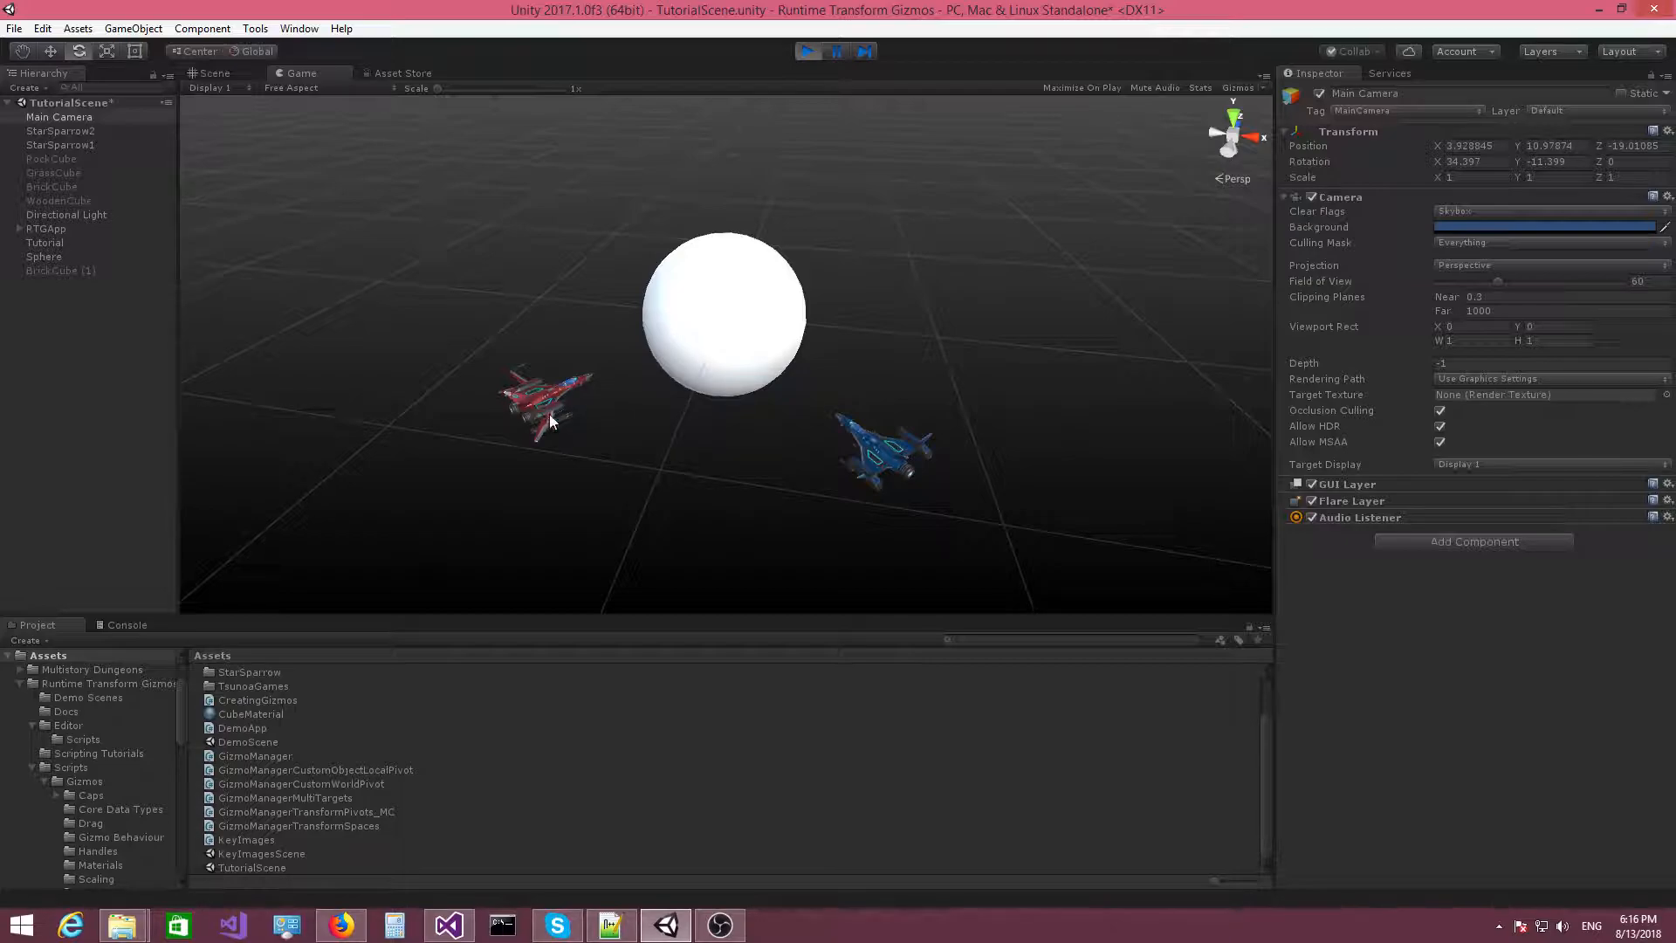
mouse_move(713, 340)
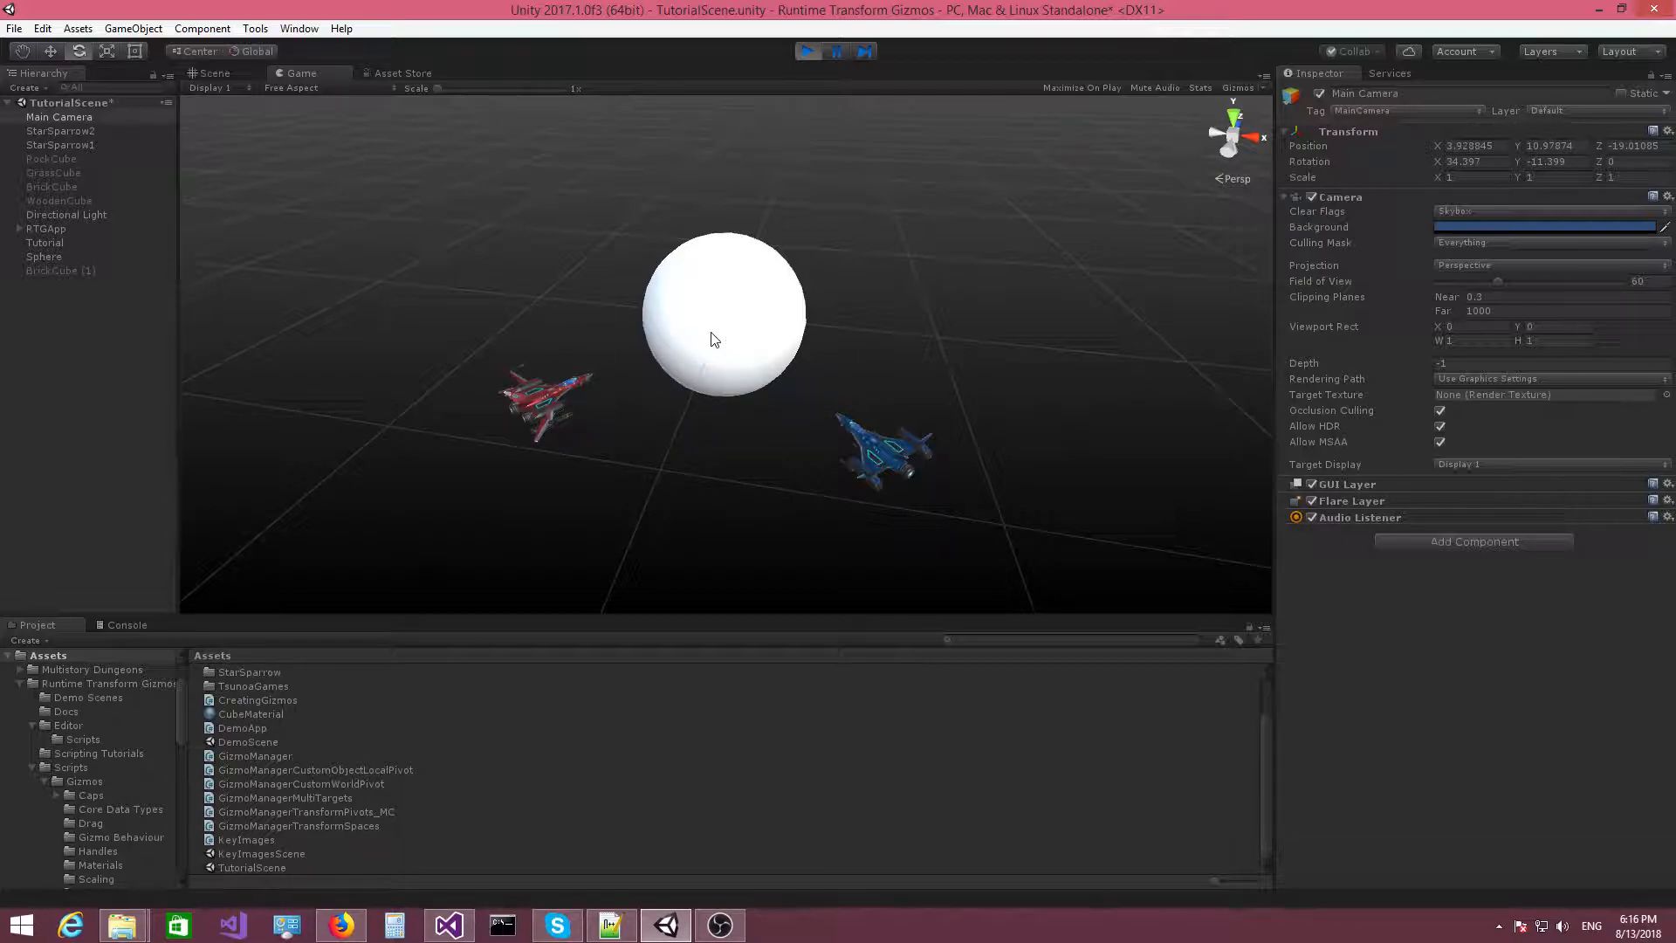
mouse_move(748, 414)
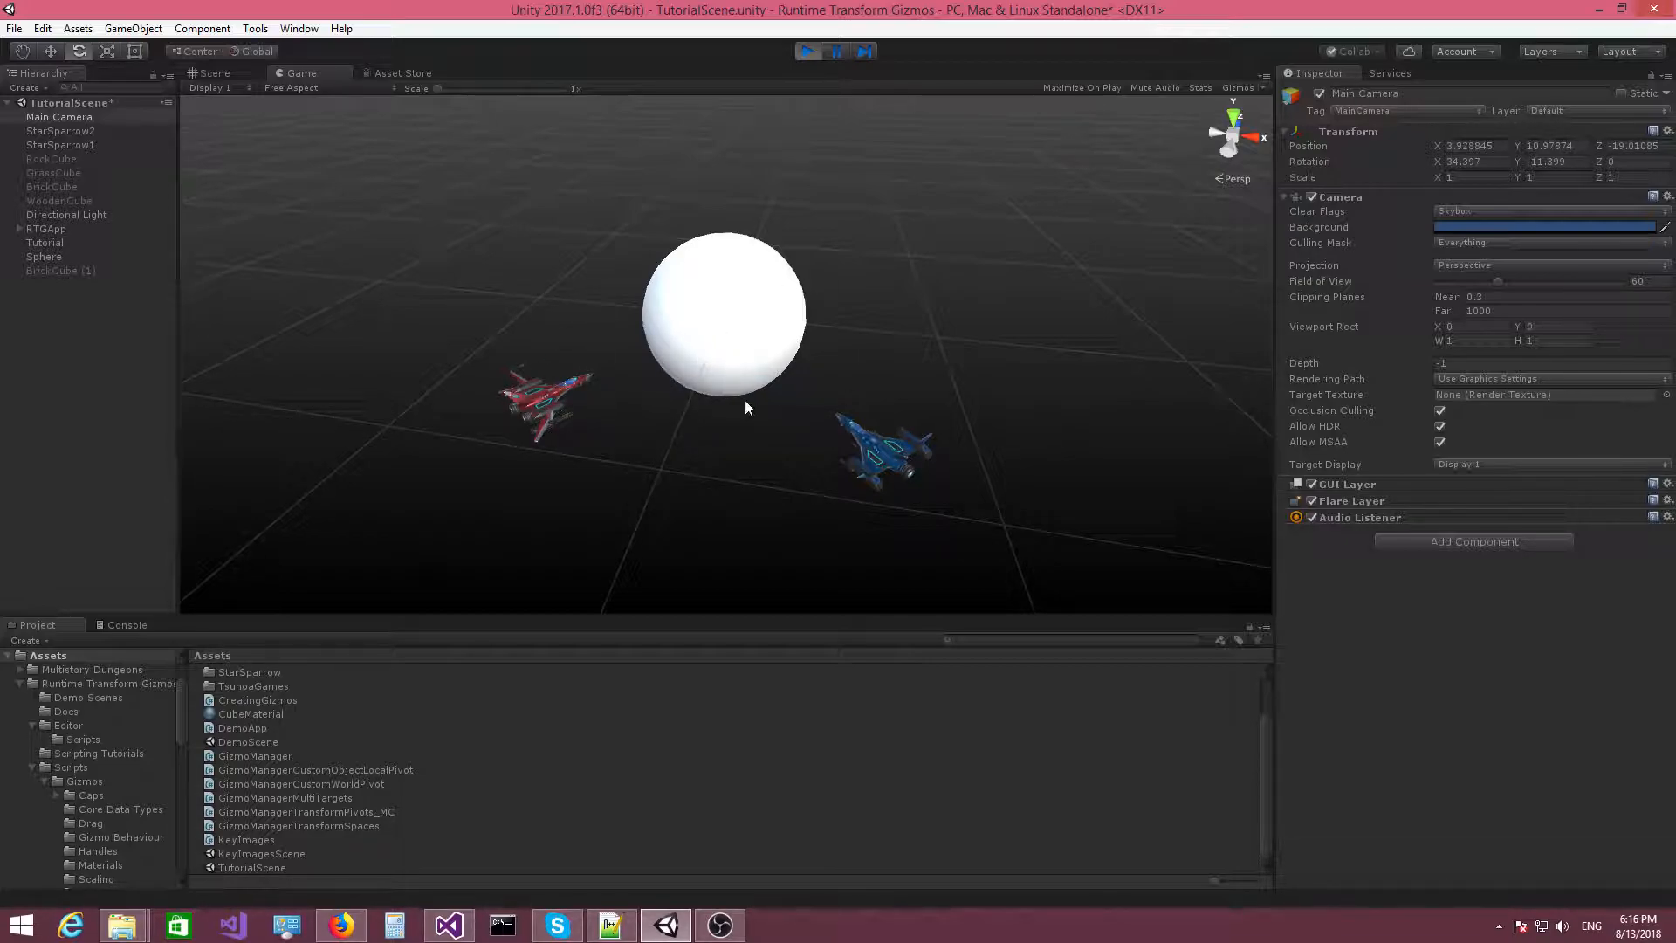
click(540, 400)
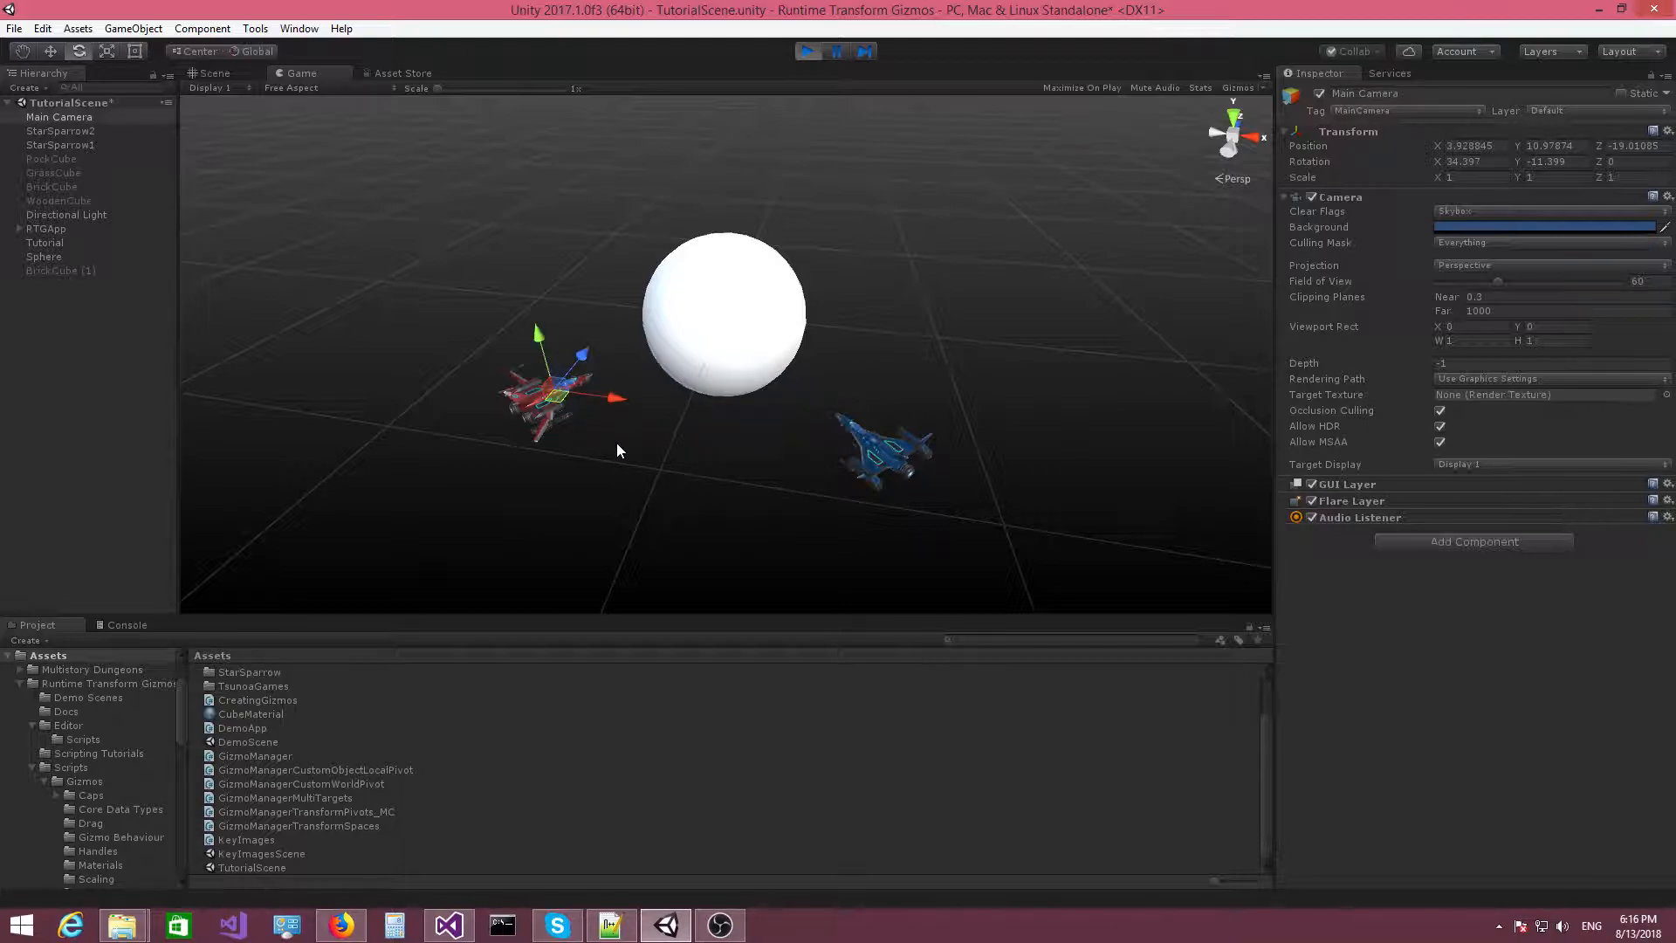
drag(620, 448, 705, 457)
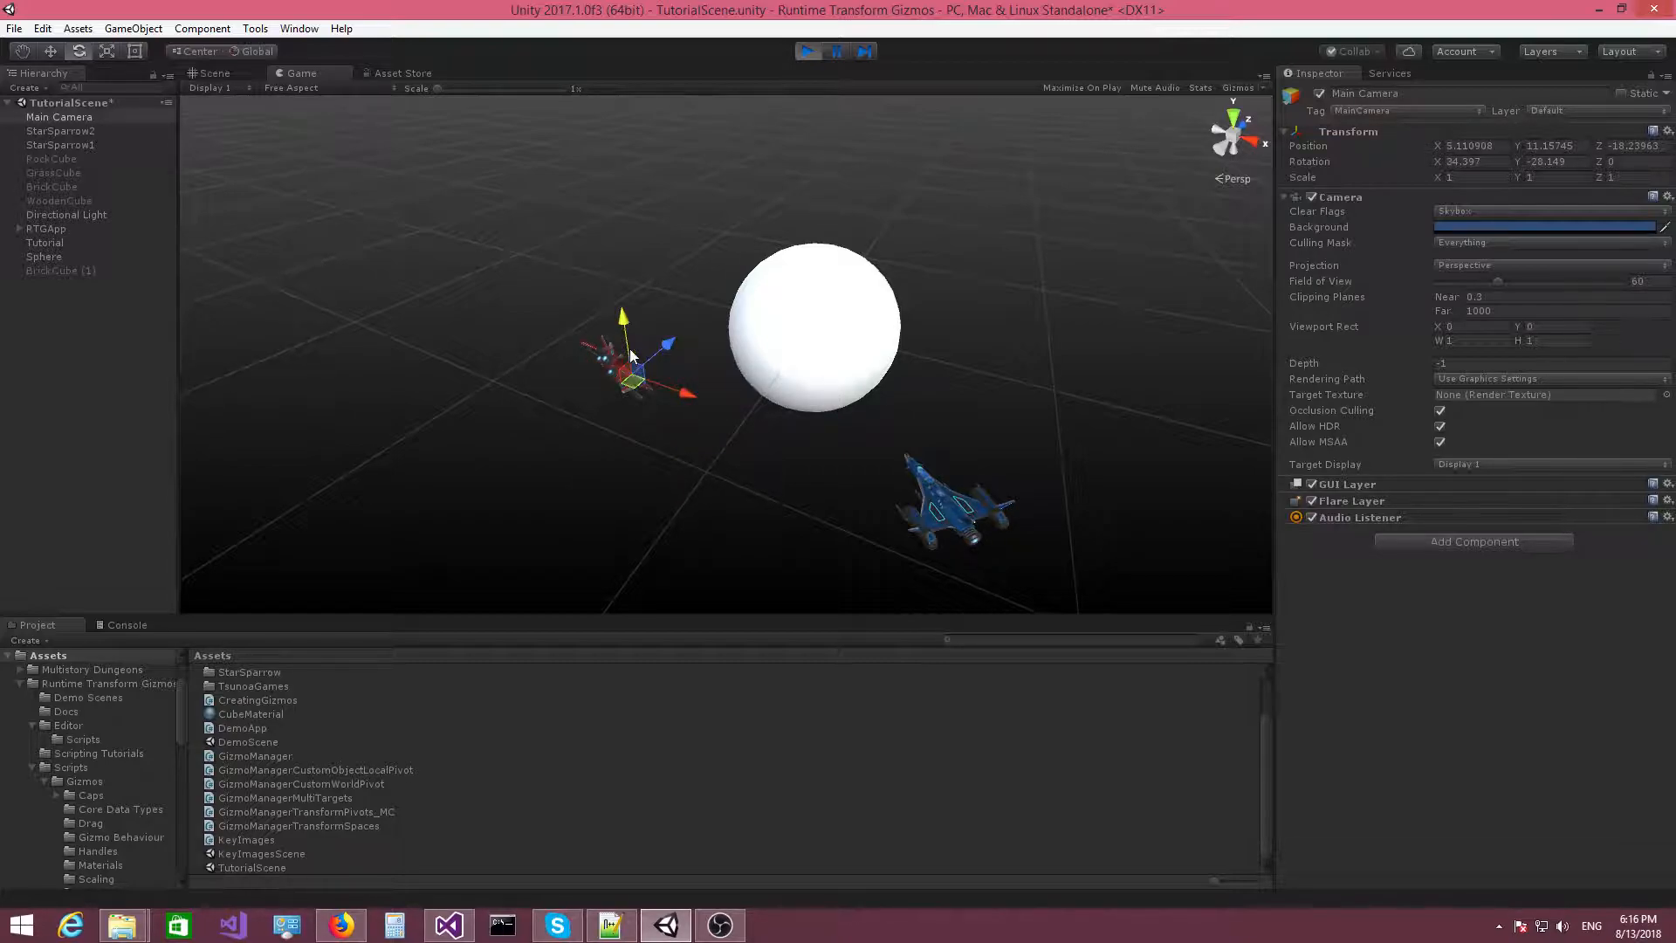
drag(630, 358, 748, 289)
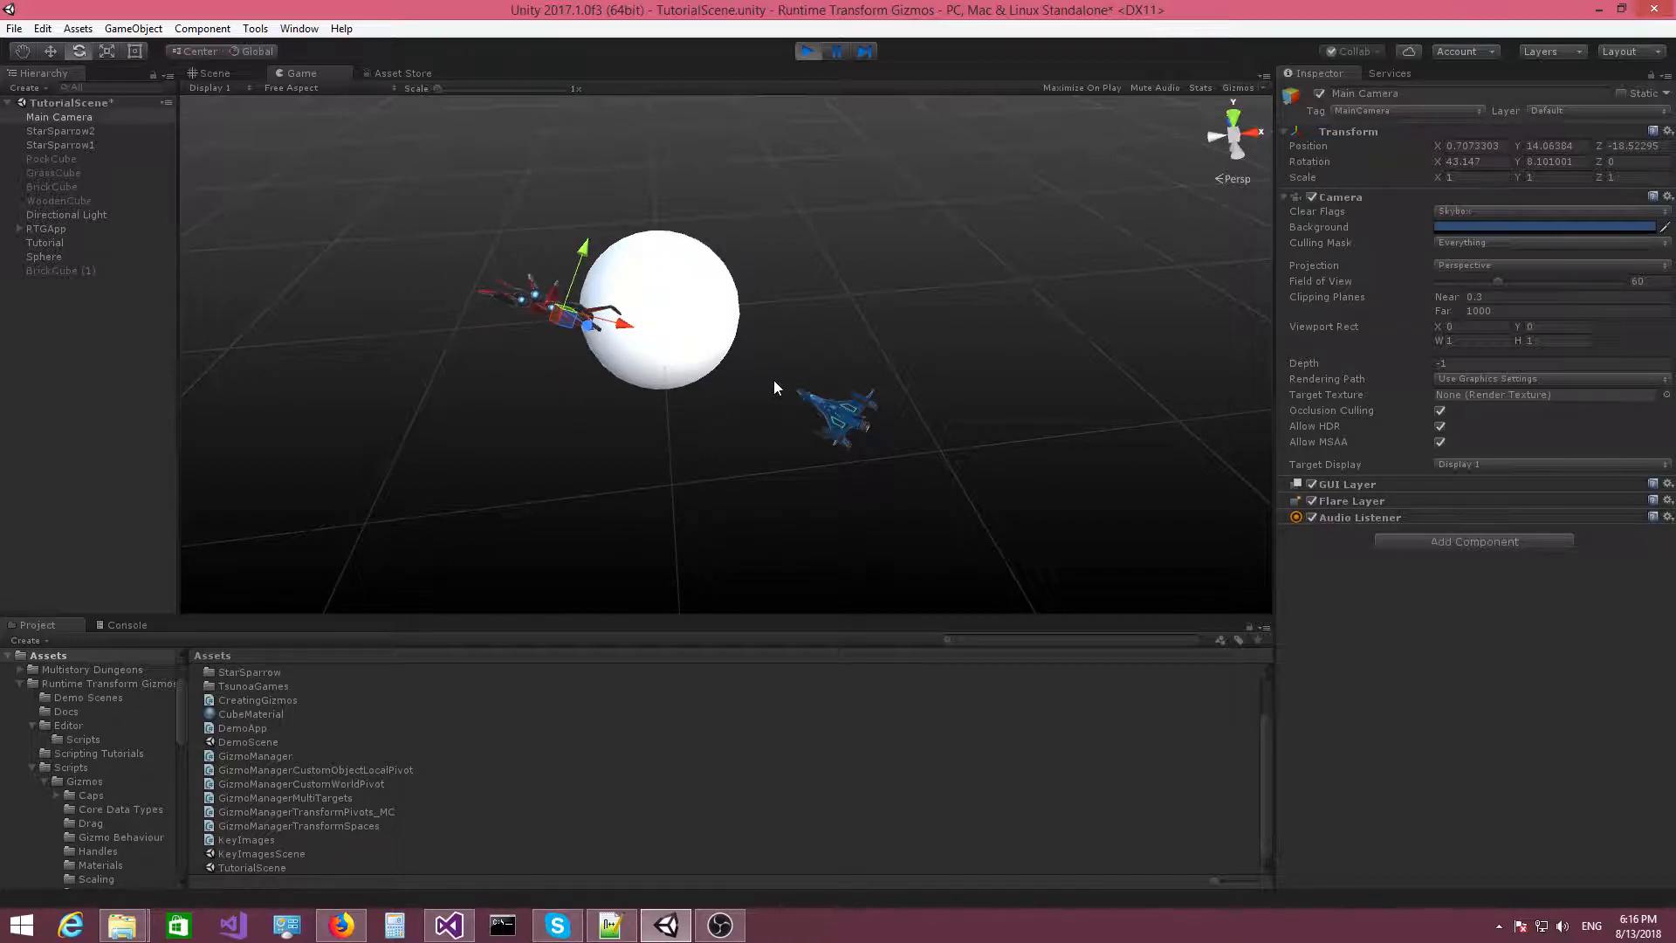
mouse_move(645, 429)
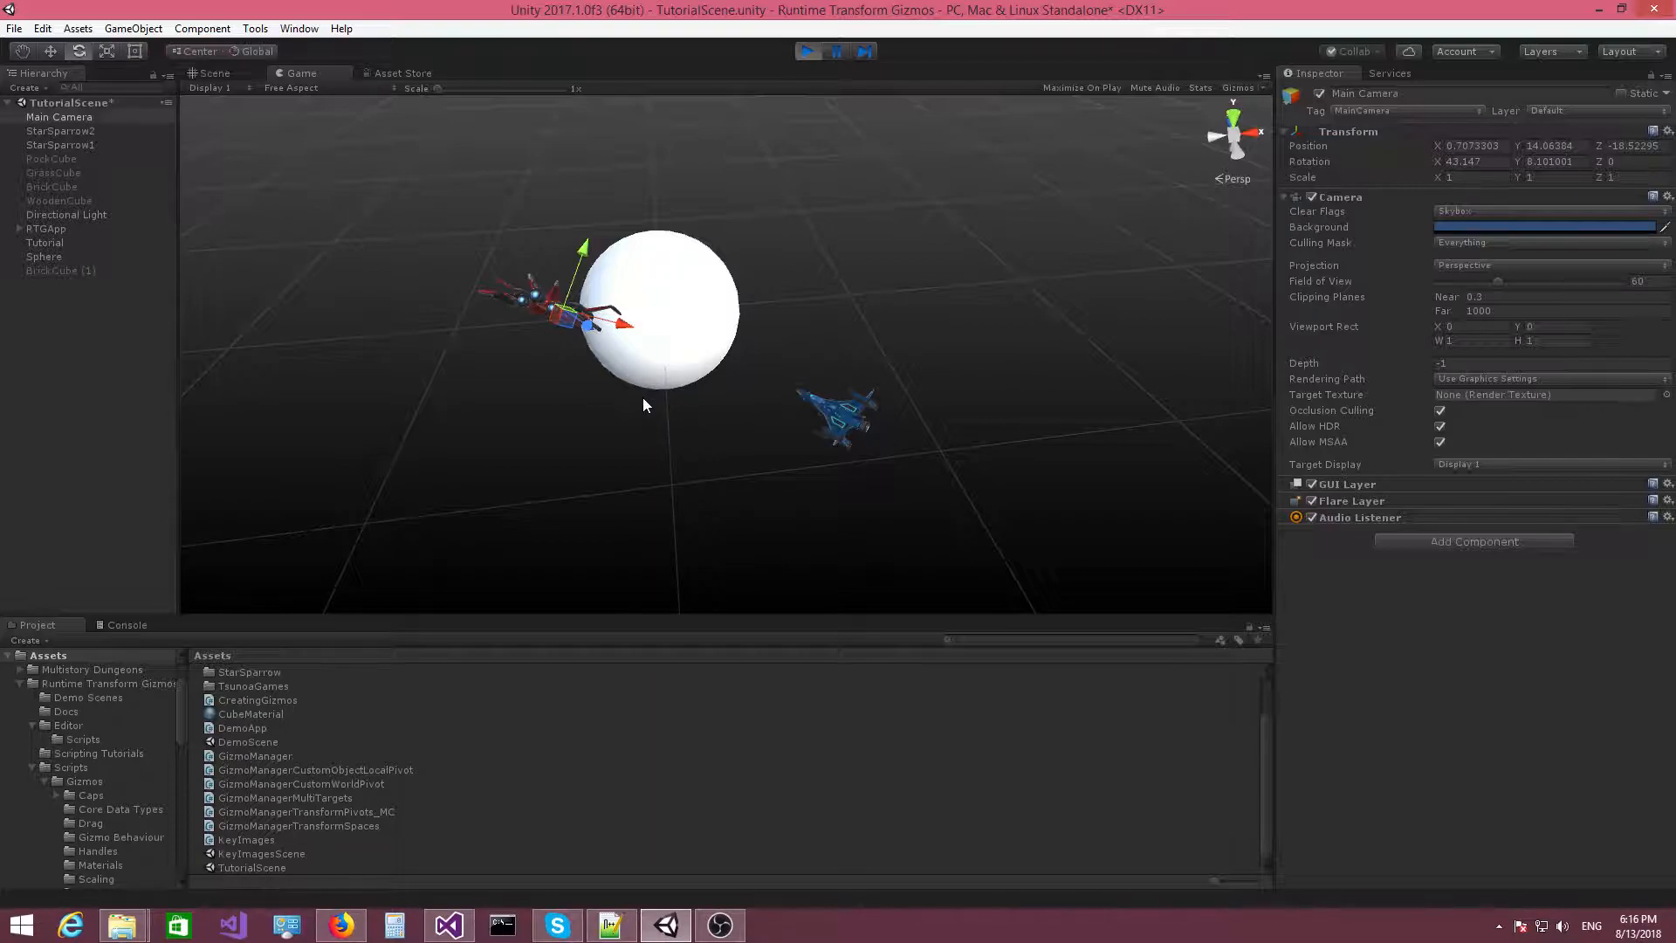
mouse_move(617, 377)
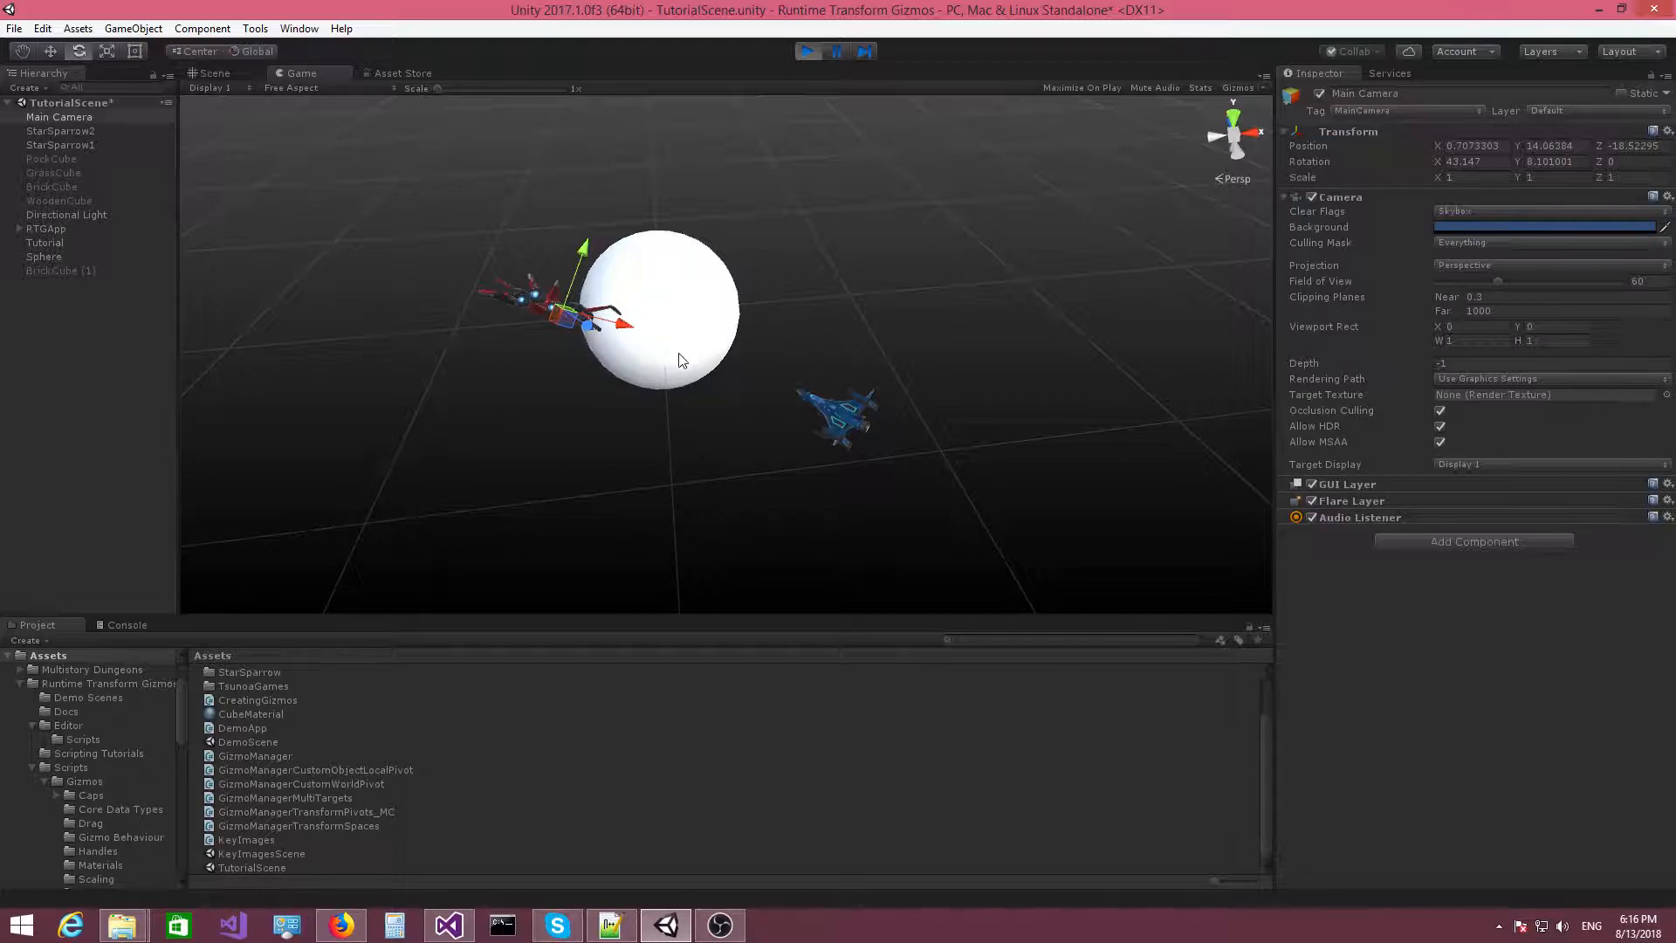
drag(679, 360, 666, 434)
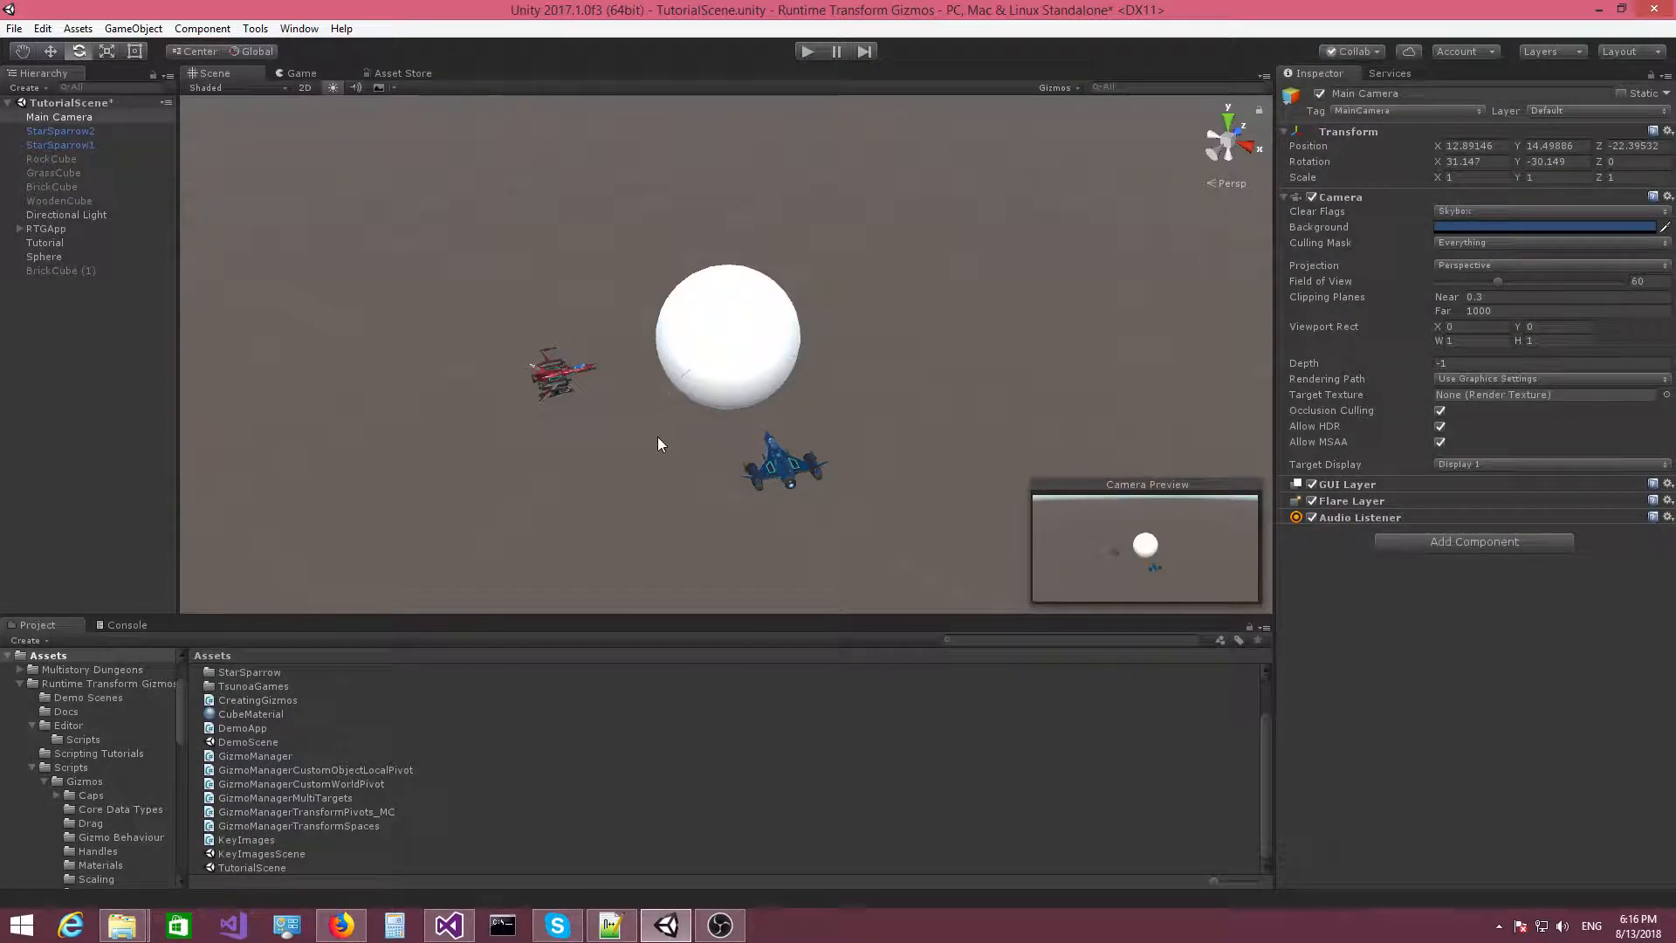
mouse_move(583, 390)
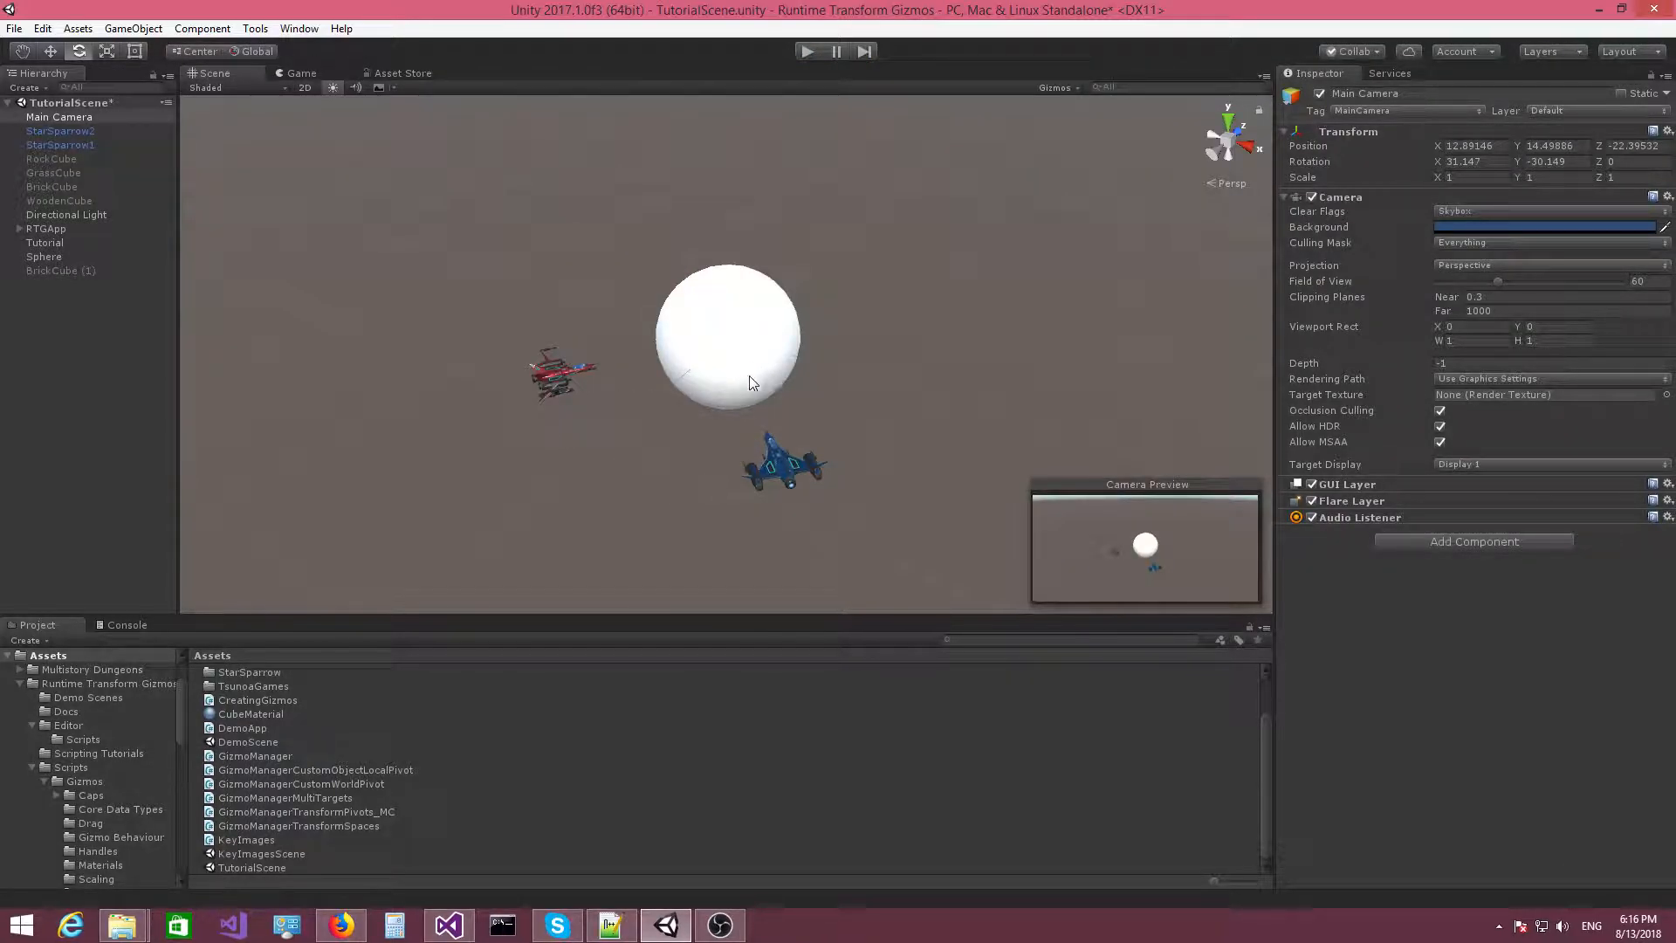
mouse_move(711, 384)
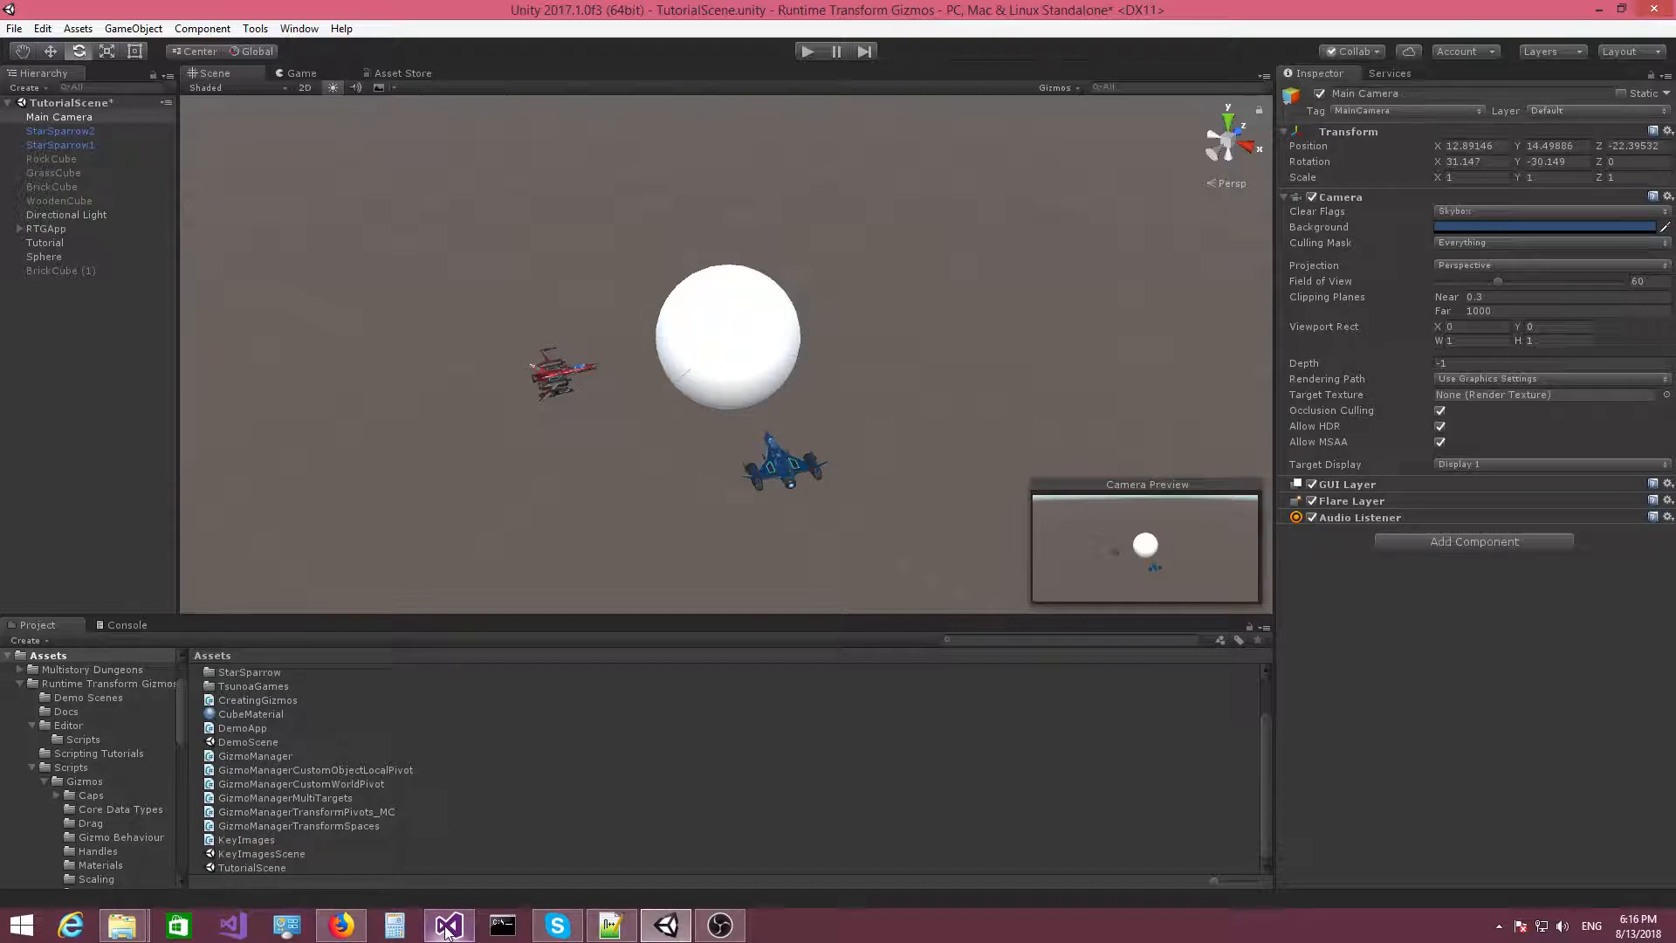
click(447, 925)
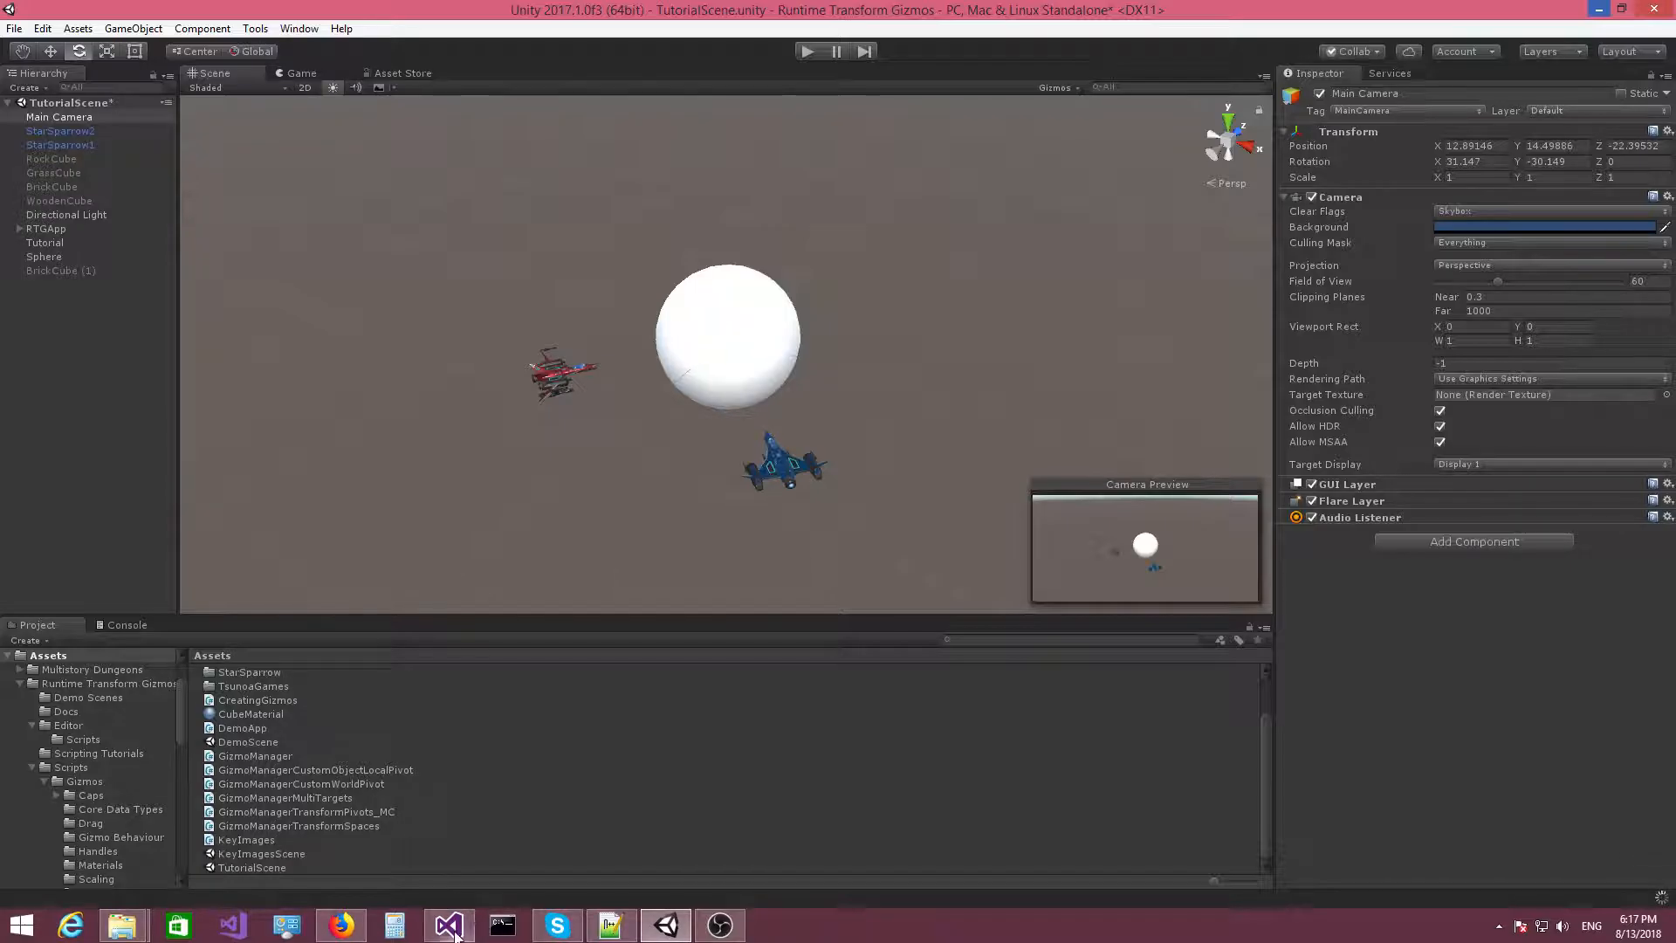
Open the pivot script in Visual Studio and highlight every use of _objectMoveGizmo
click(448, 925)
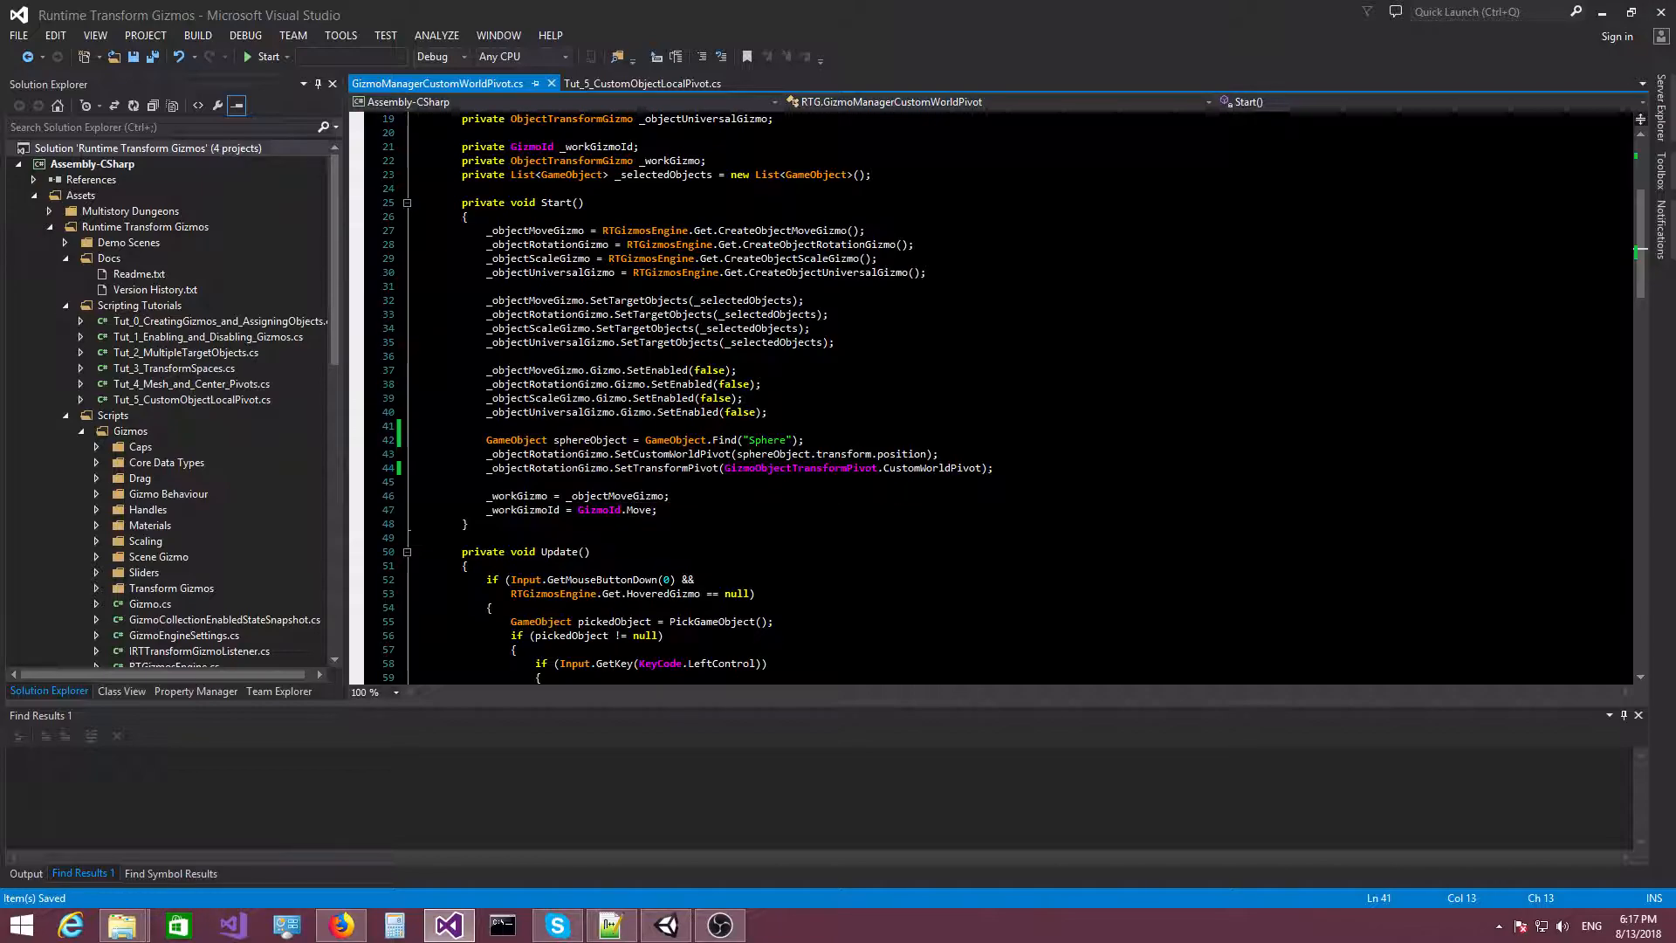
mouse_move(559, 468)
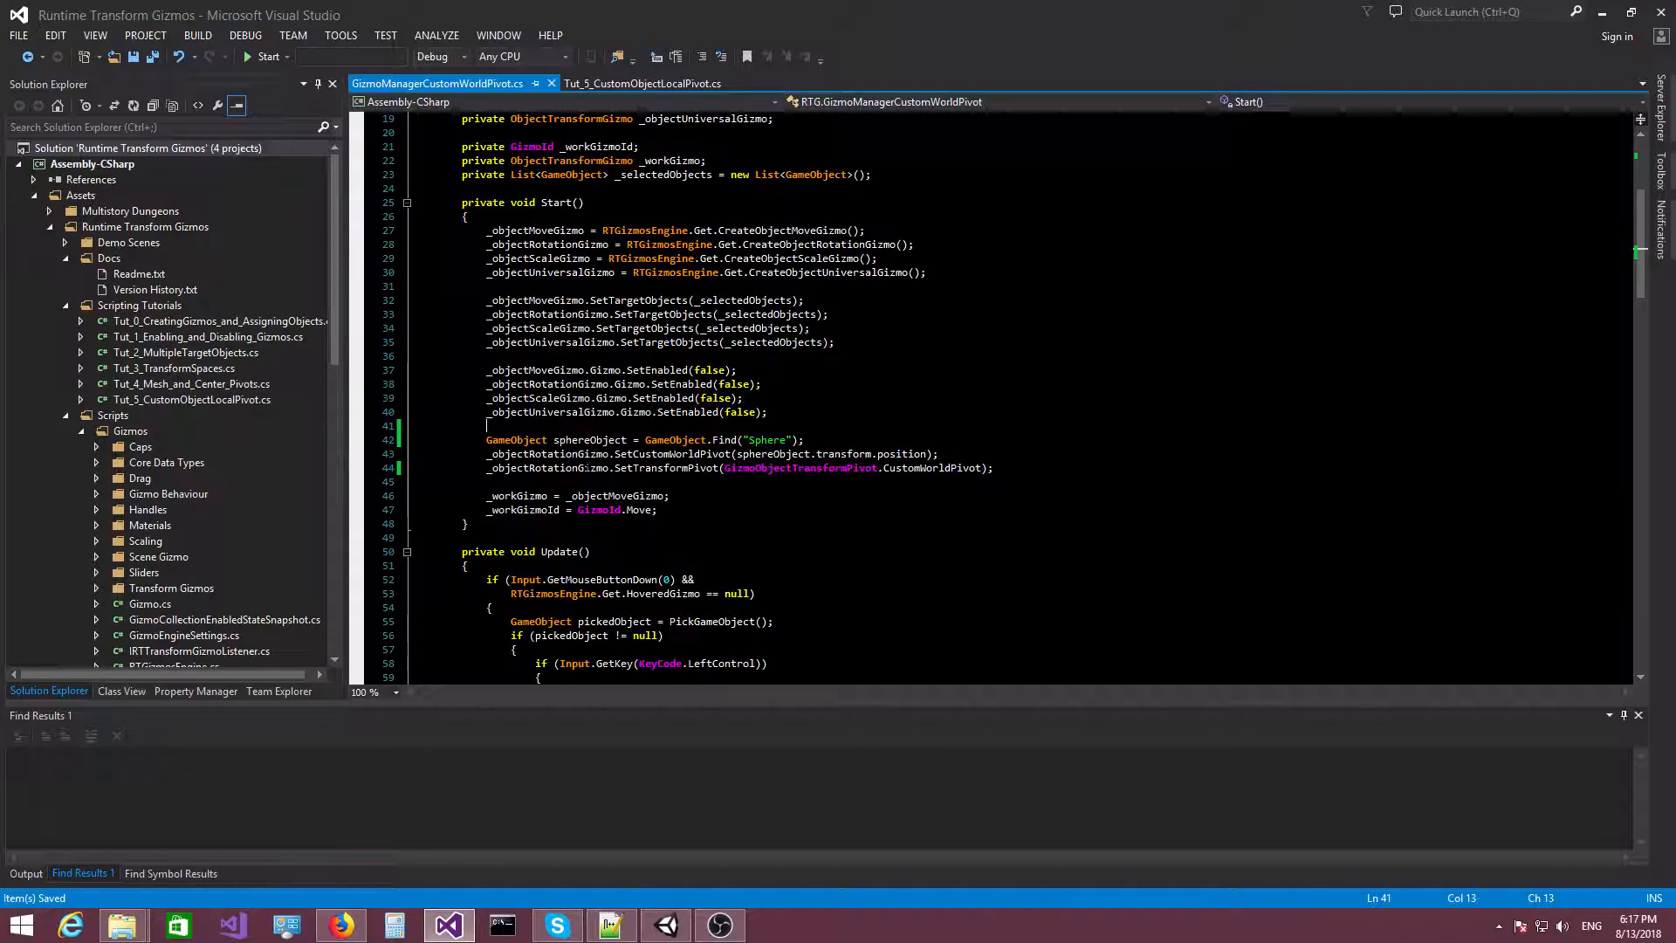
double_click(548, 453)
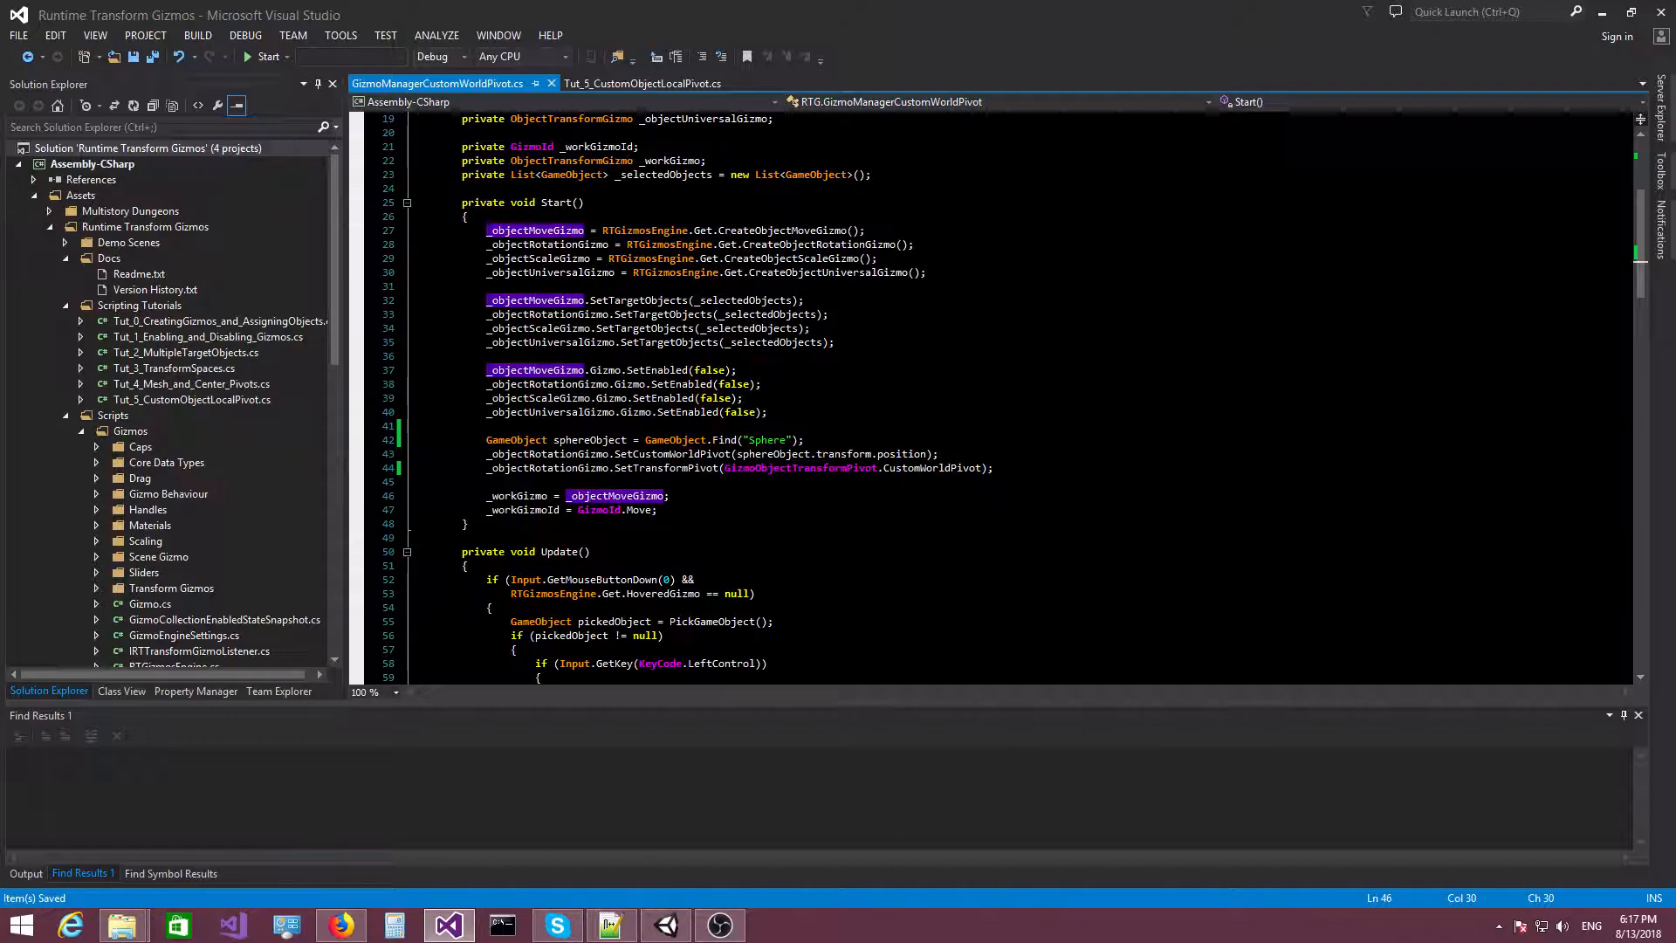
mouse_move(1602, 13)
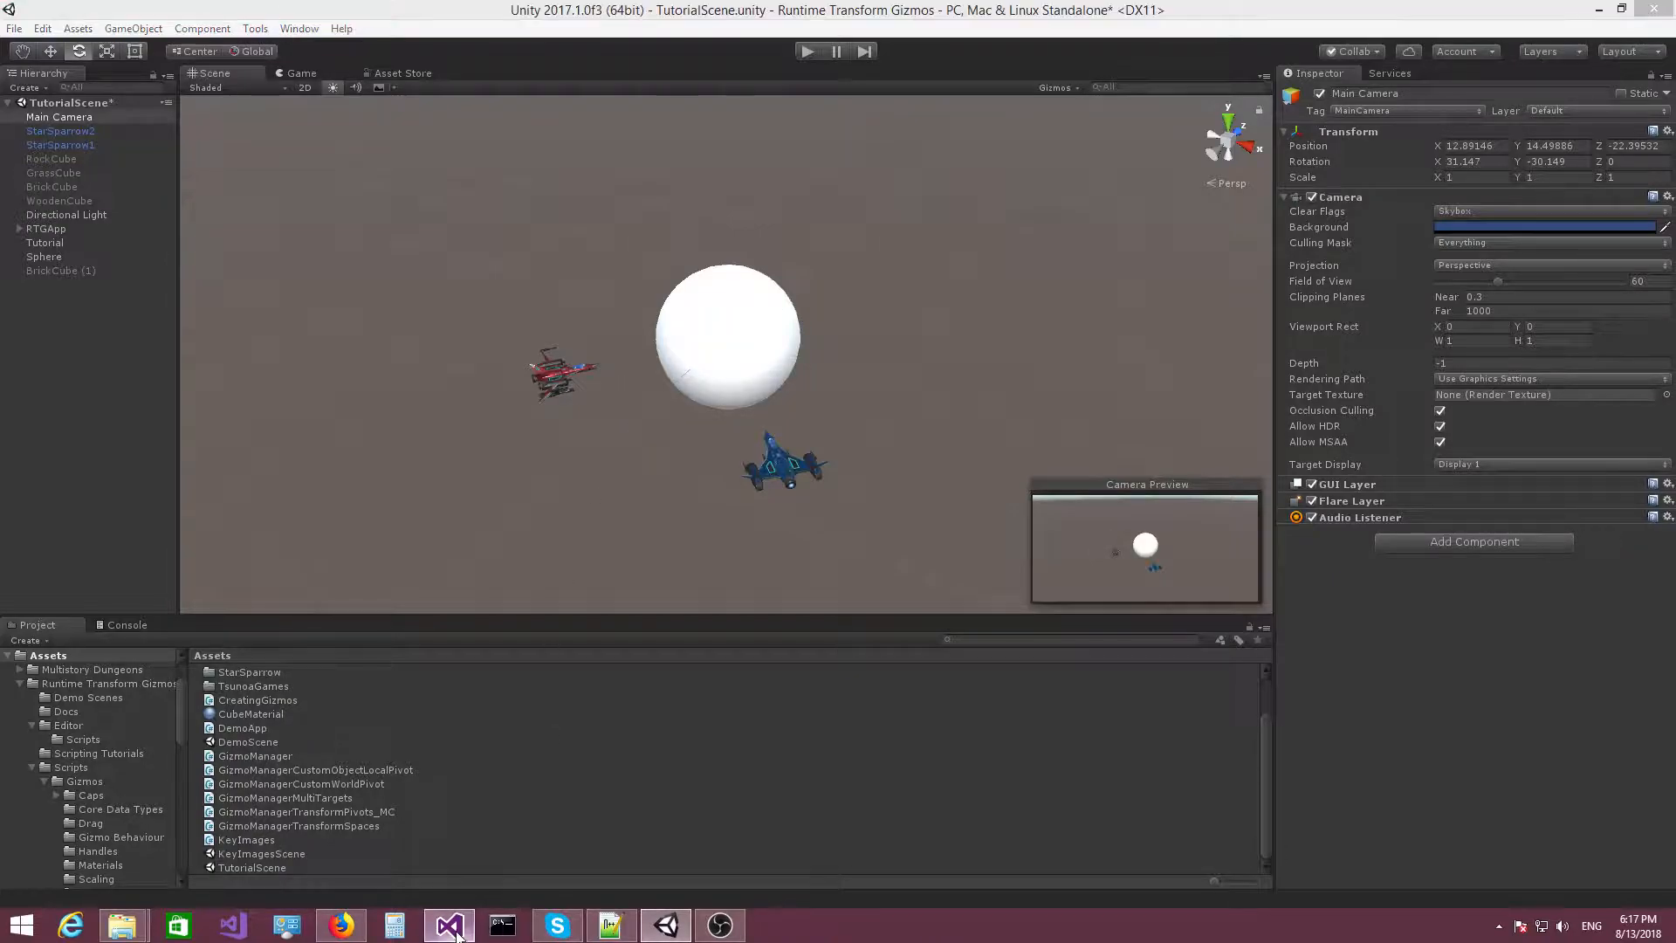
Return to GizmoManagerCustomWorldPivot.cs at line 44, the SetTransformPivot call
click(449, 924)
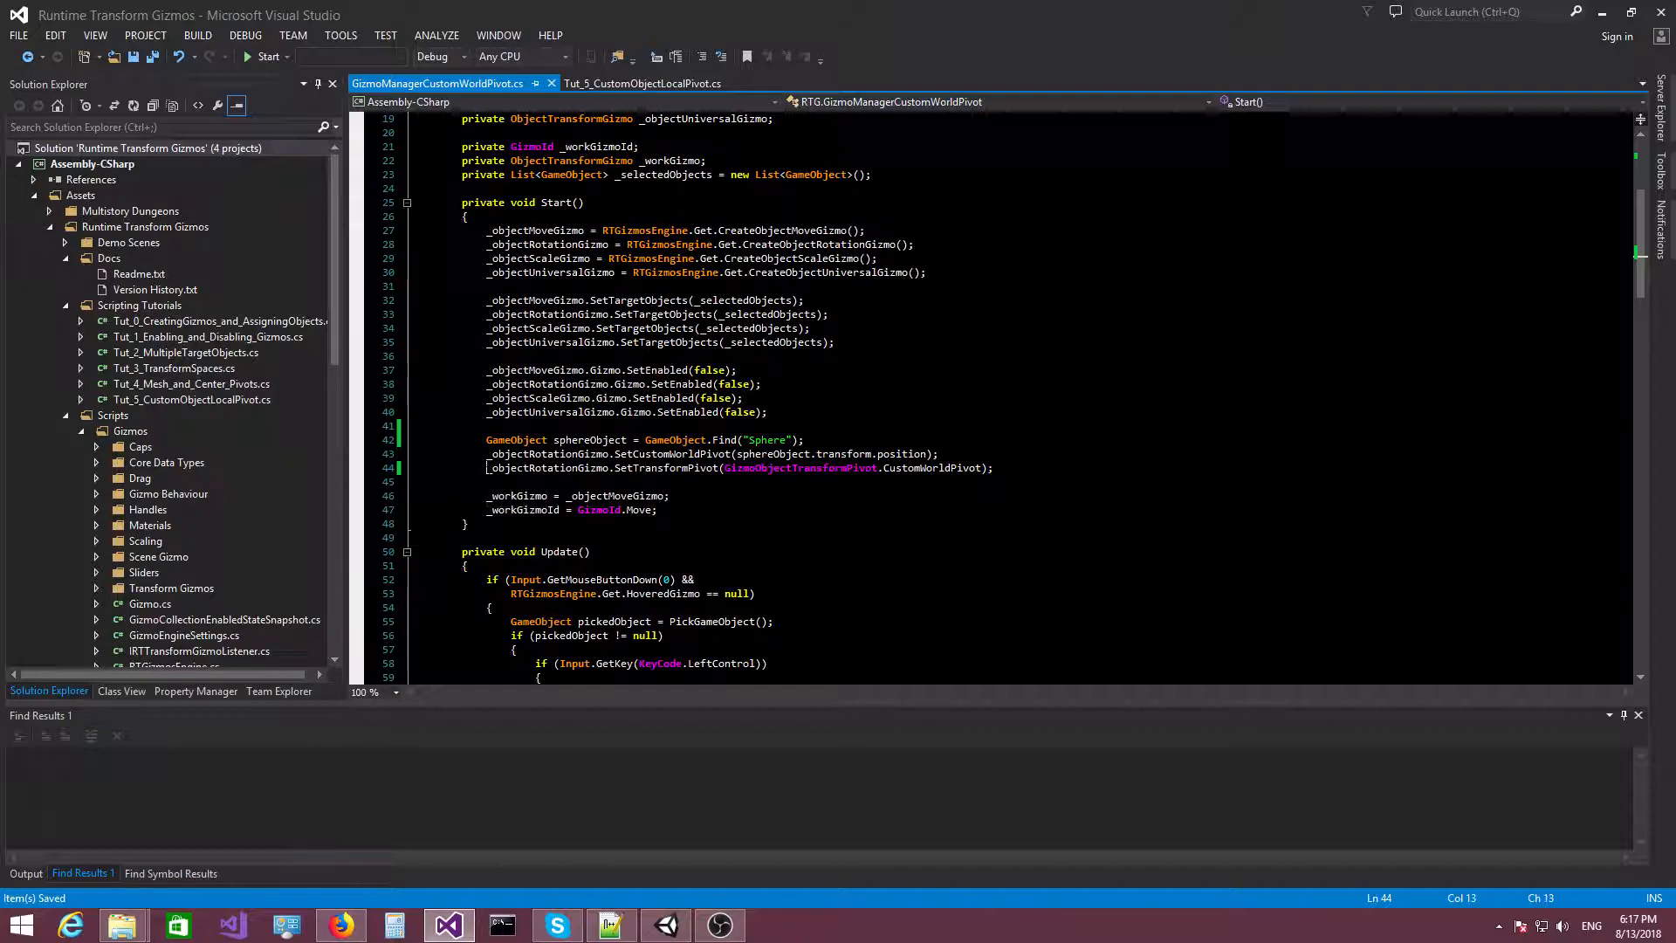
click(669, 495)
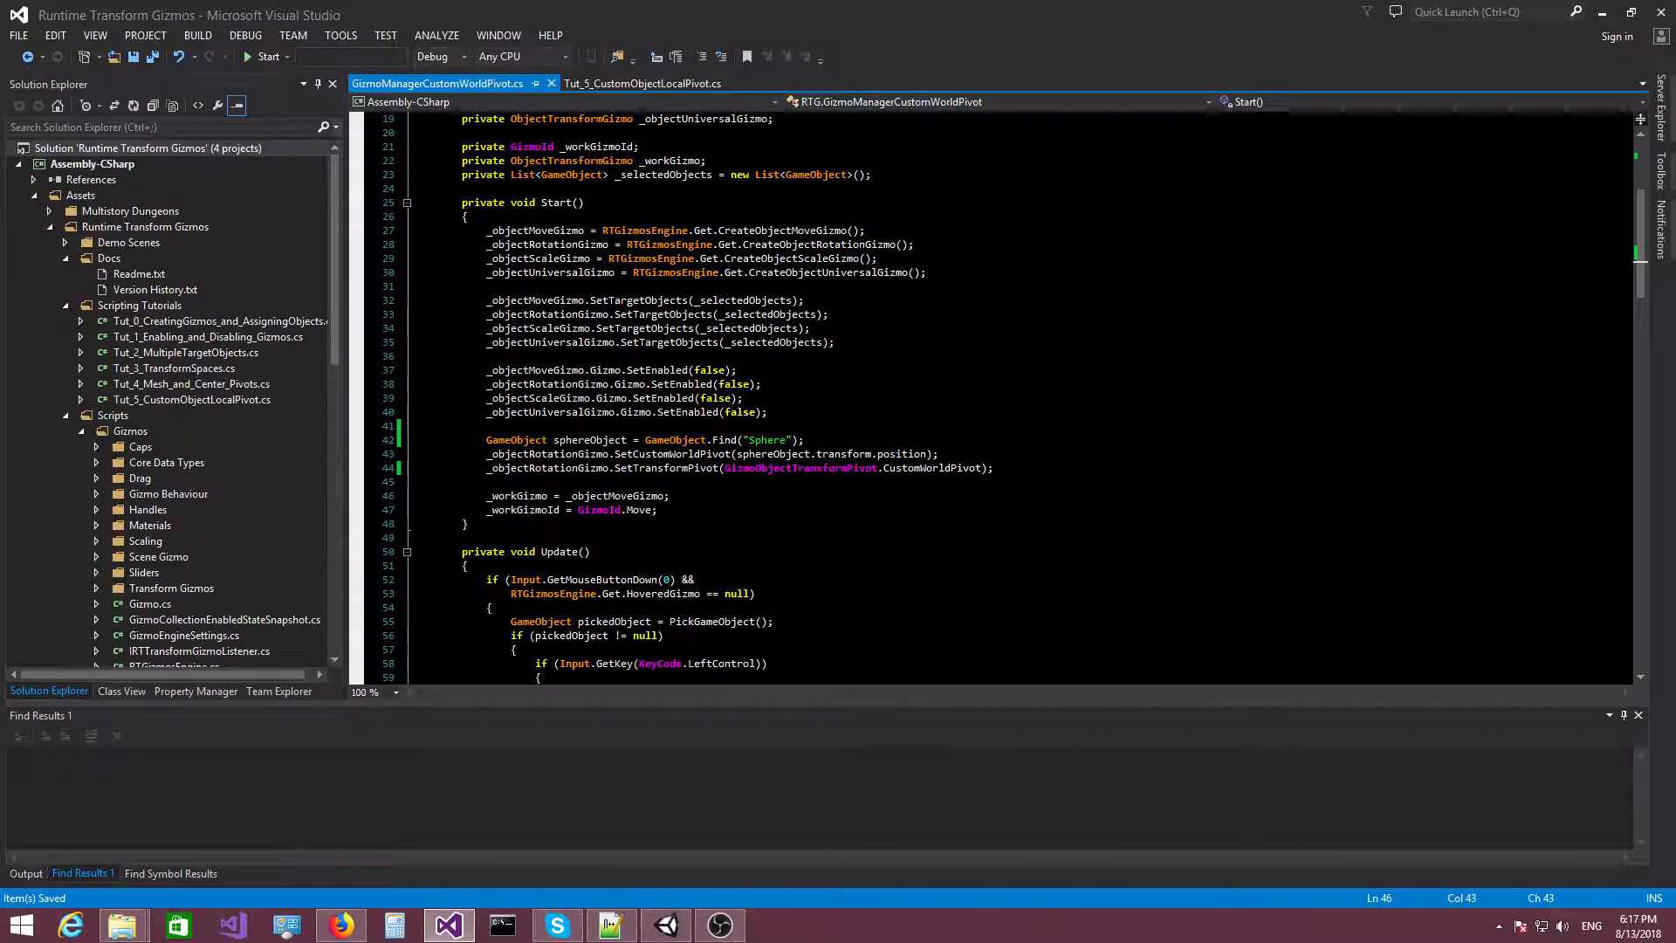
mouse_move(929, 468)
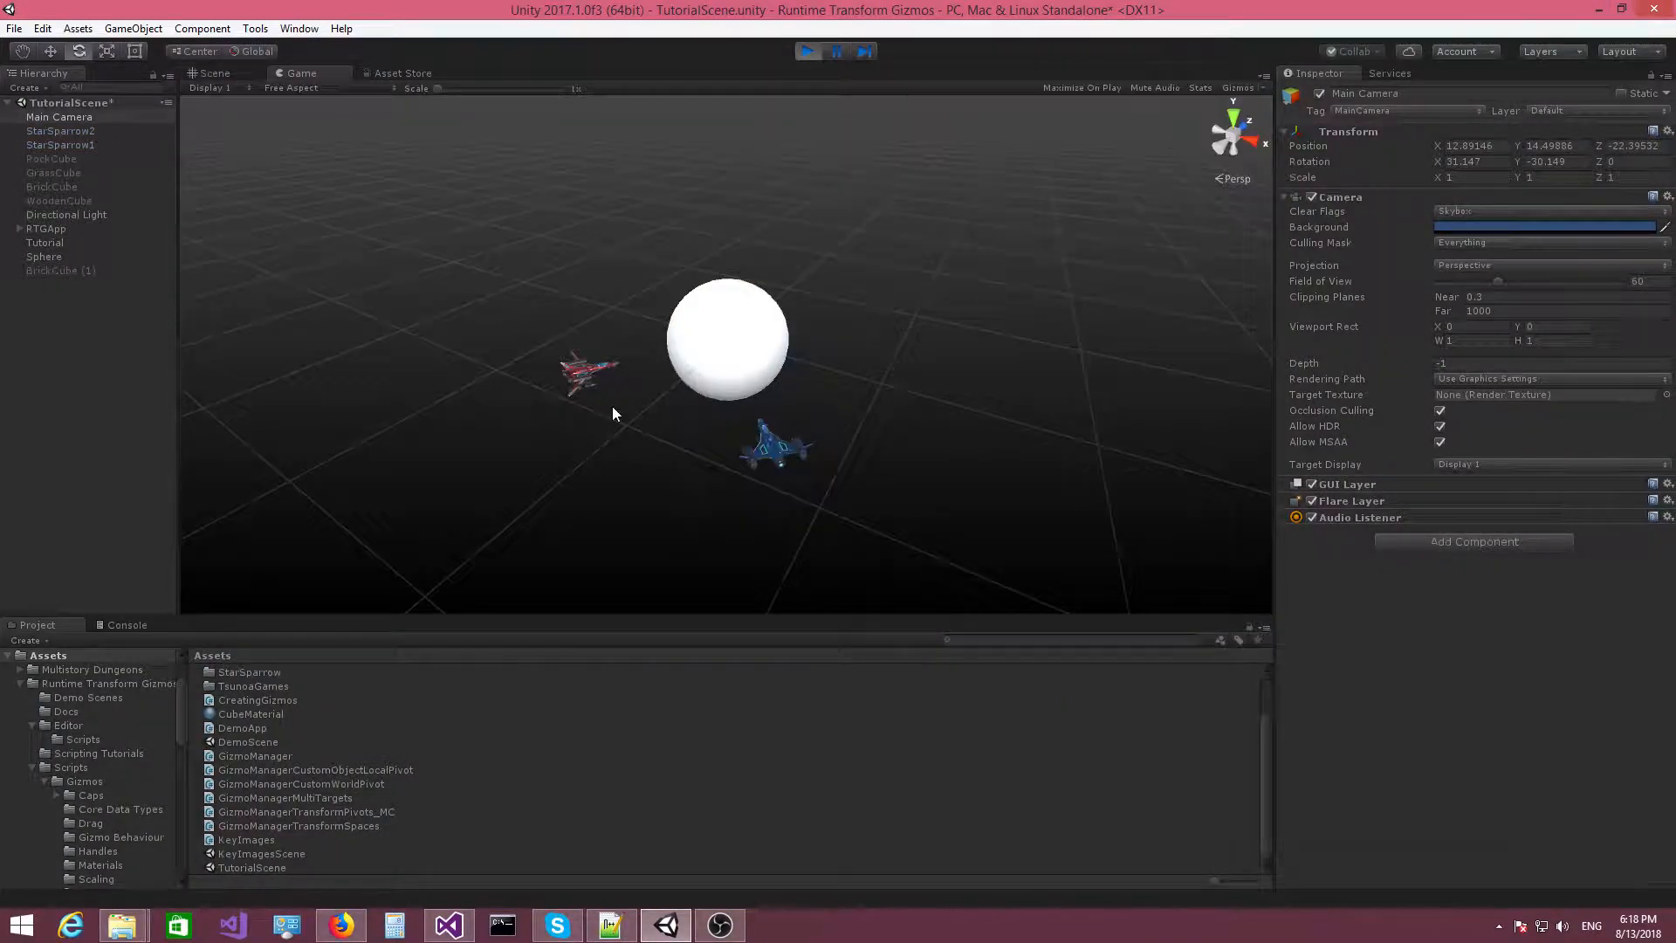
Select the white sphere in the running Game view to show its move gizmo
click(728, 341)
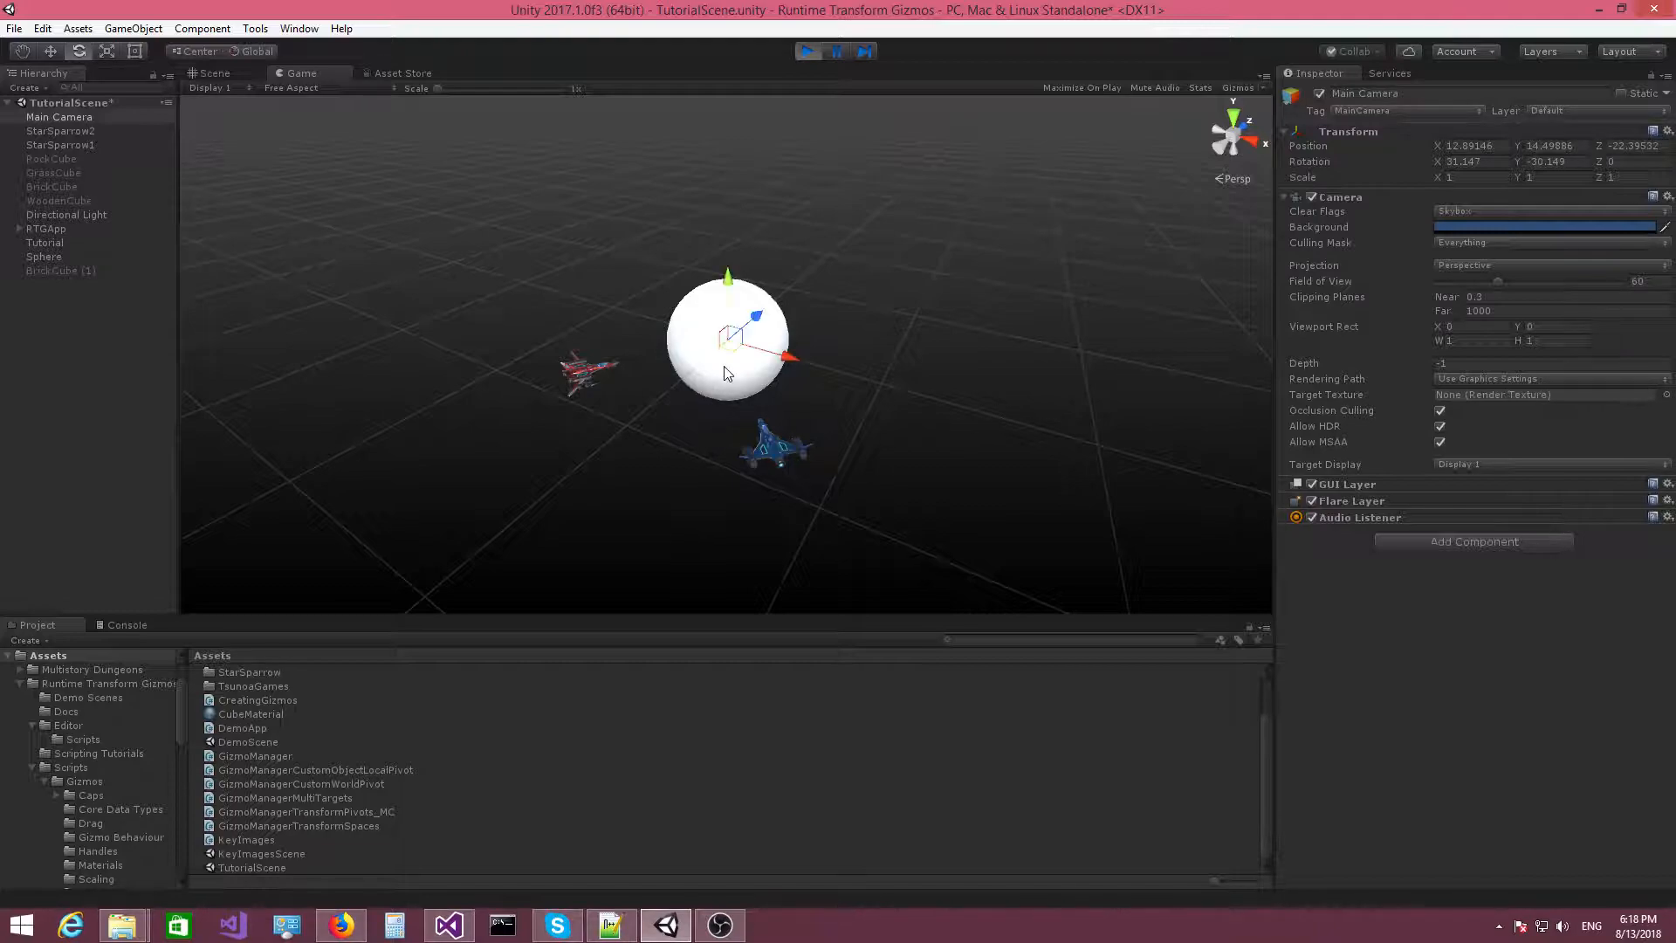
mouse_move(622, 434)
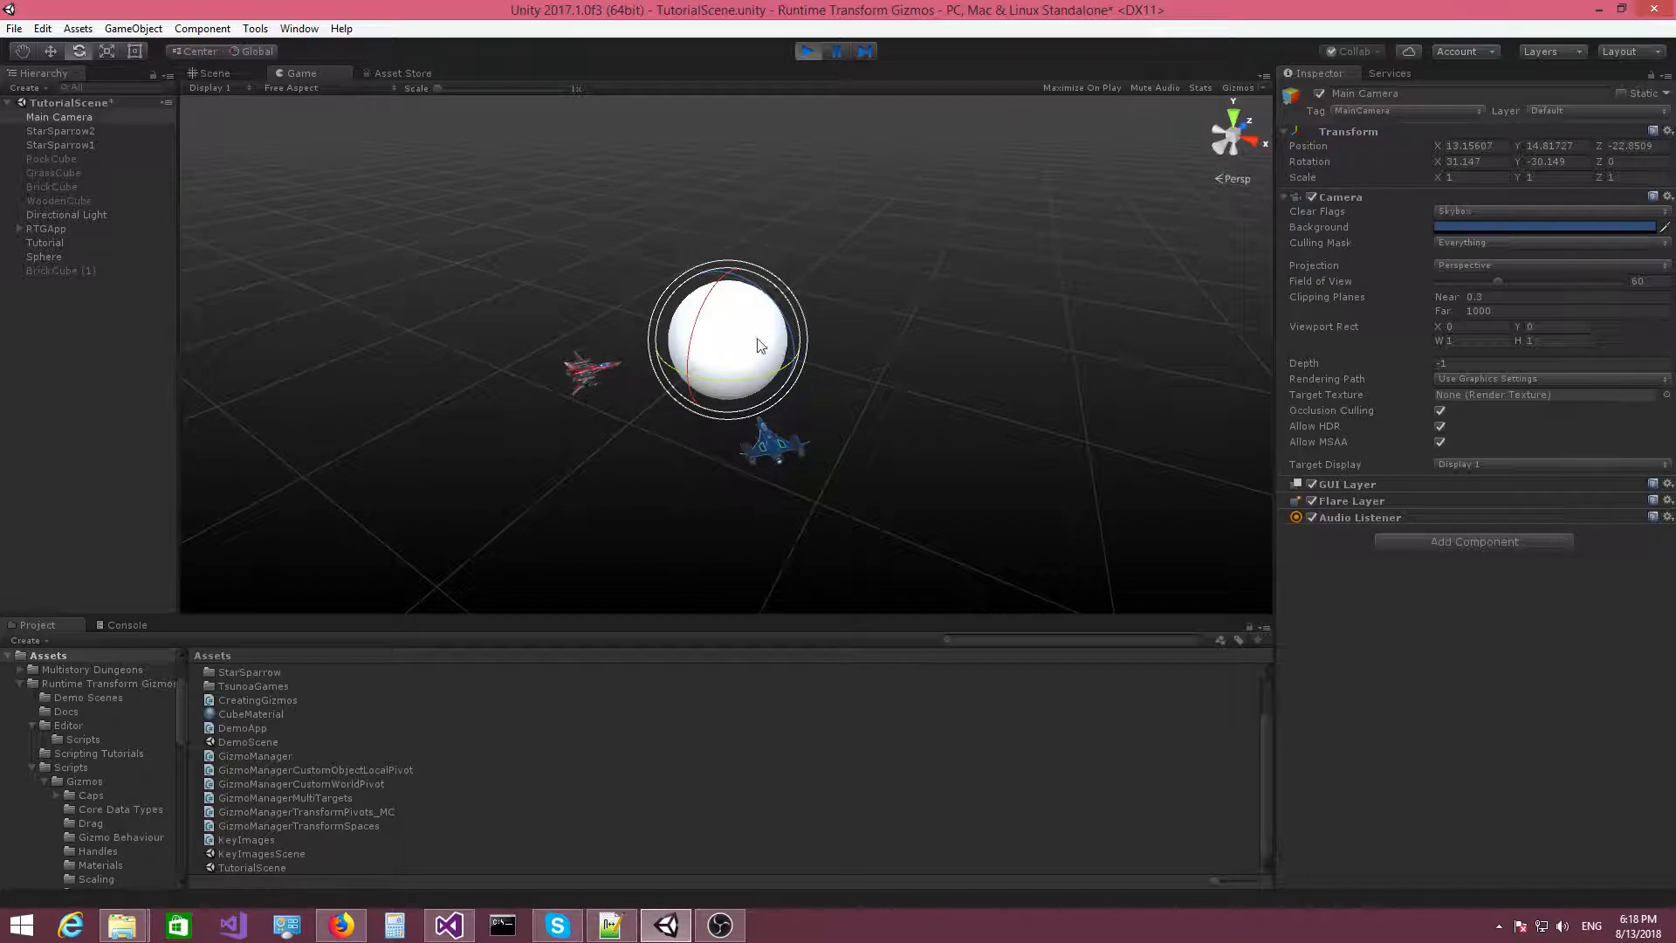
mouse_move(672, 433)
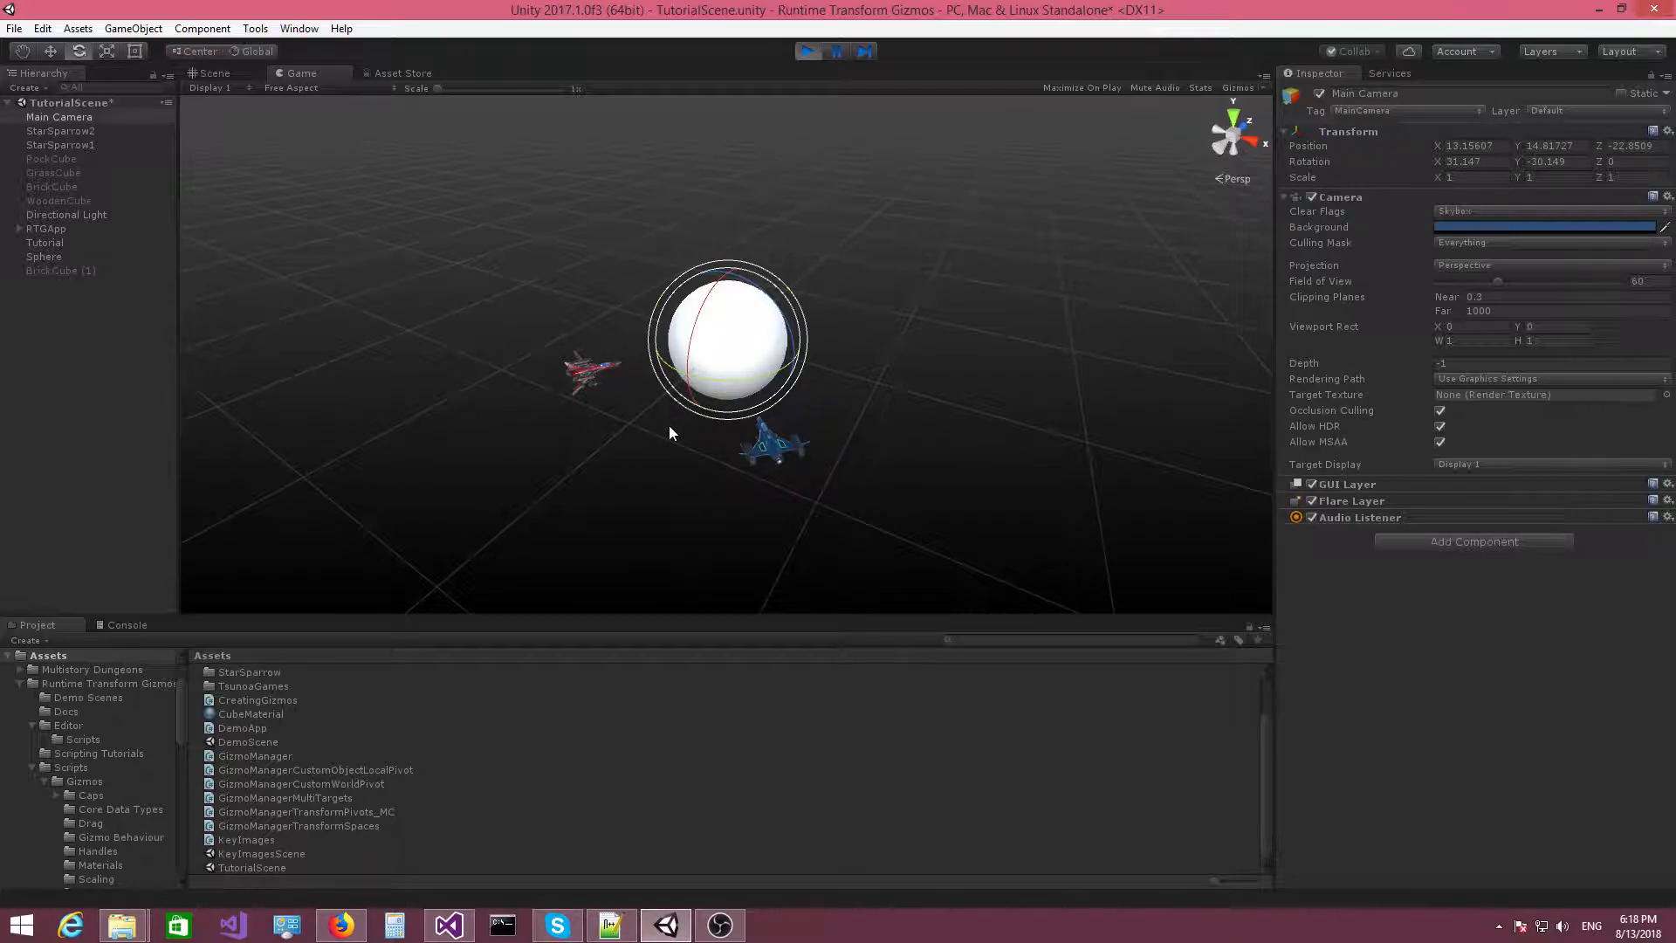
mouse_move(541, 503)
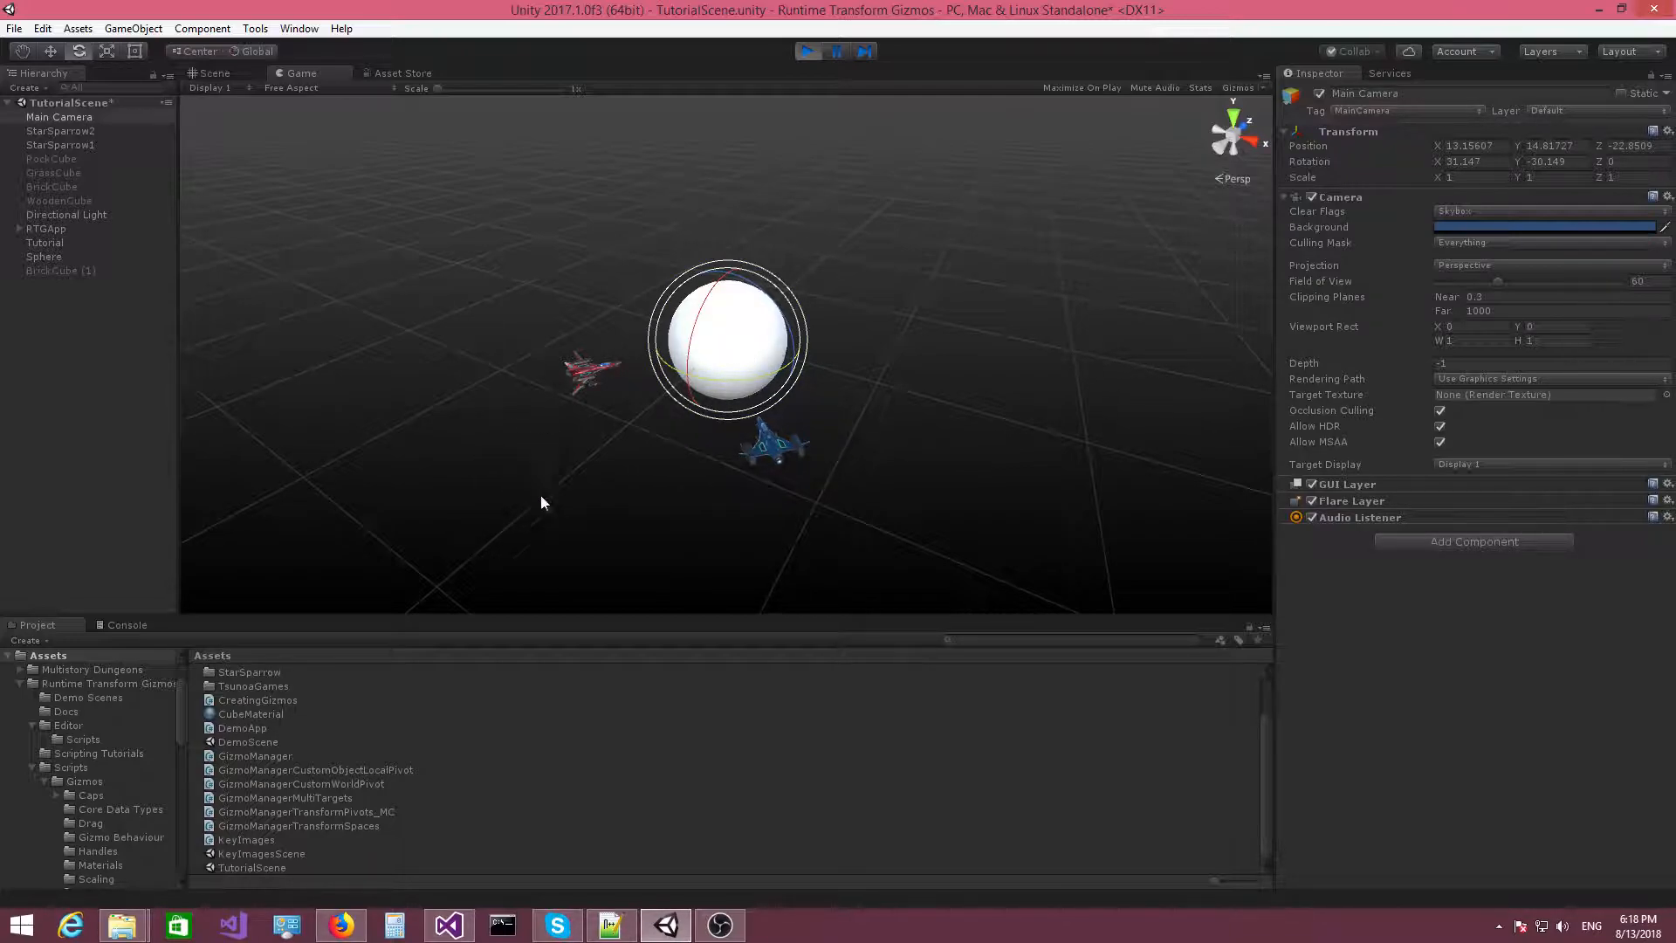
mouse_move(536, 471)
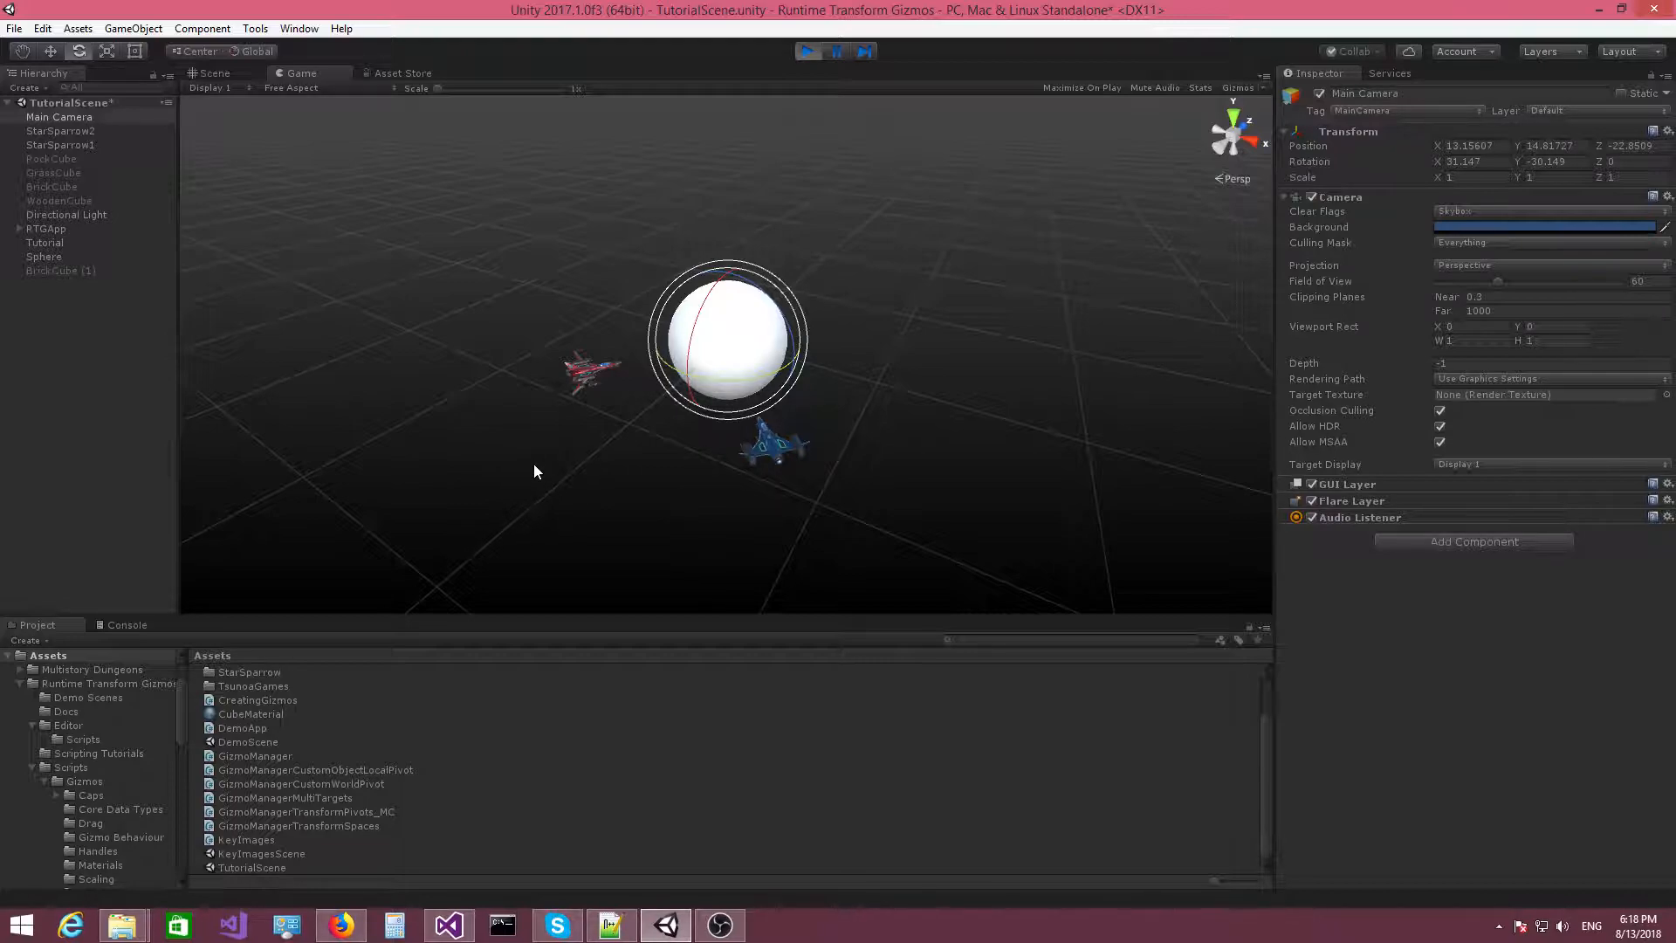
mouse_move(594, 384)
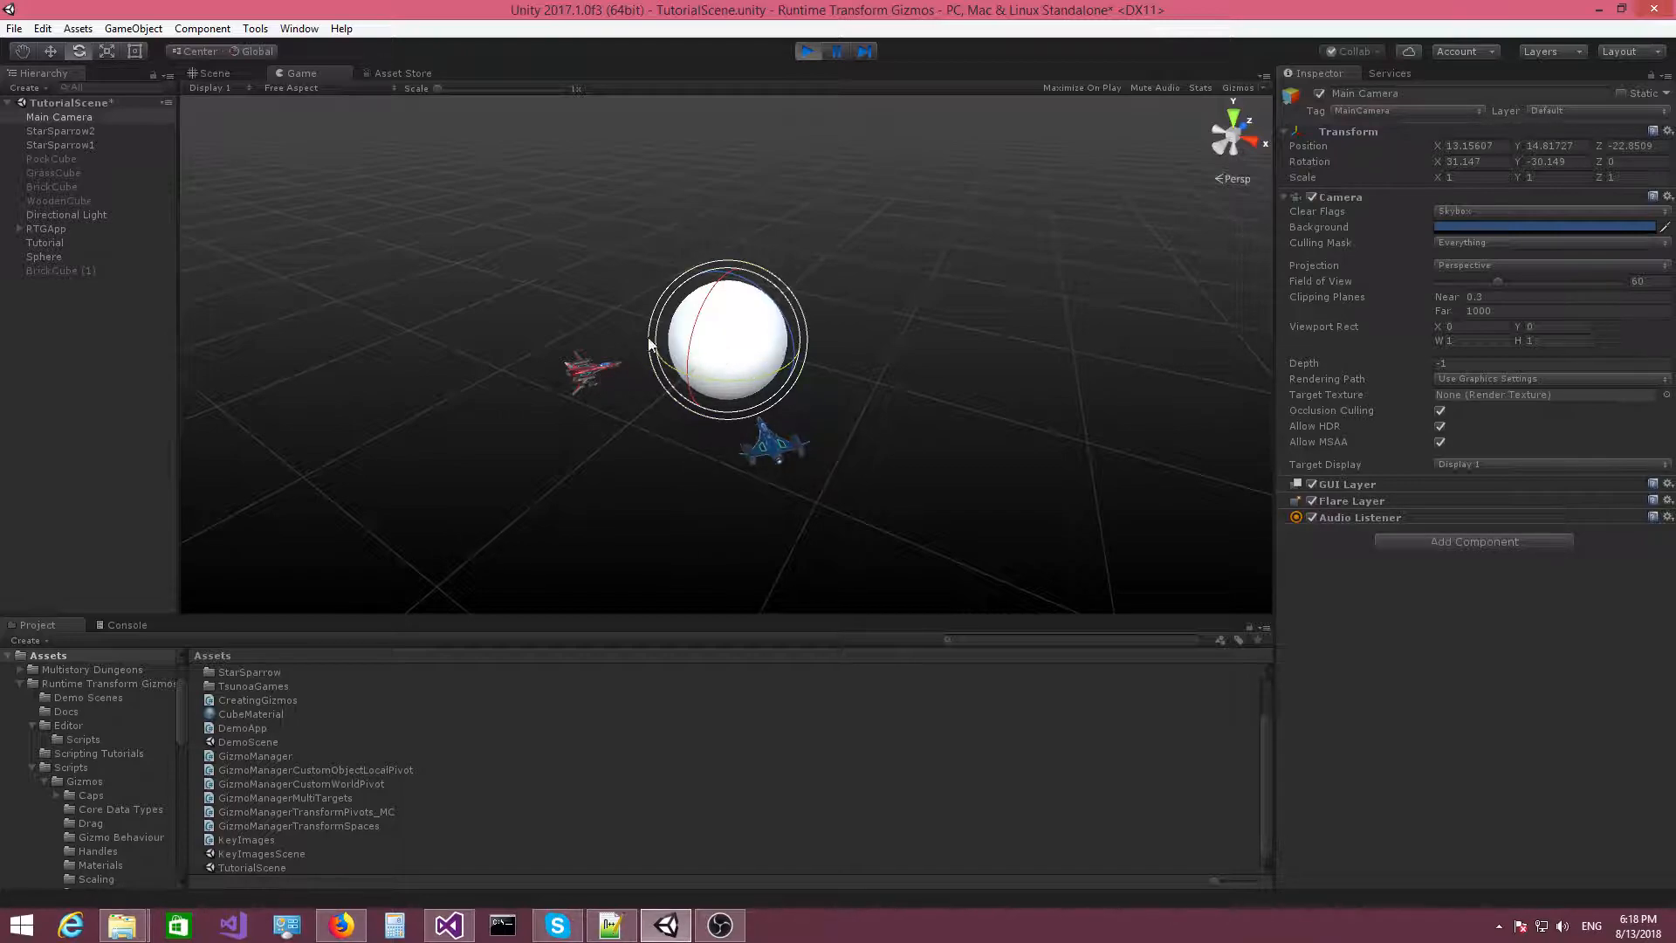
mouse_move(590, 384)
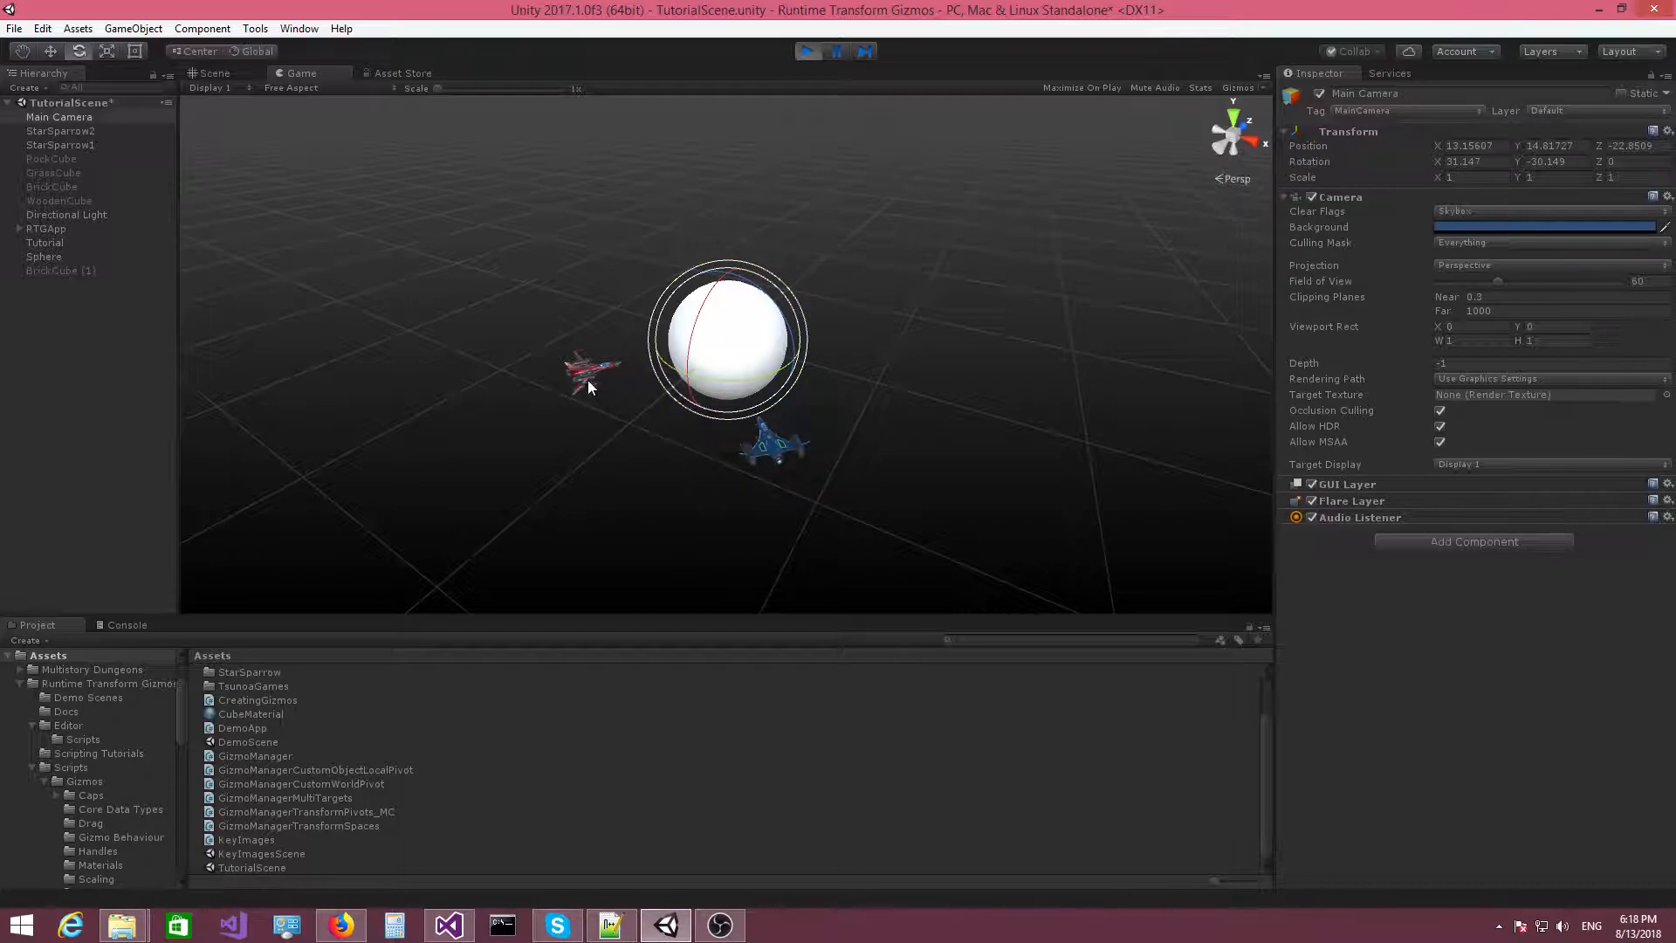
mouse_move(589, 378)
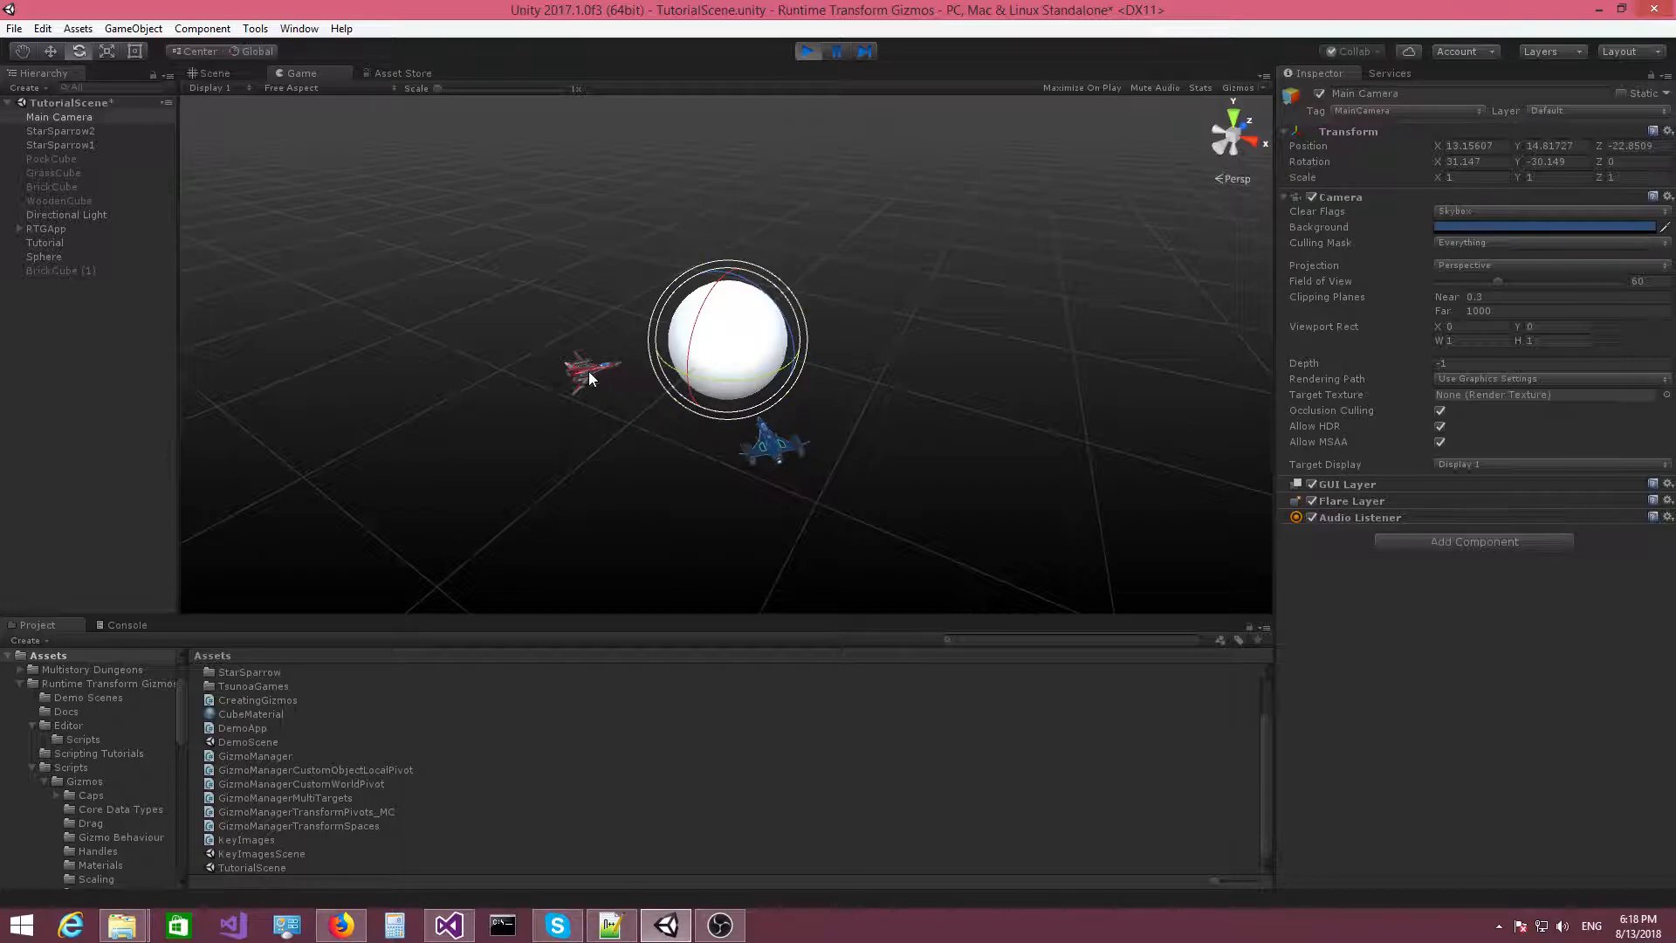
mouse_move(801, 440)
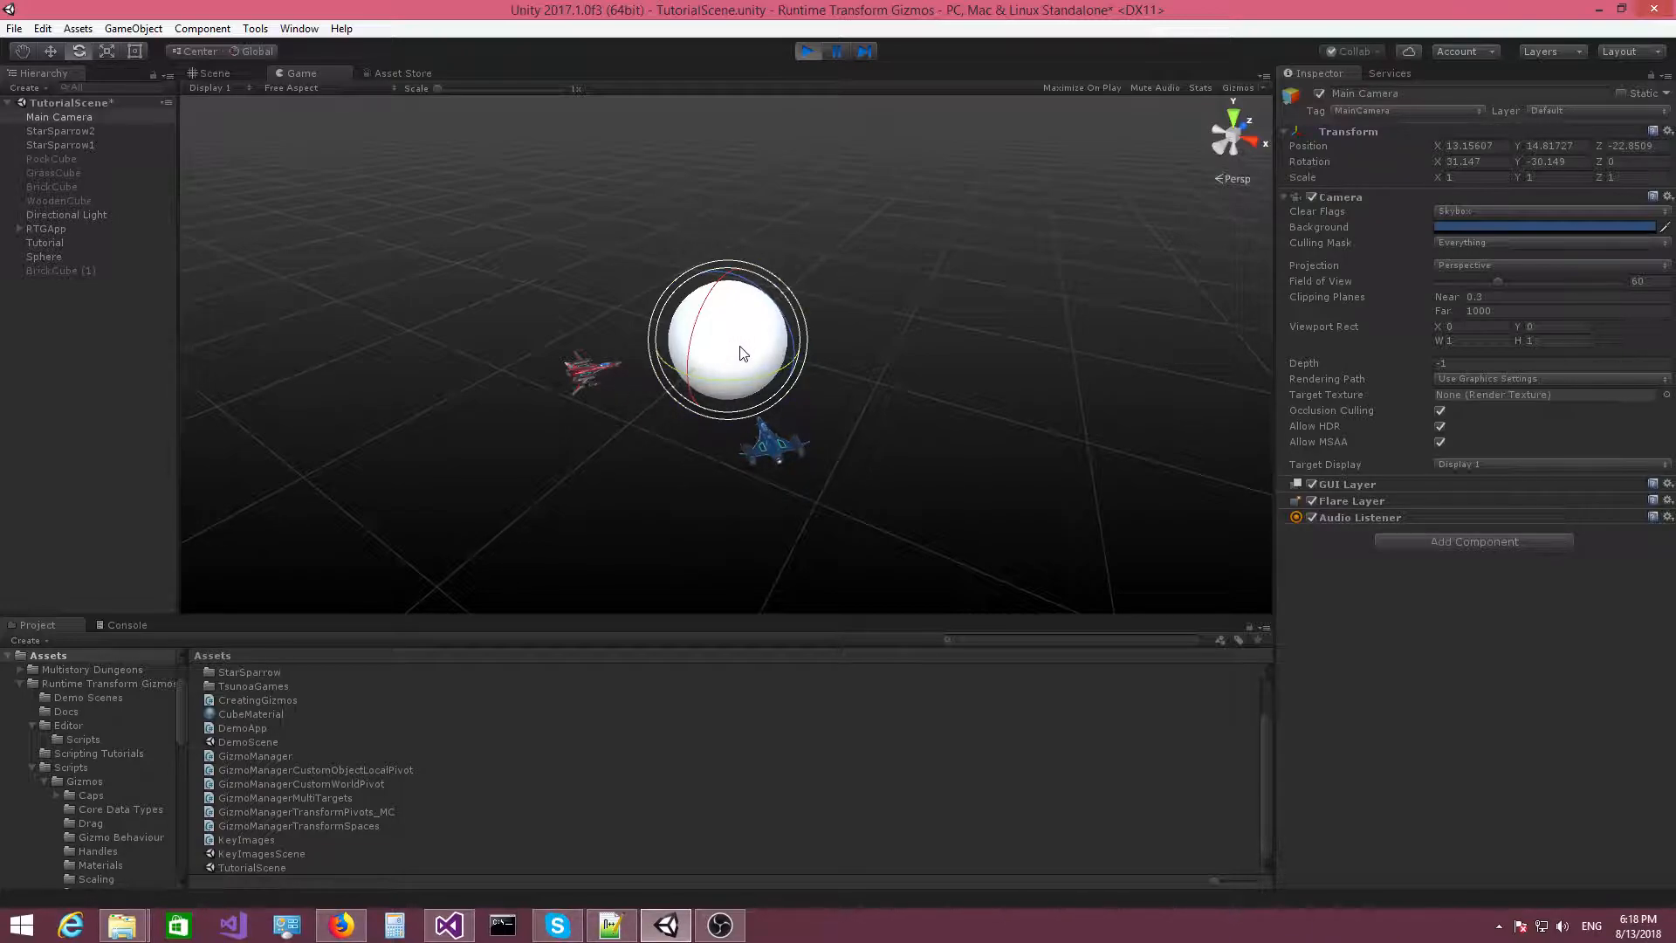
mouse_move(870, 418)
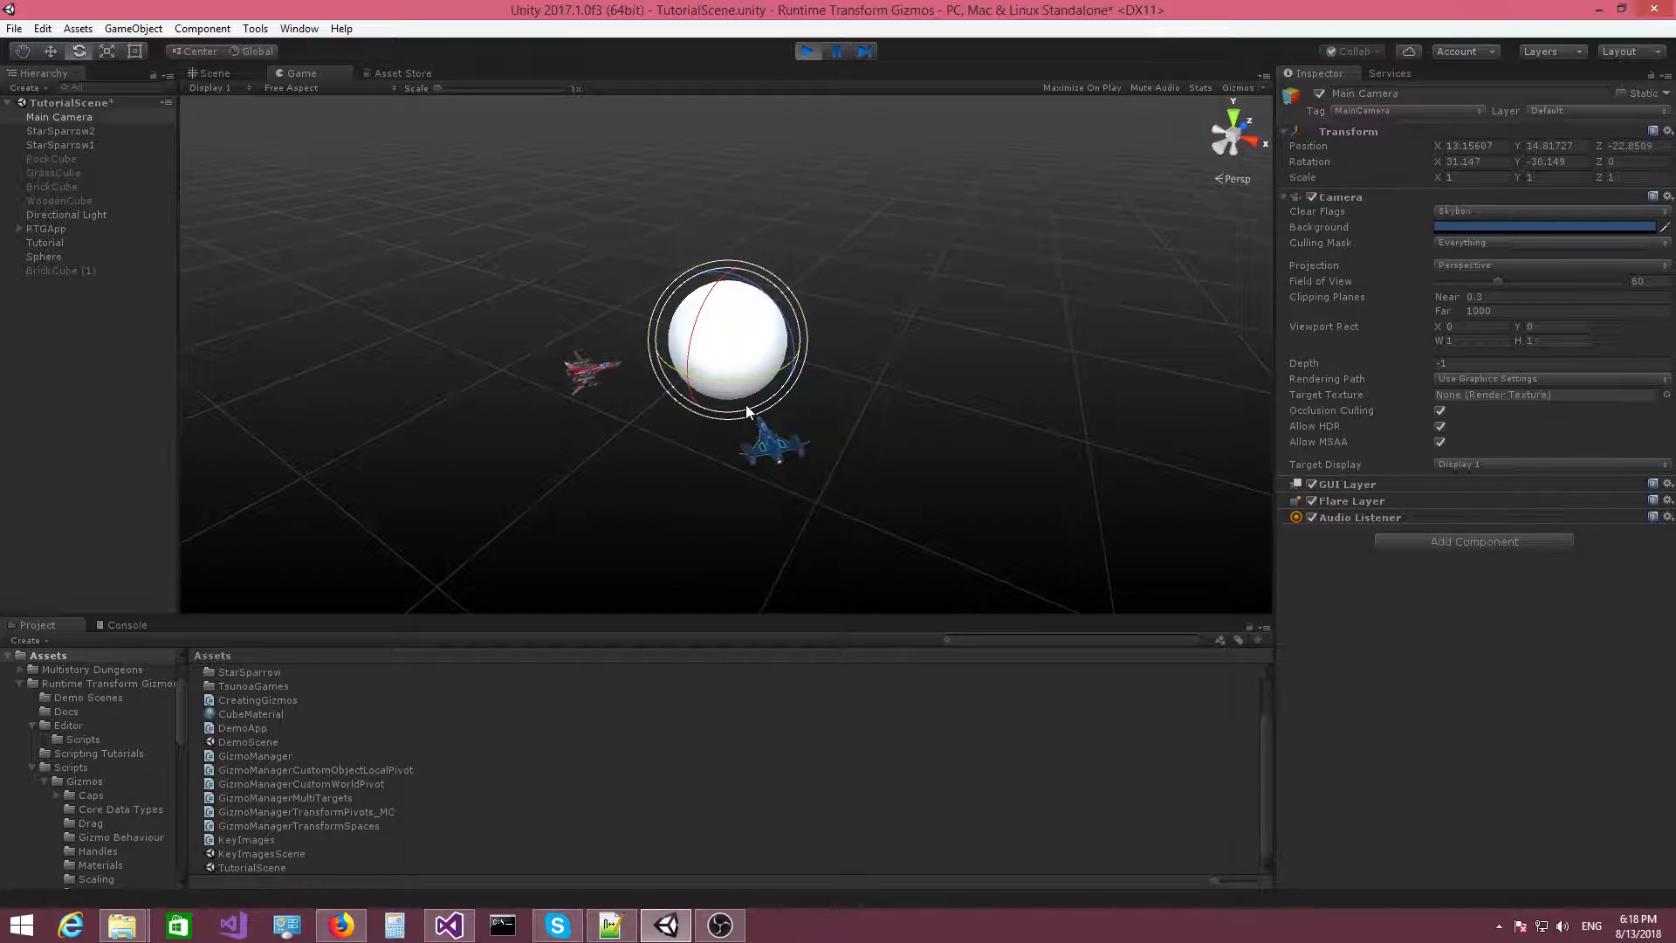
mouse_move(783, 417)
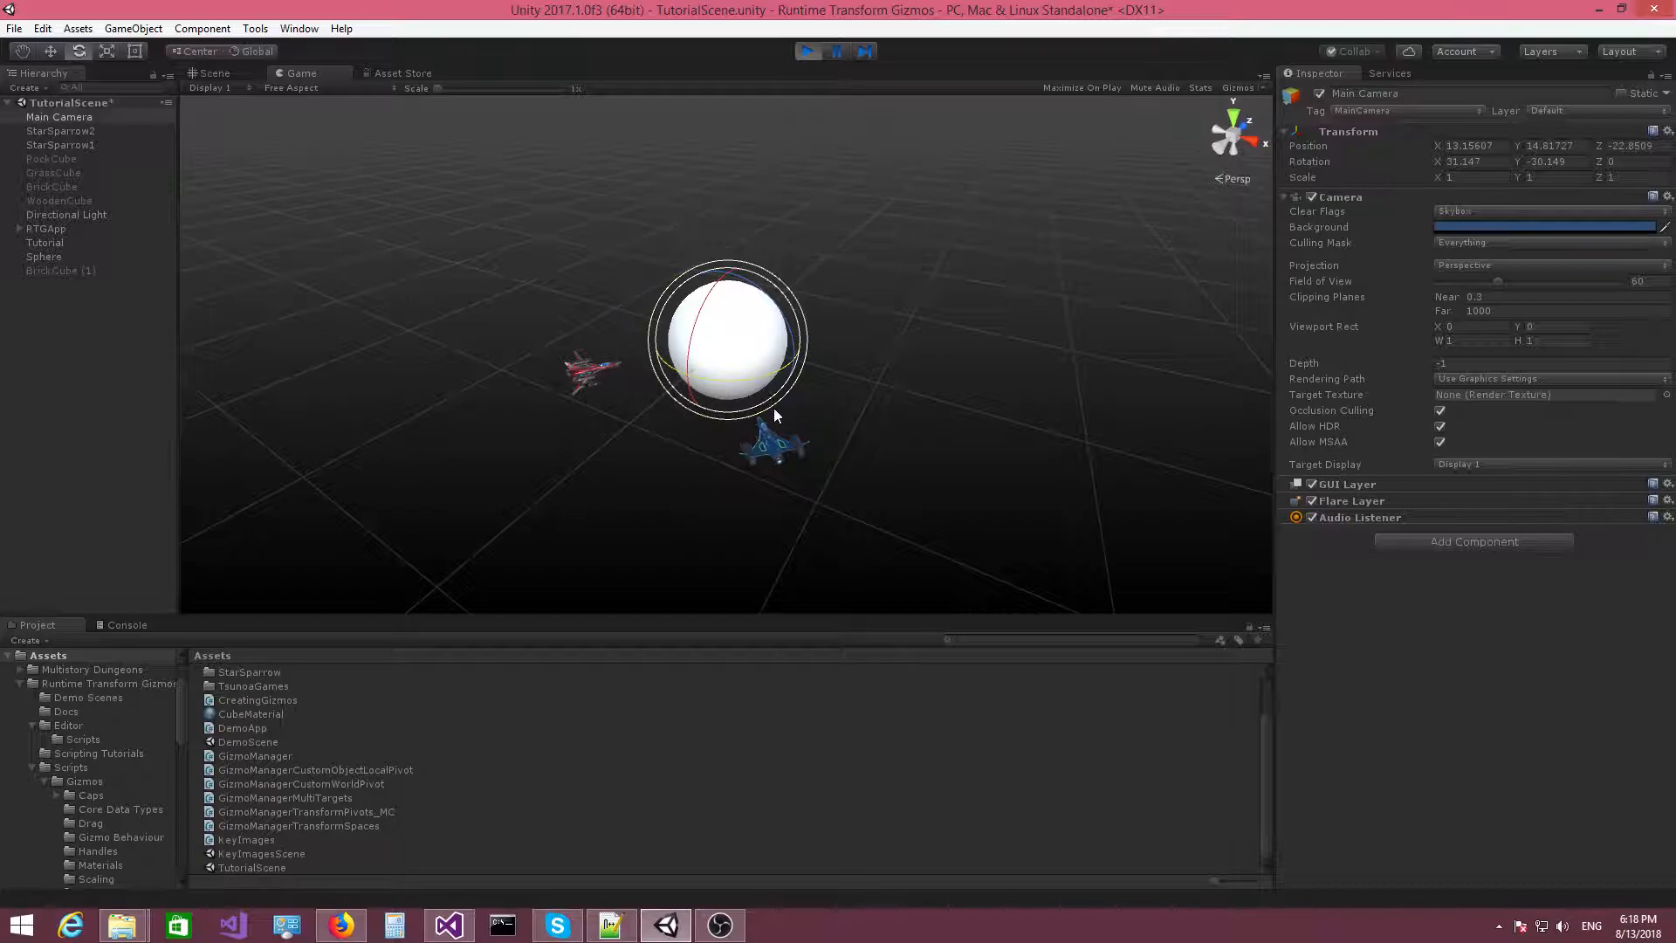
mouse_move(833, 391)
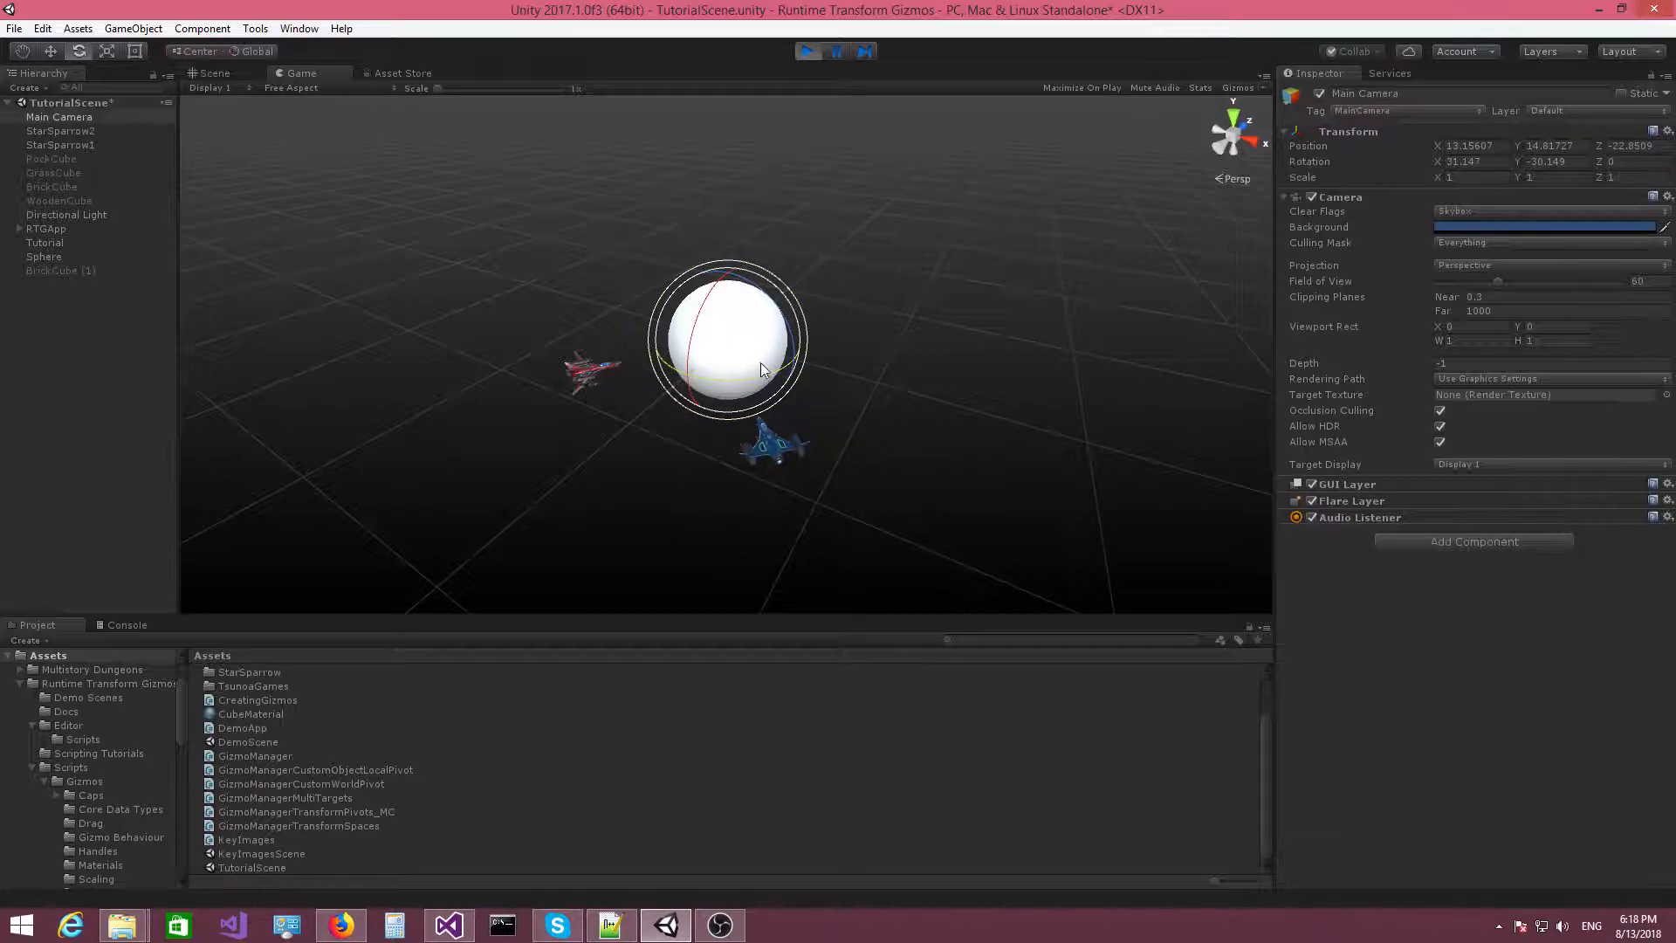
mouse_move(762, 401)
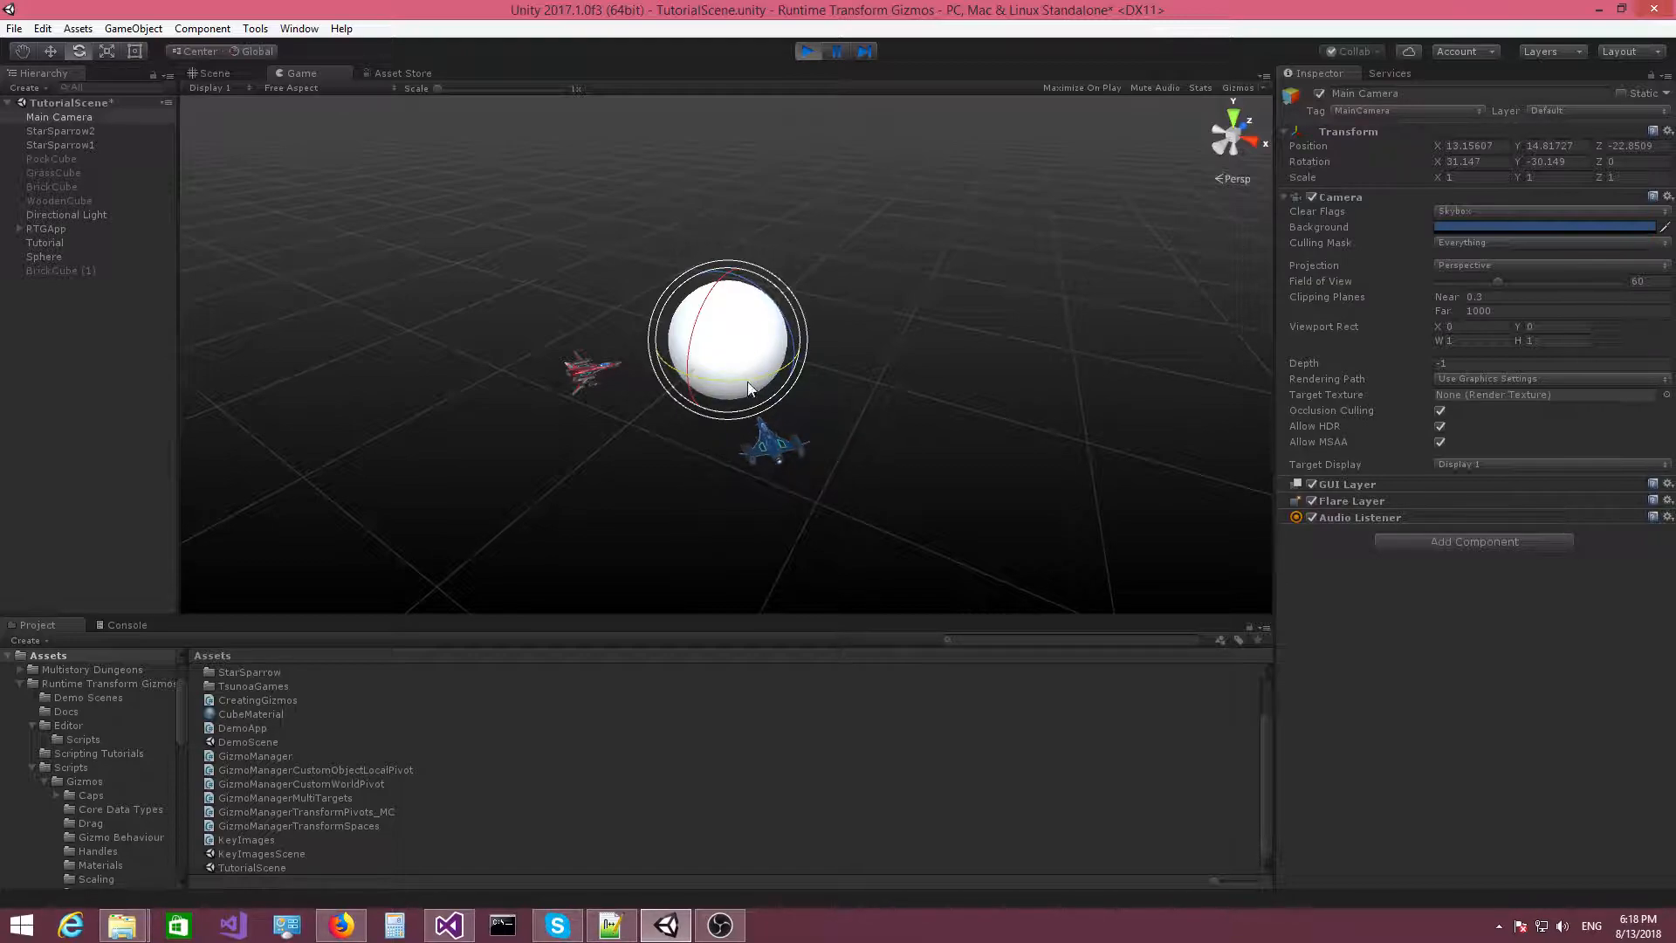
mouse_move(535, 513)
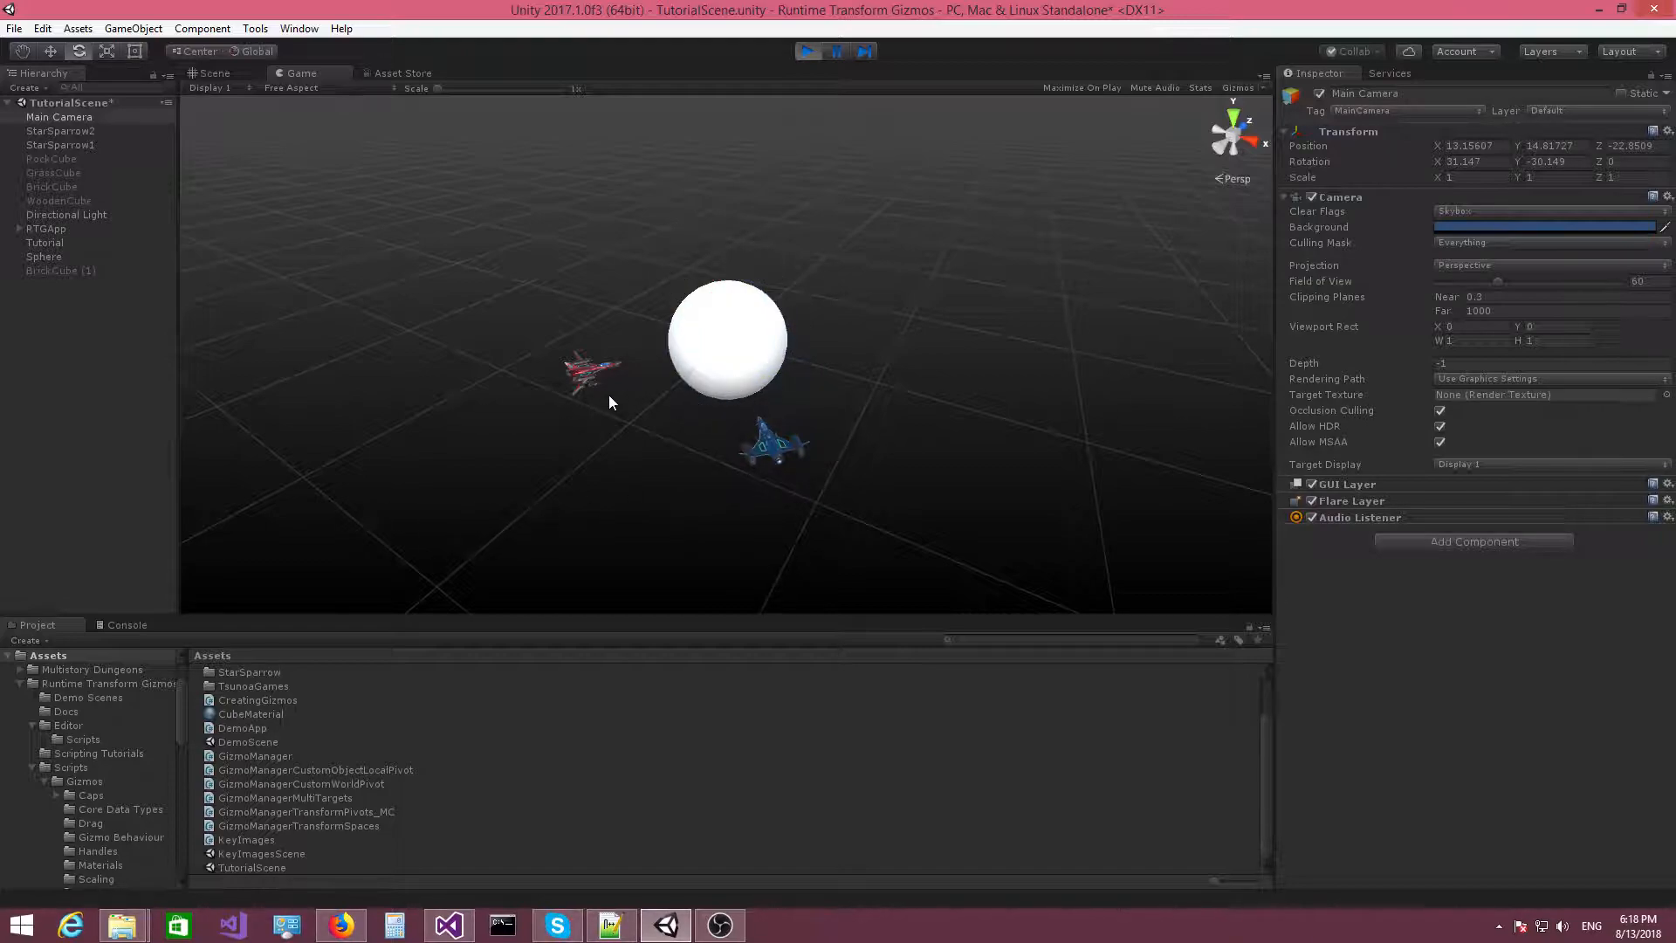
mouse_move(590, 420)
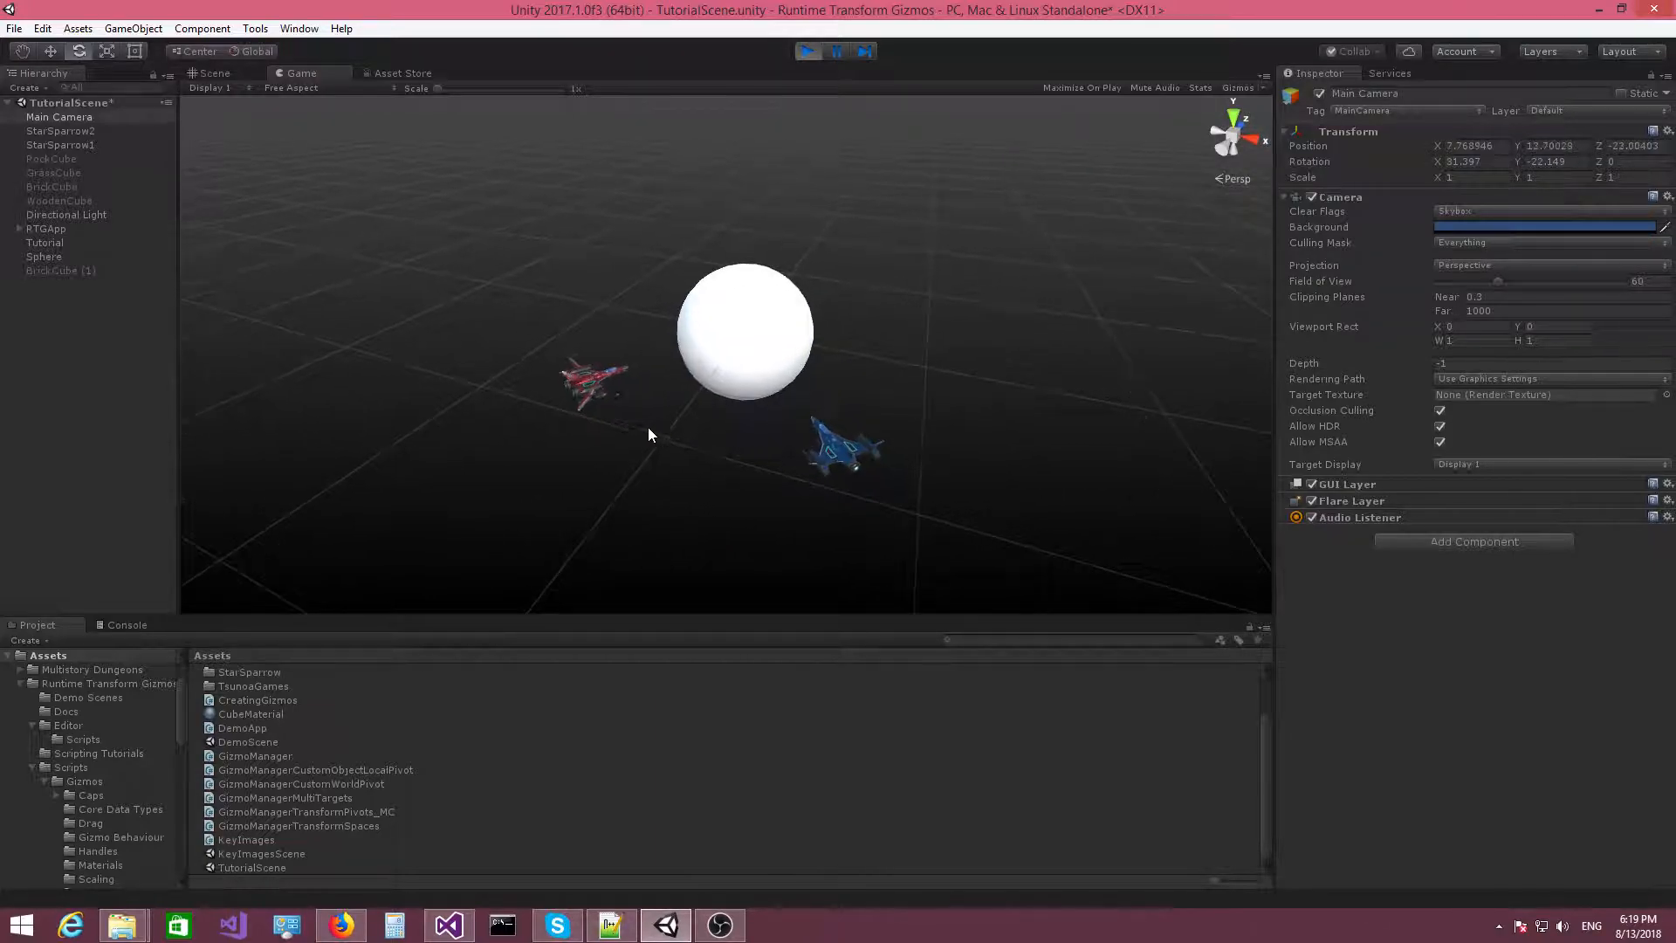
mouse_move(688, 436)
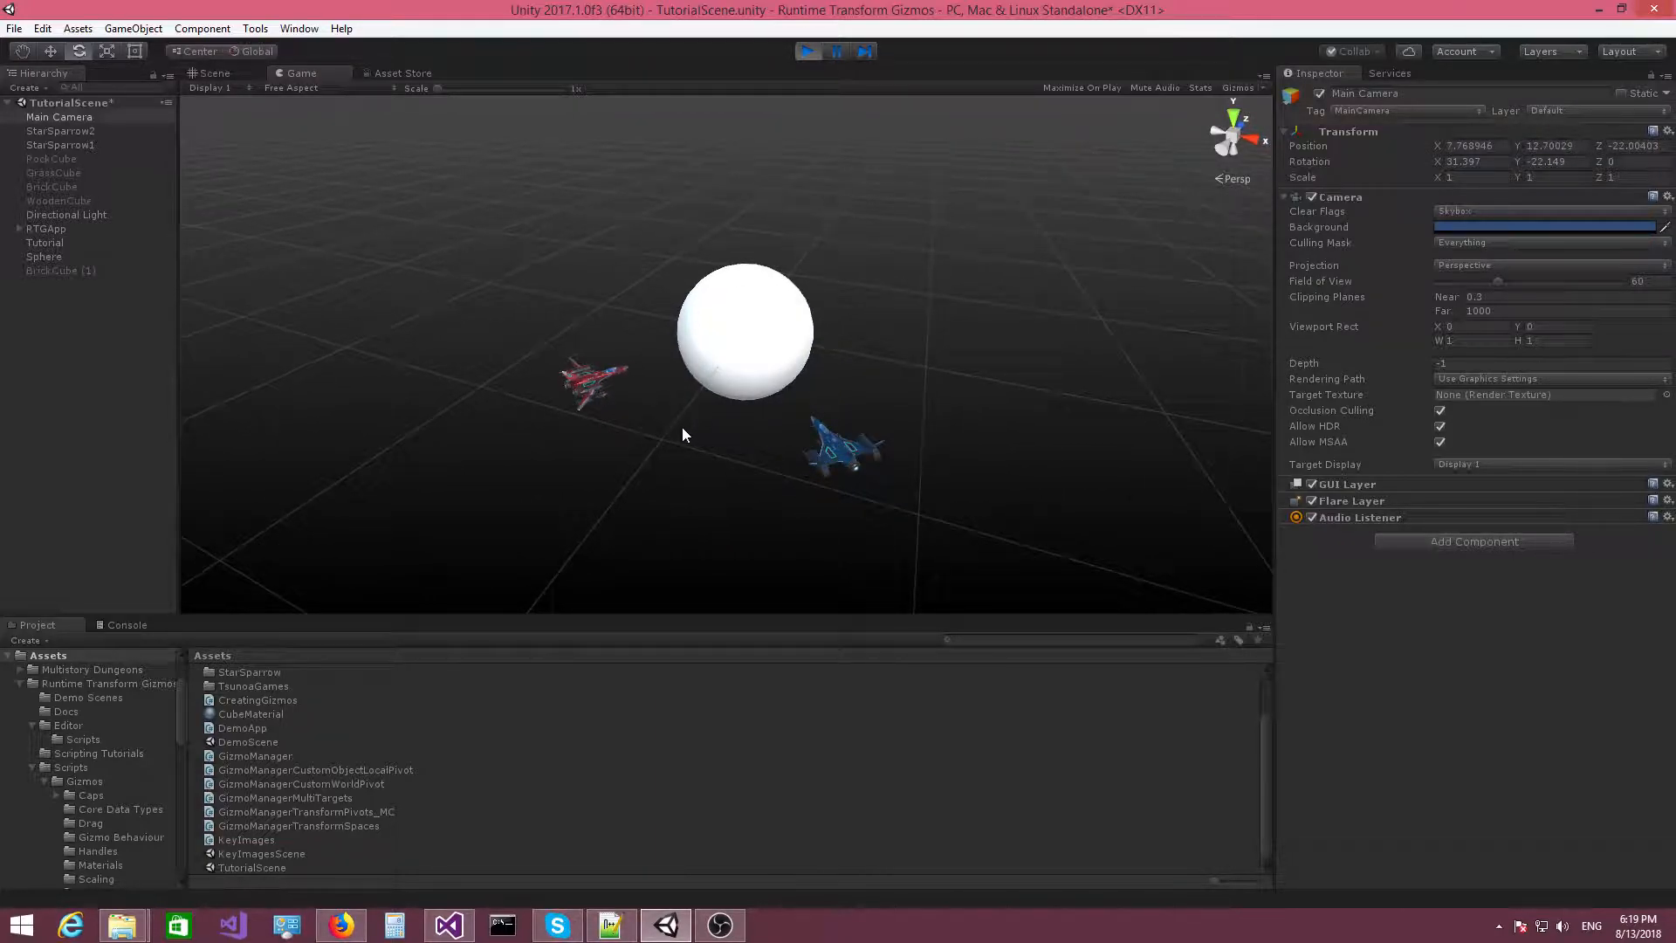
mouse_move(720, 418)
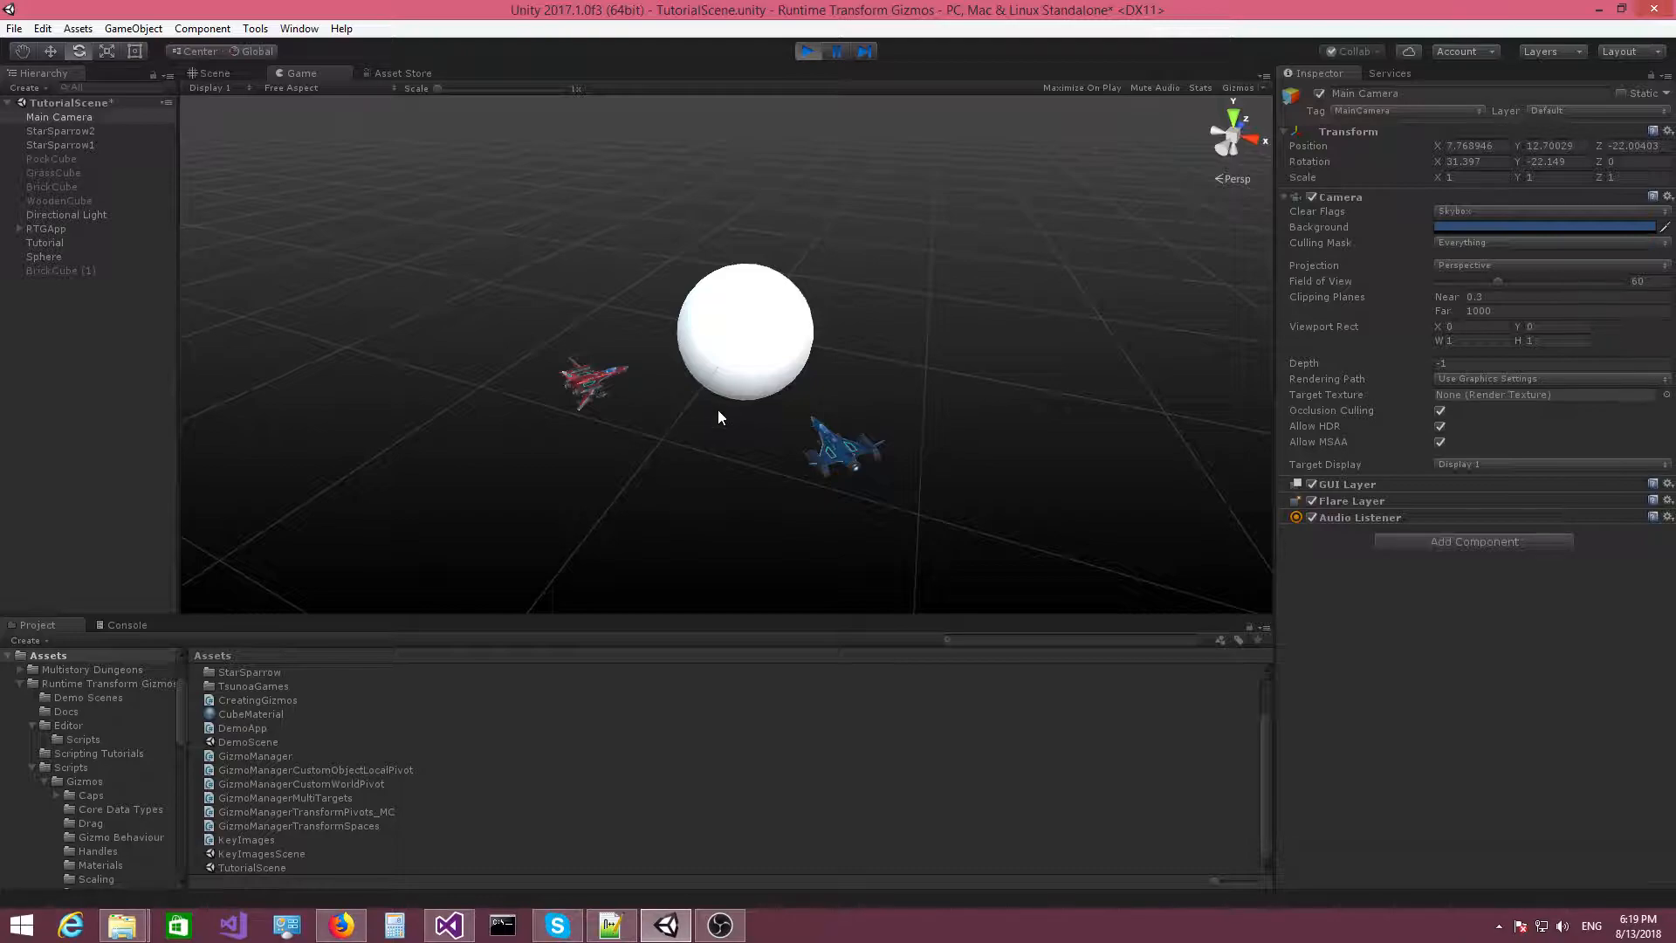
mouse_move(751, 457)
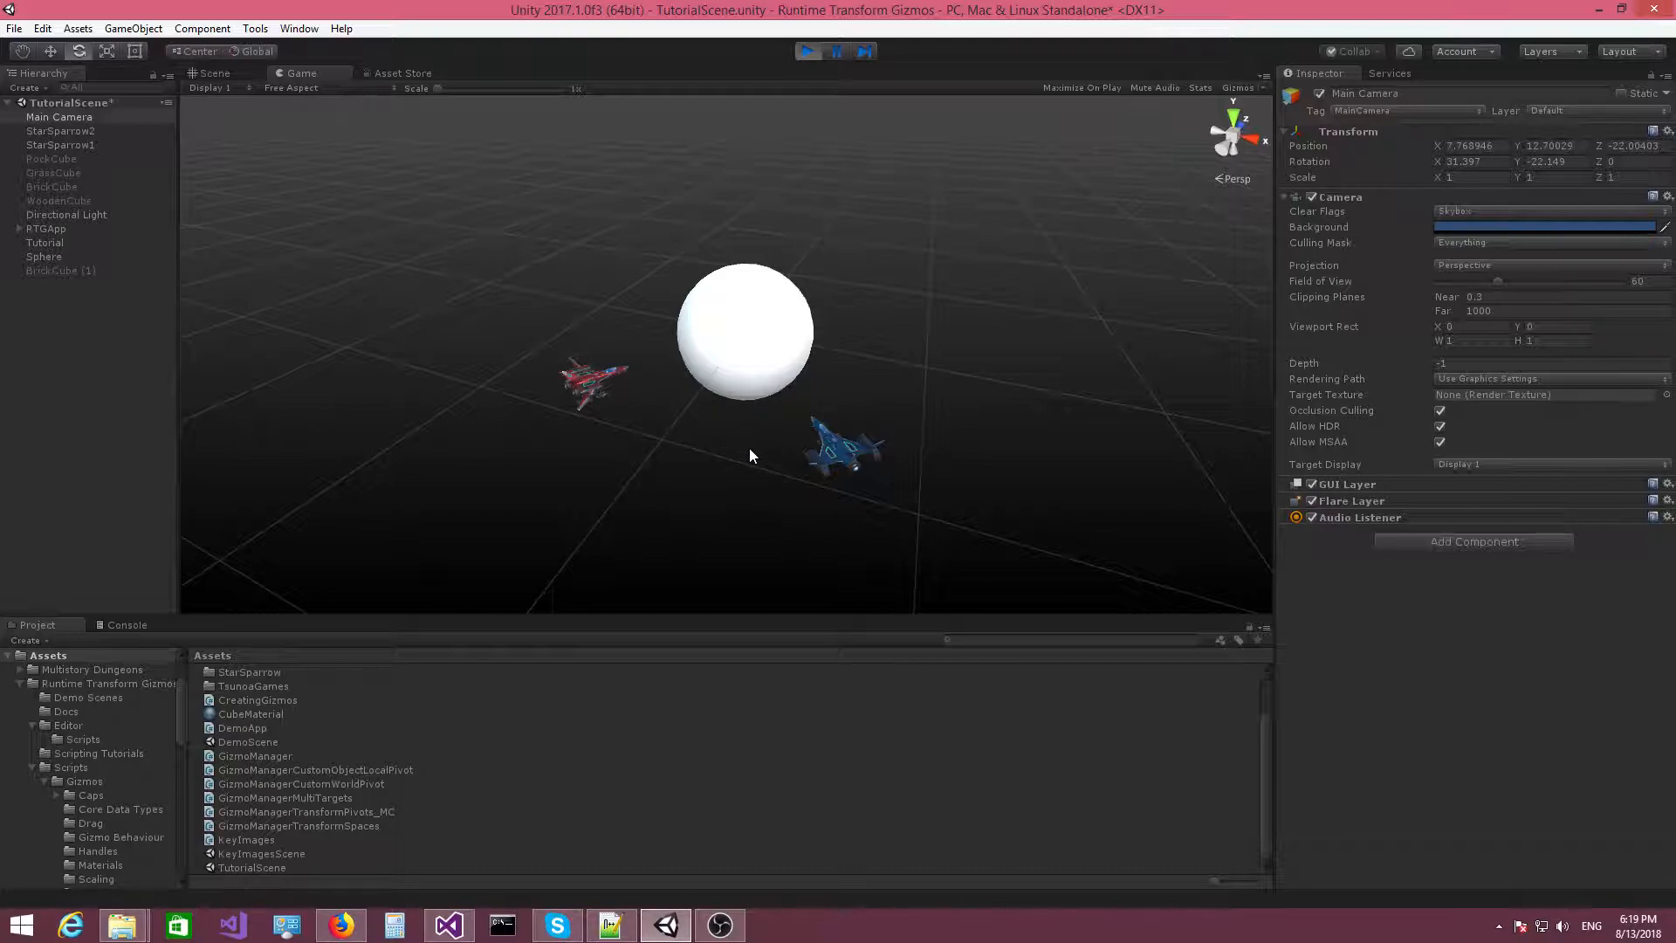
mouse_move(589, 394)
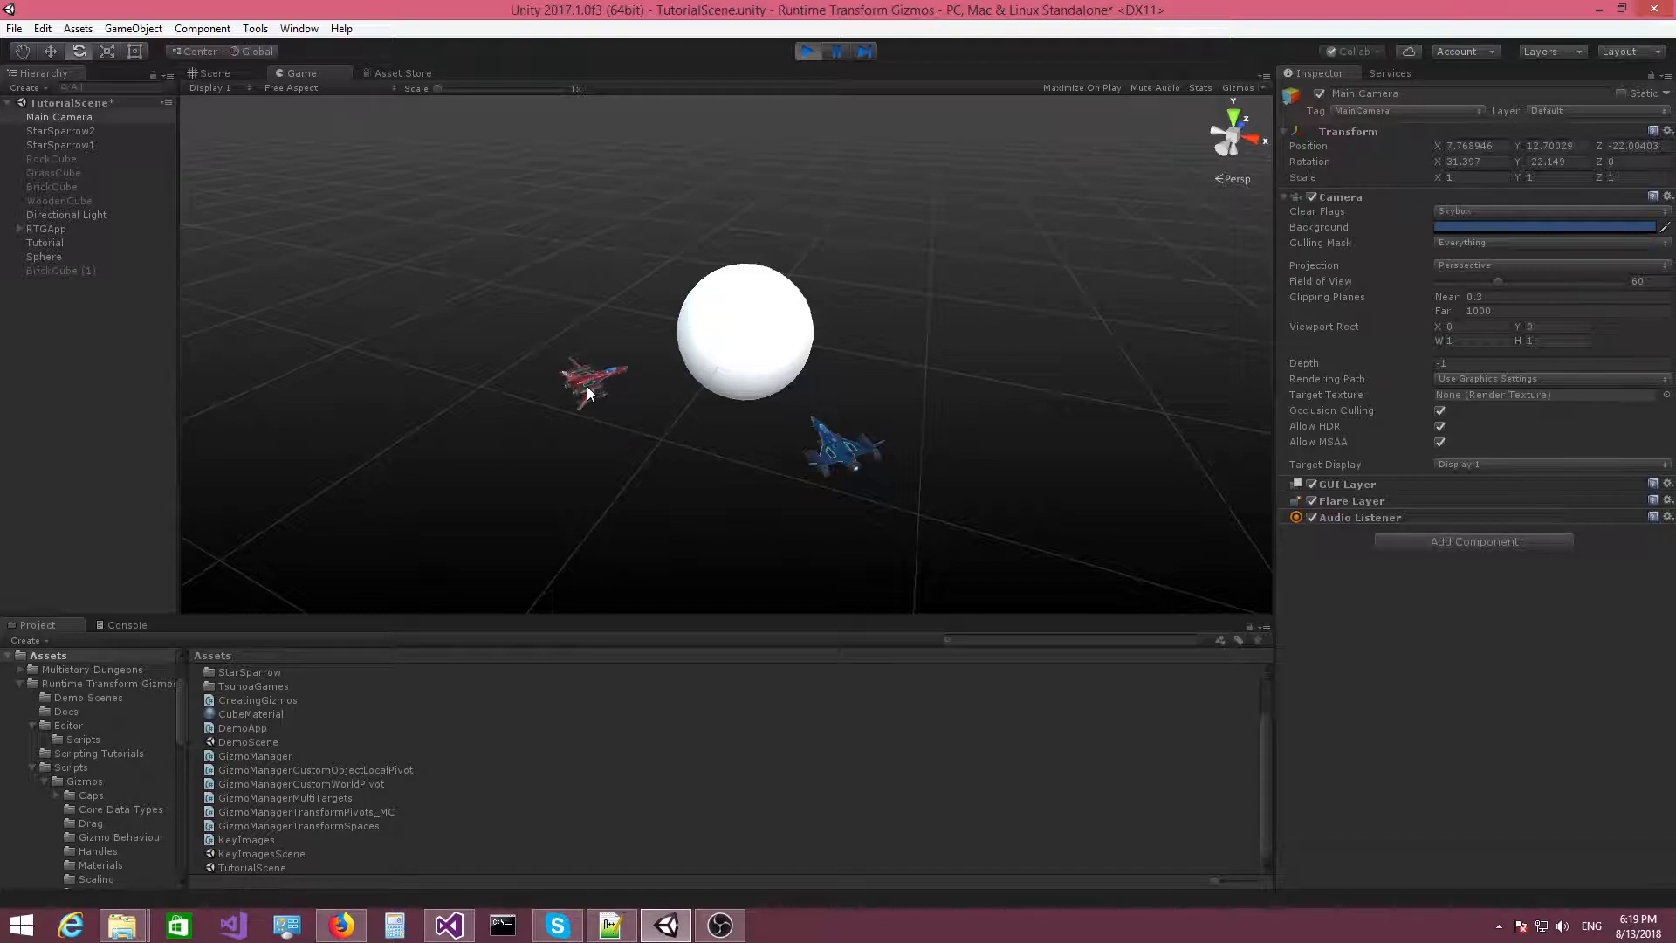
Select a spaceship so its rotation gizmo appears centred on the sphere
click(750, 327)
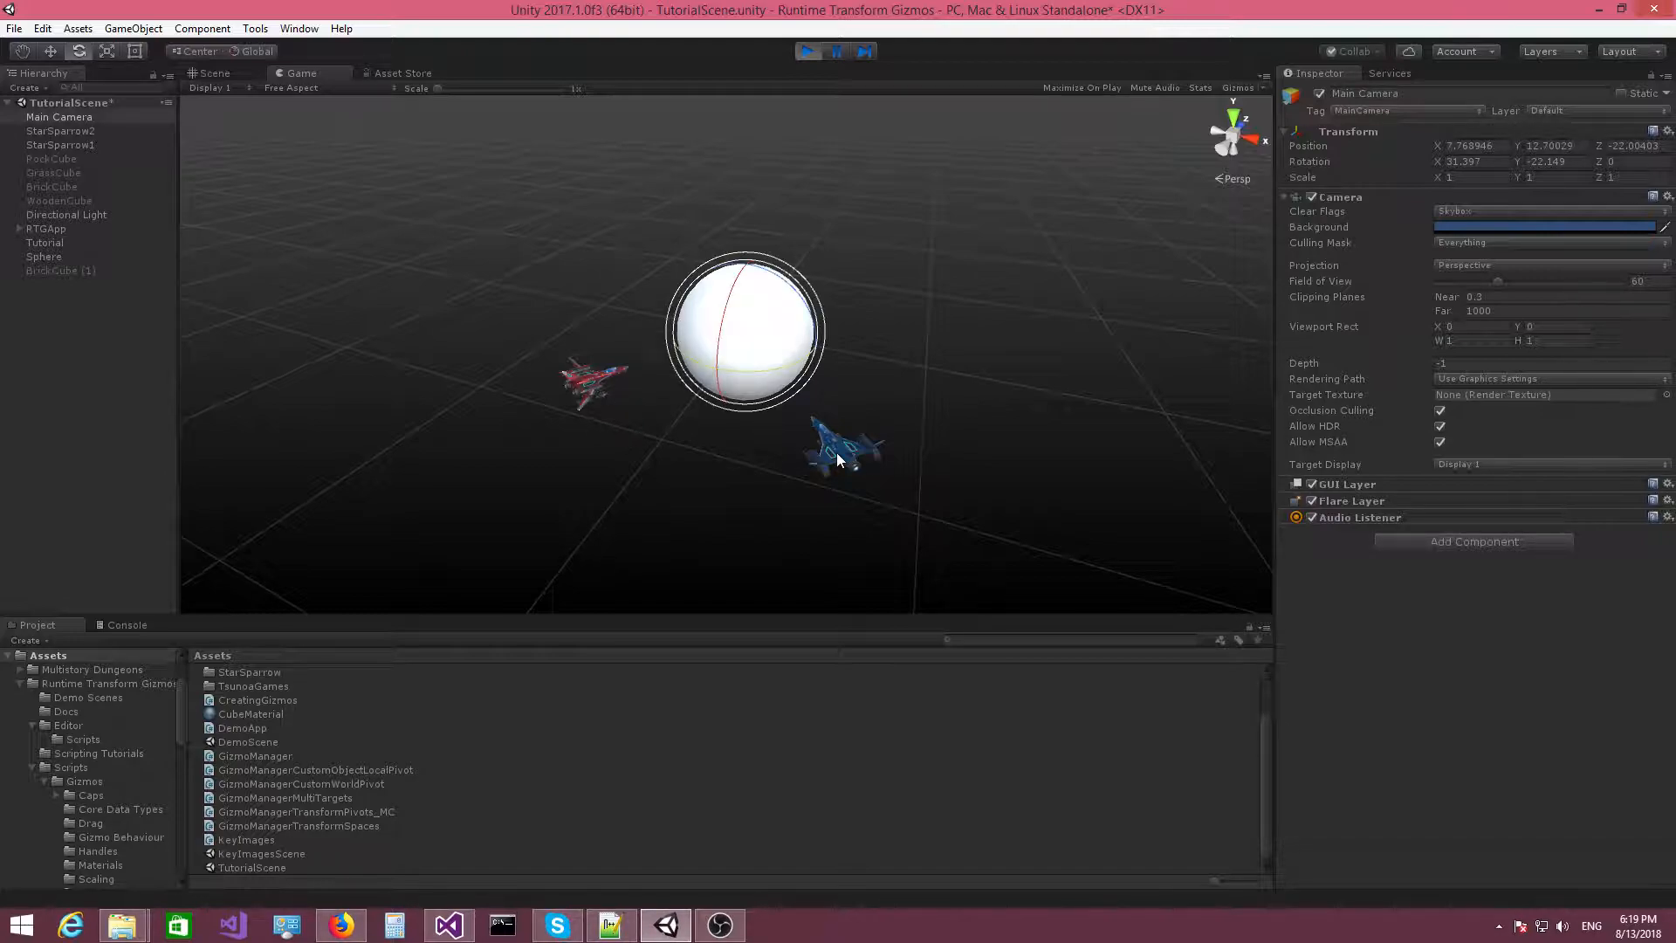
mouse_move(938, 542)
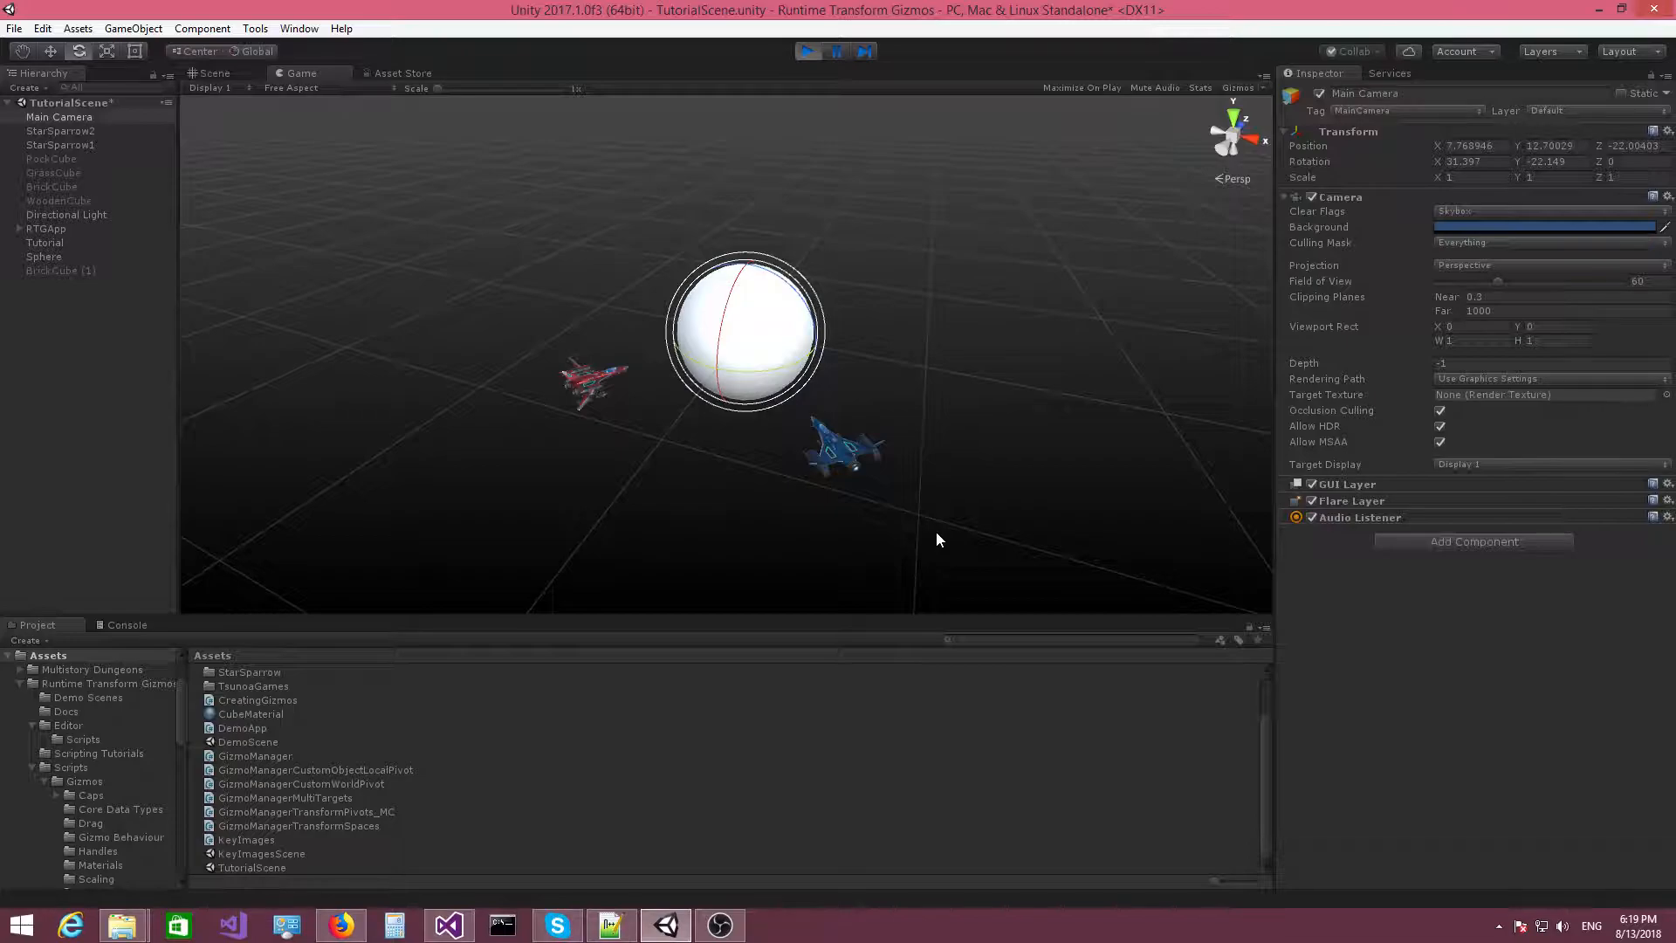
mouse_move(801, 391)
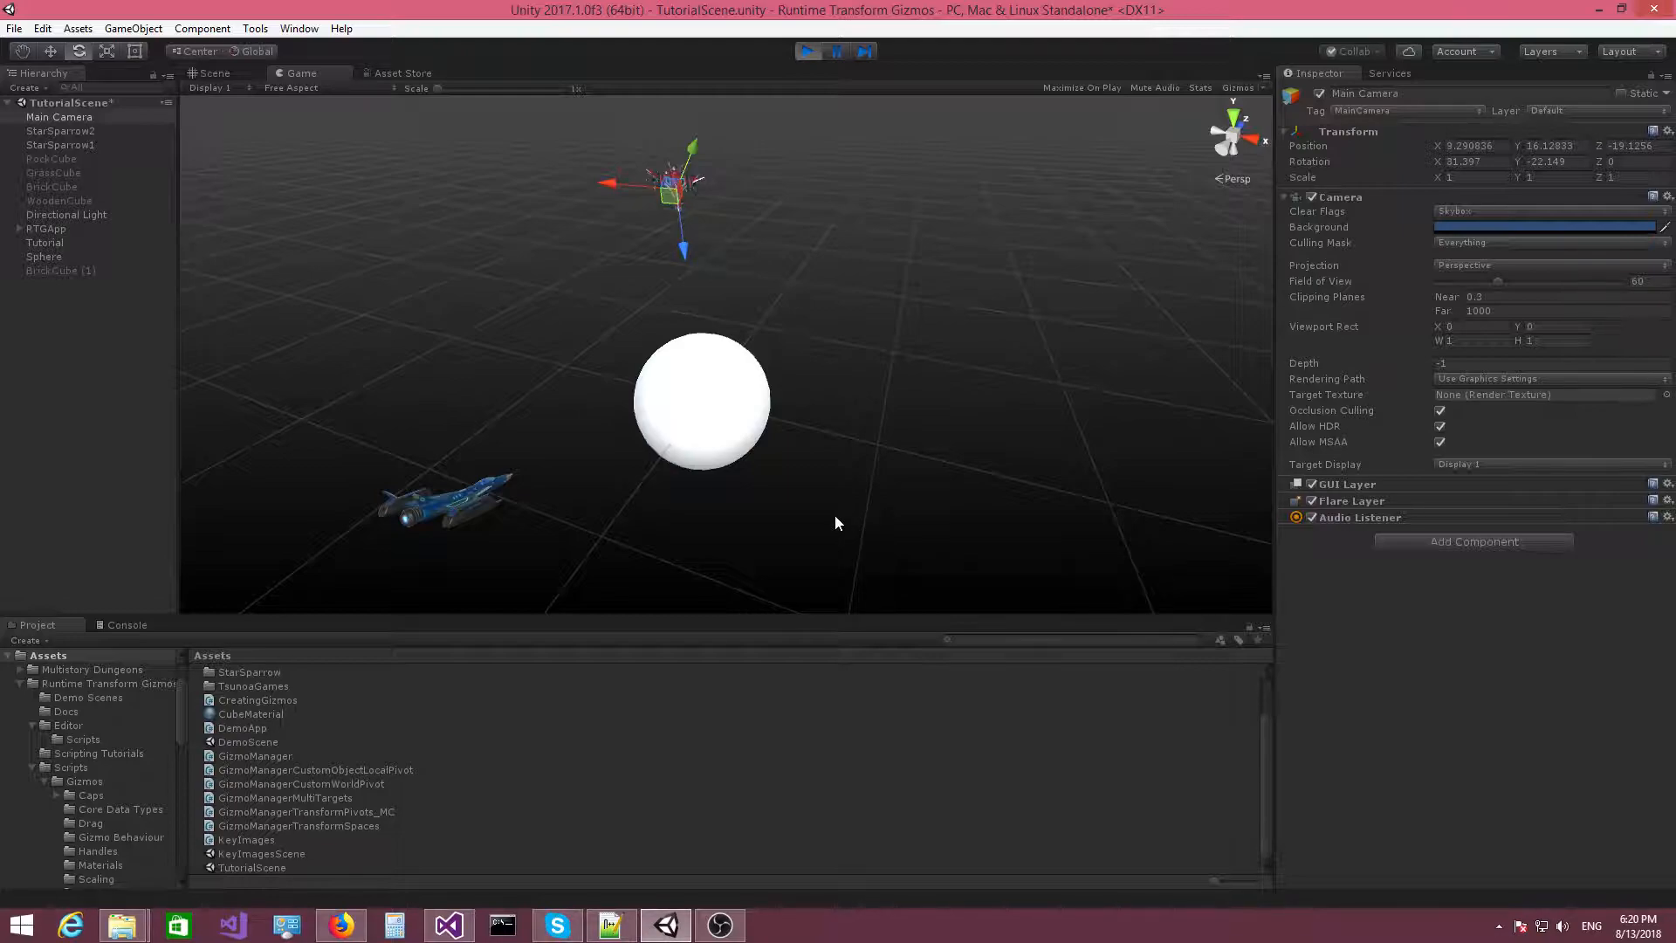
mouse_move(814, 520)
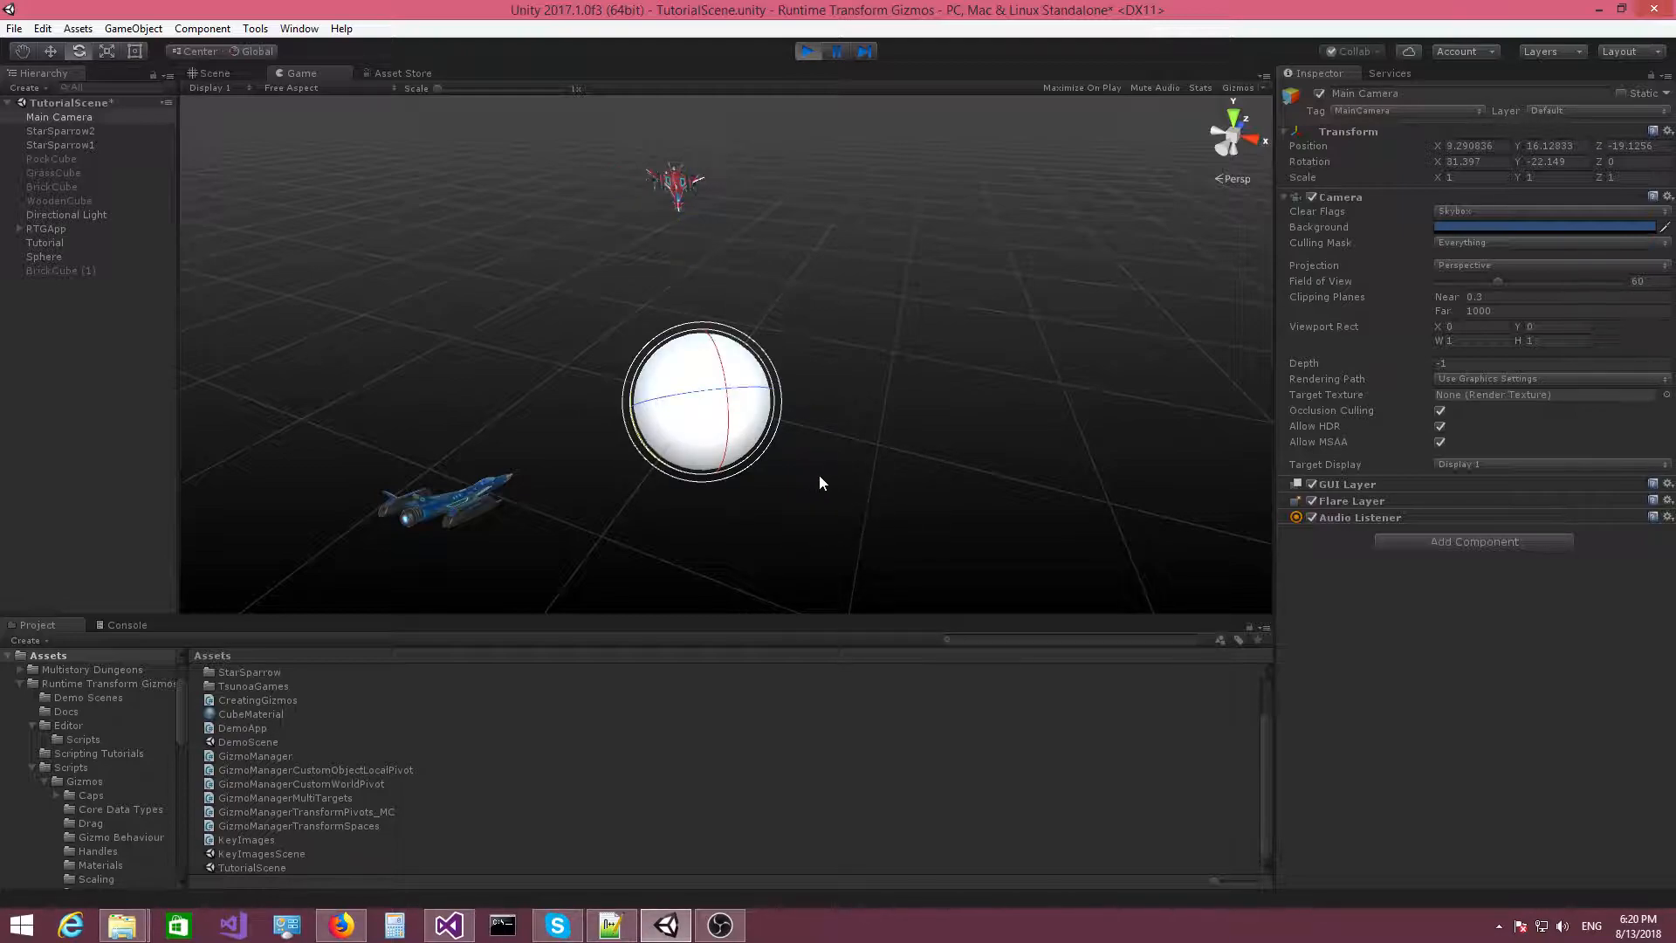
mouse_move(684, 406)
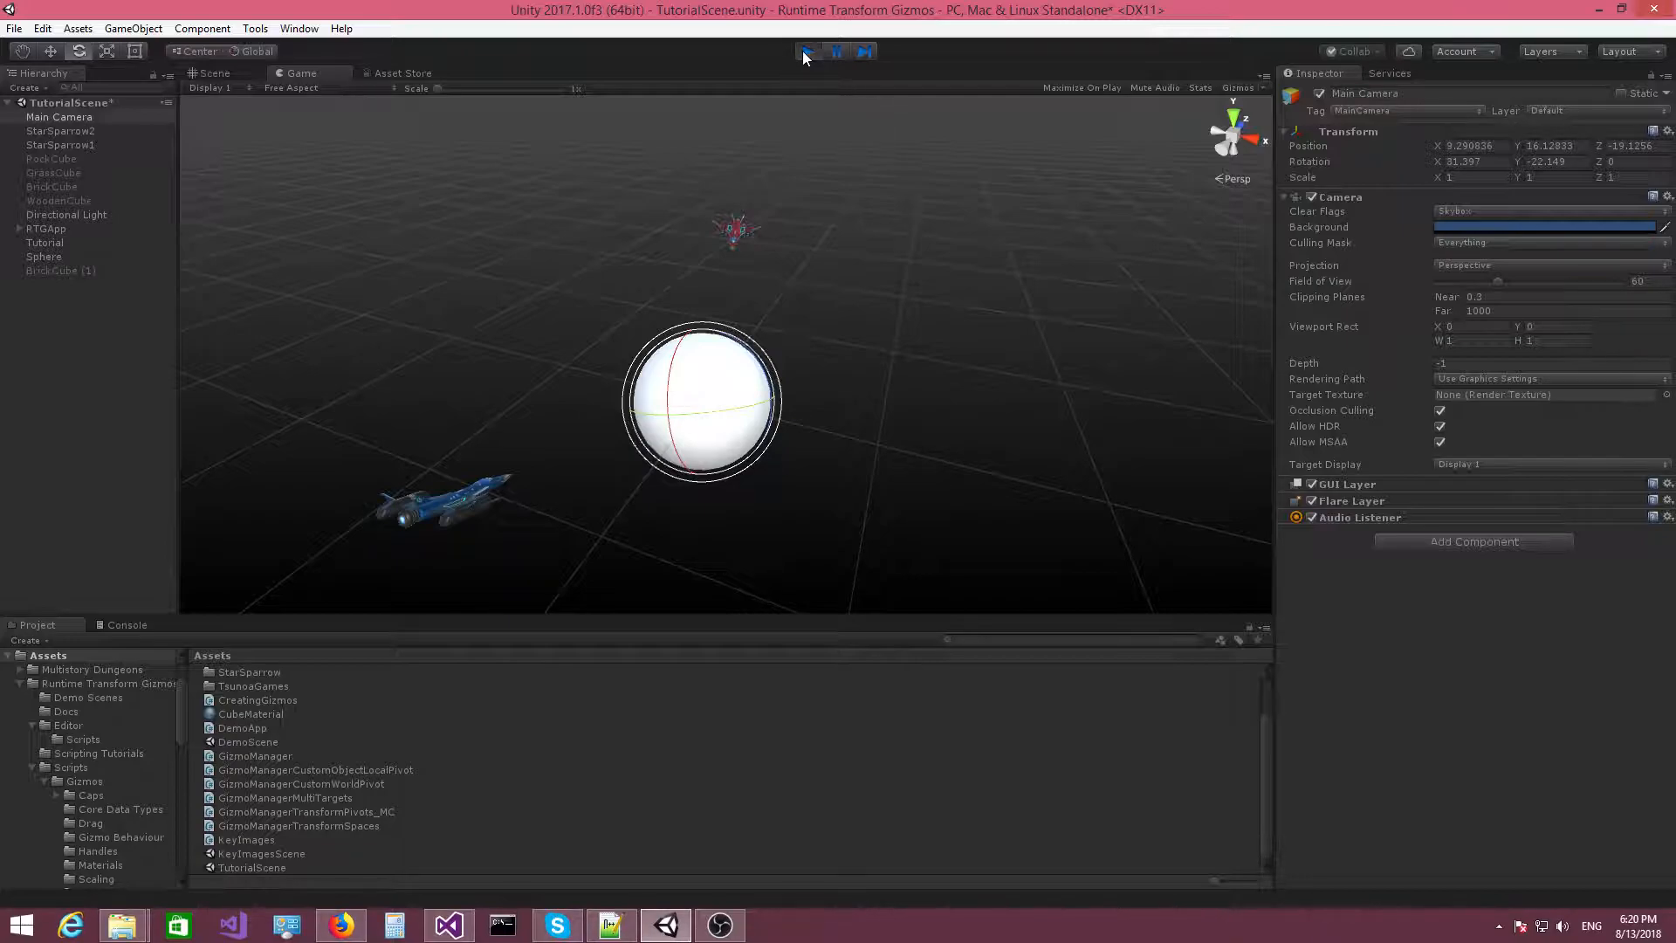
Stop the game and type _objectScaleGizmo.SetCustomWorldPivot(sphereObject. in Start
click(449, 923)
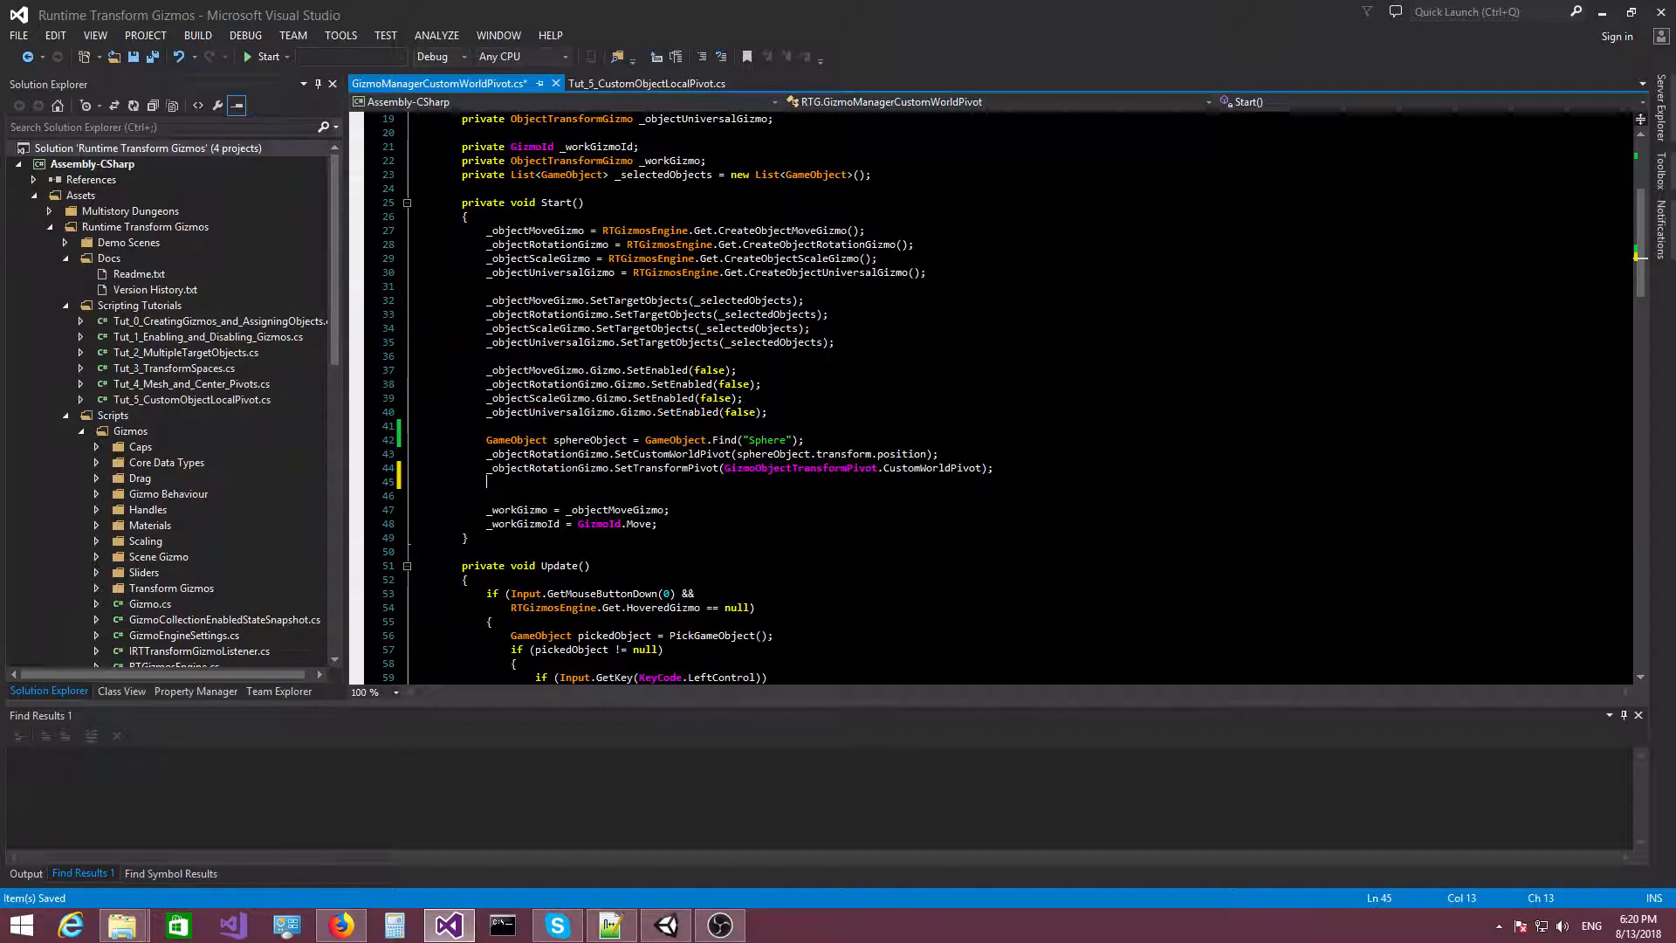
text(_objectScaleGizmo)
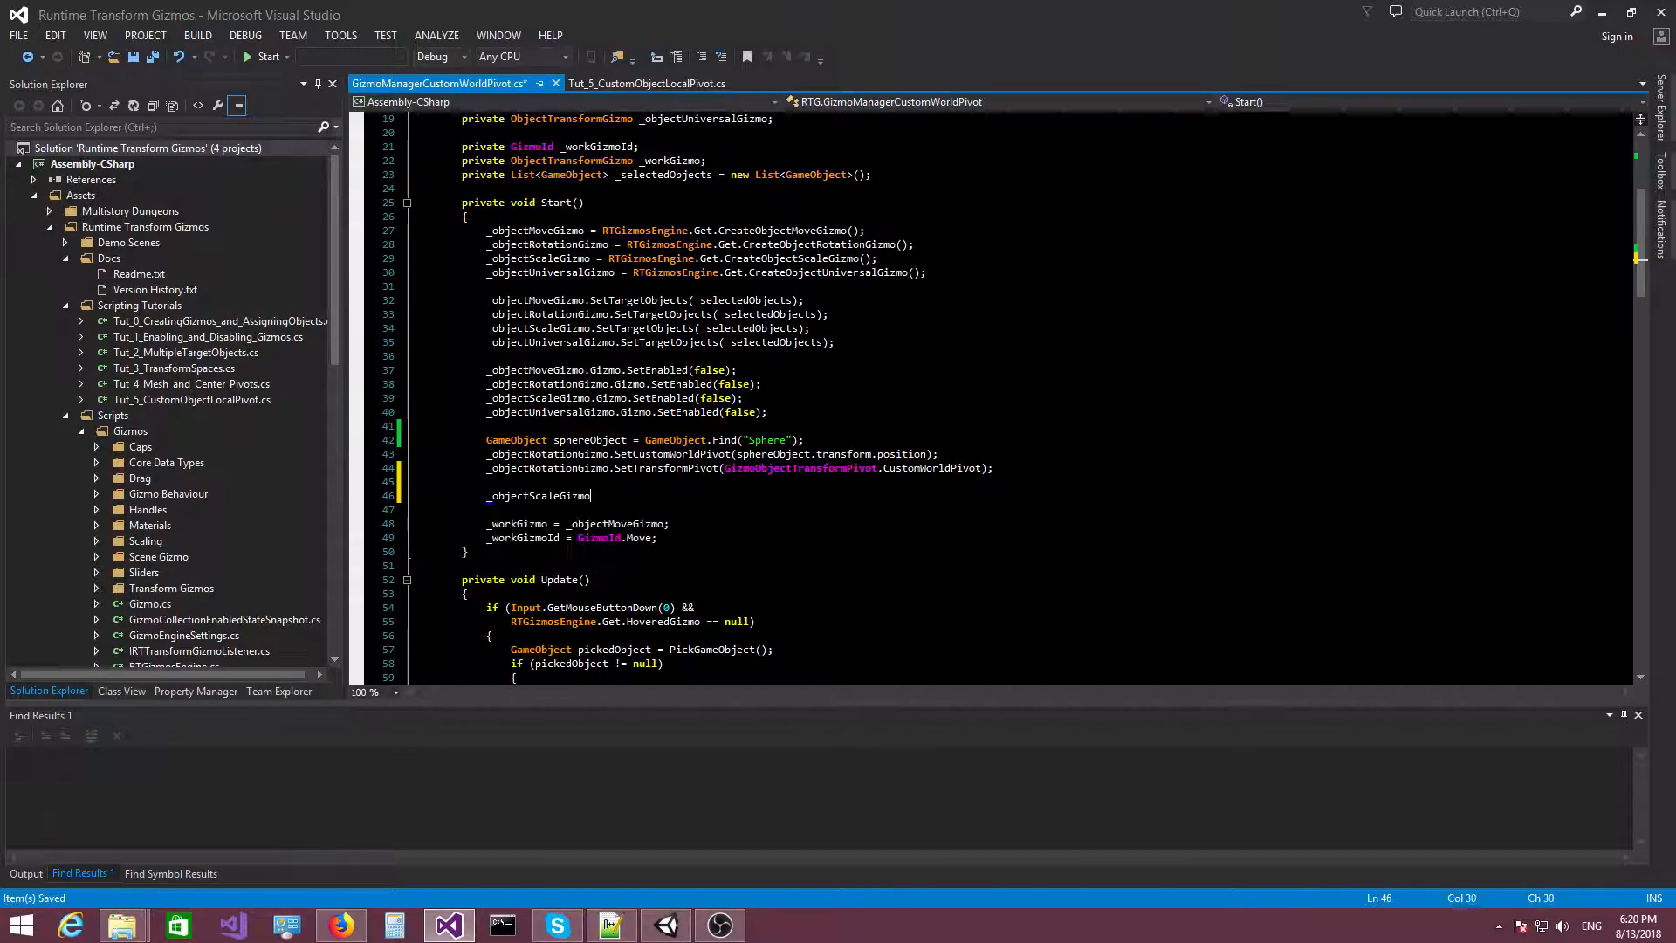
text(.SetCustomWorldPivot)
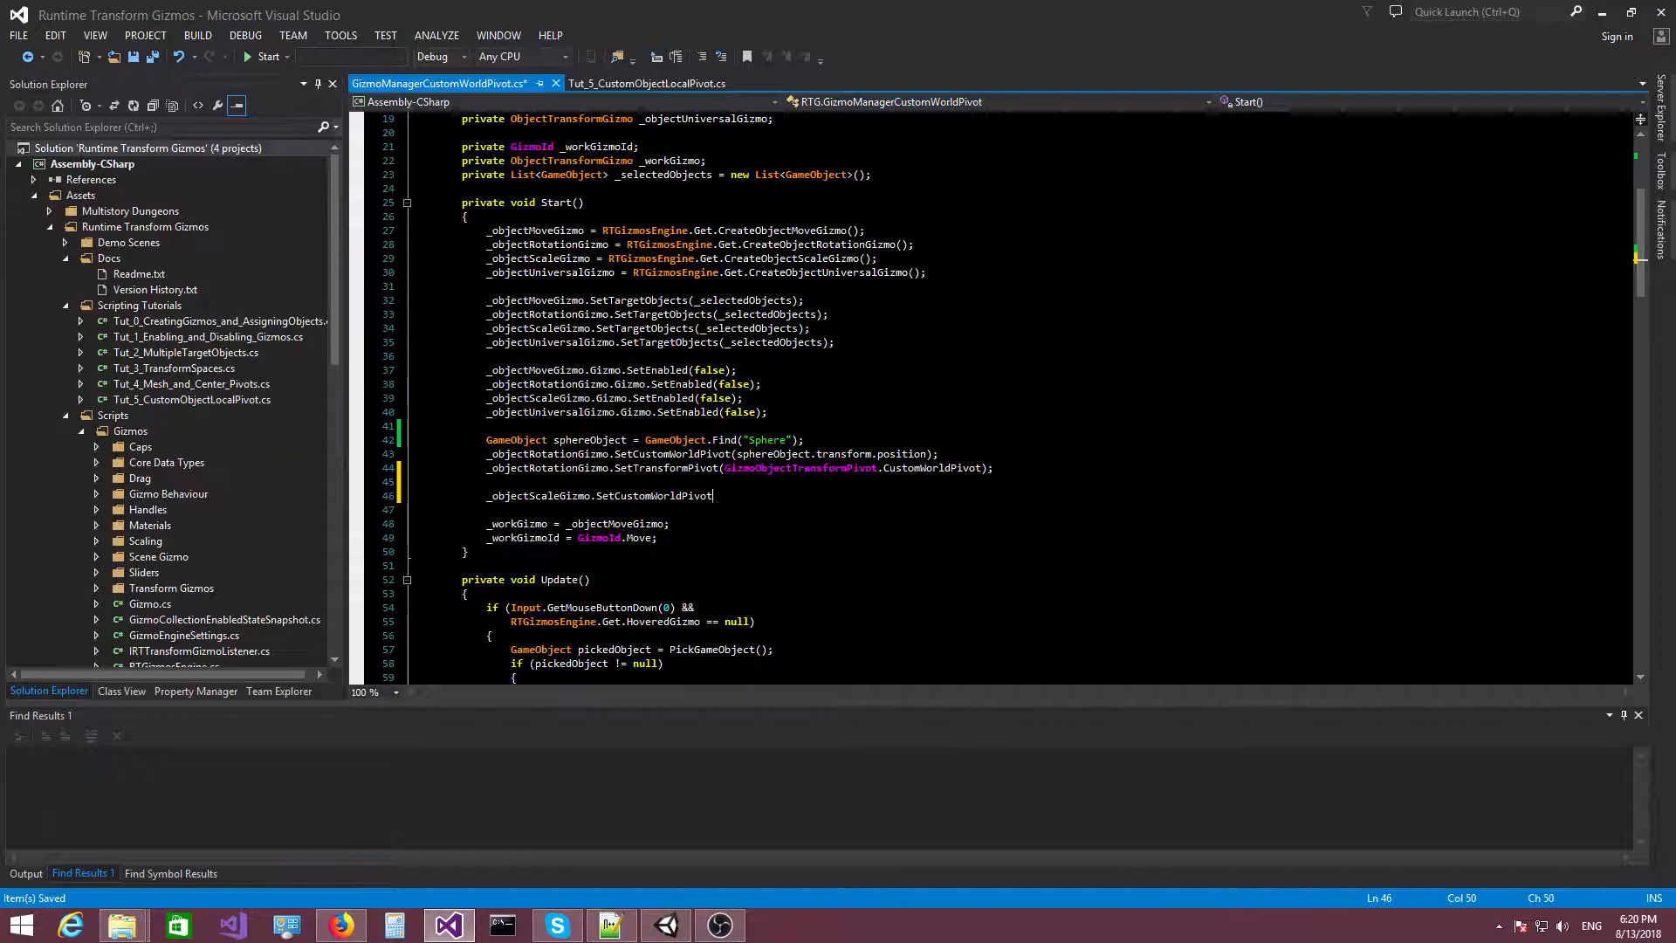
text(sphereObject.)
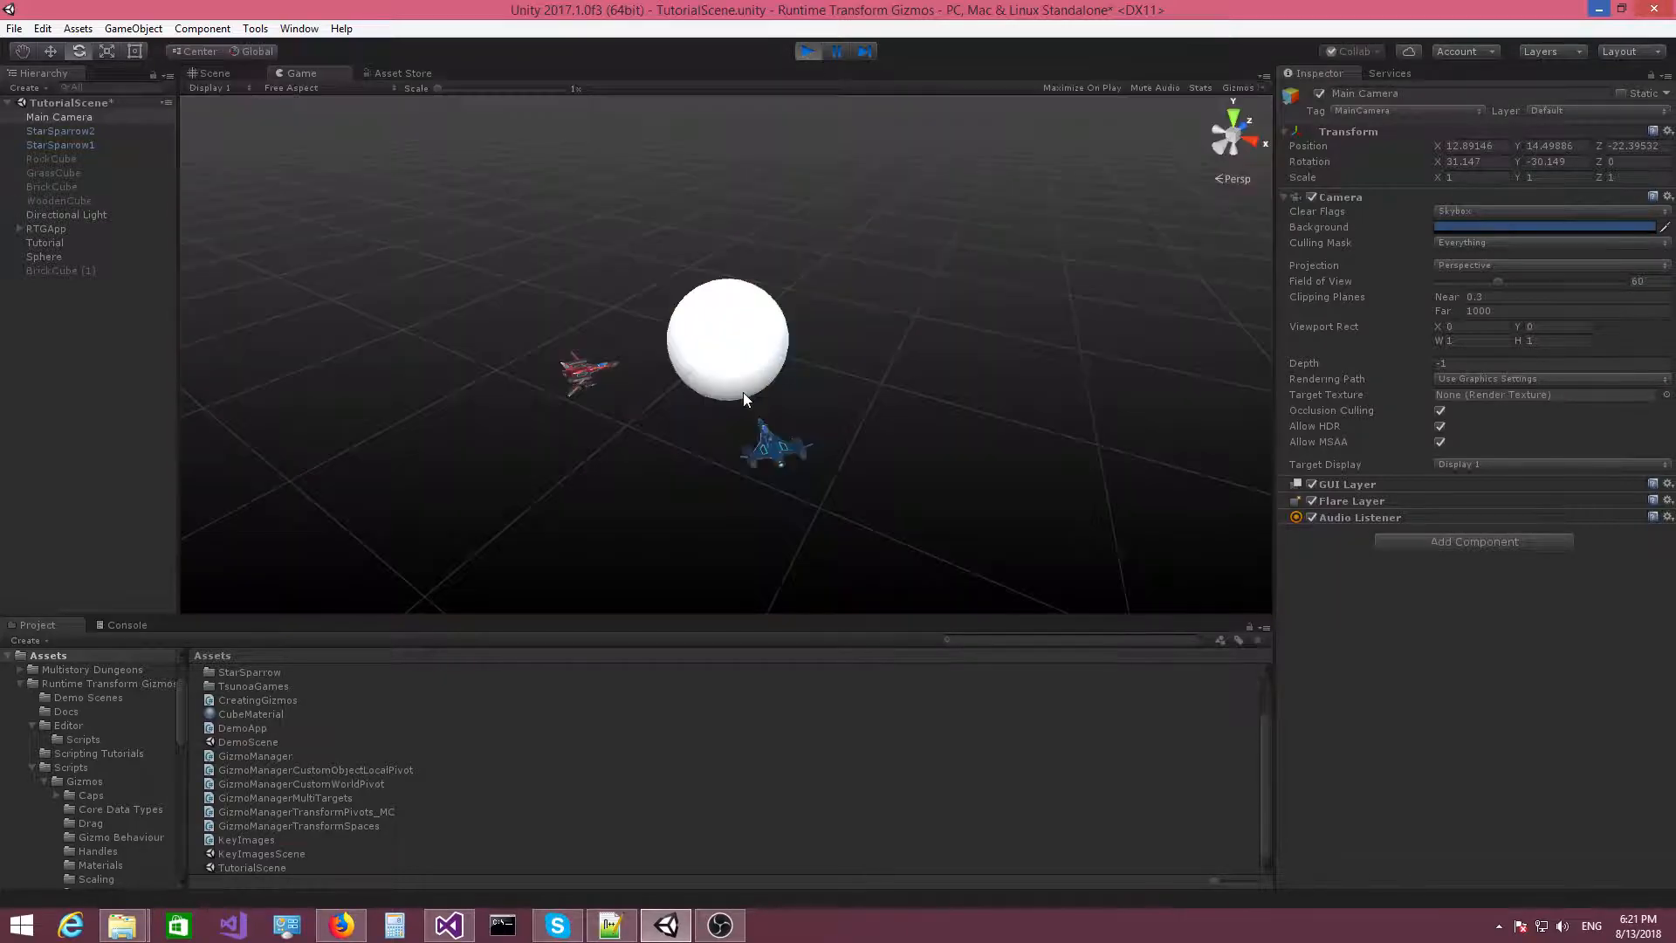
Test the scale pivot in play mode, then switch back to Visual Studio
click(744, 397)
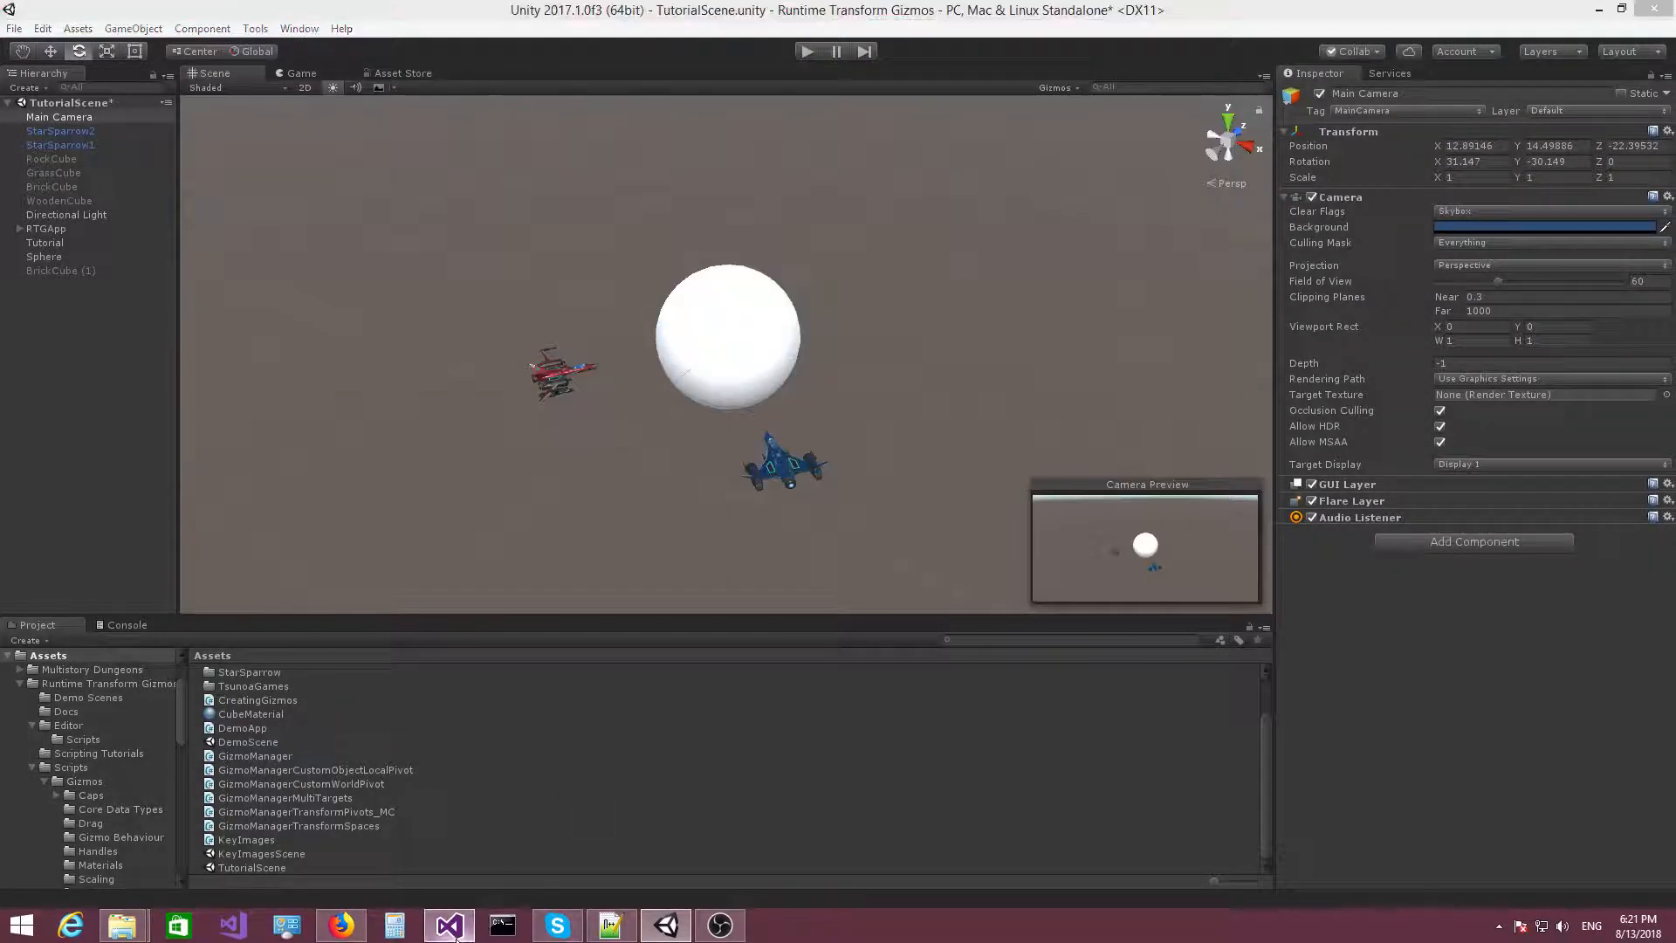
click(448, 924)
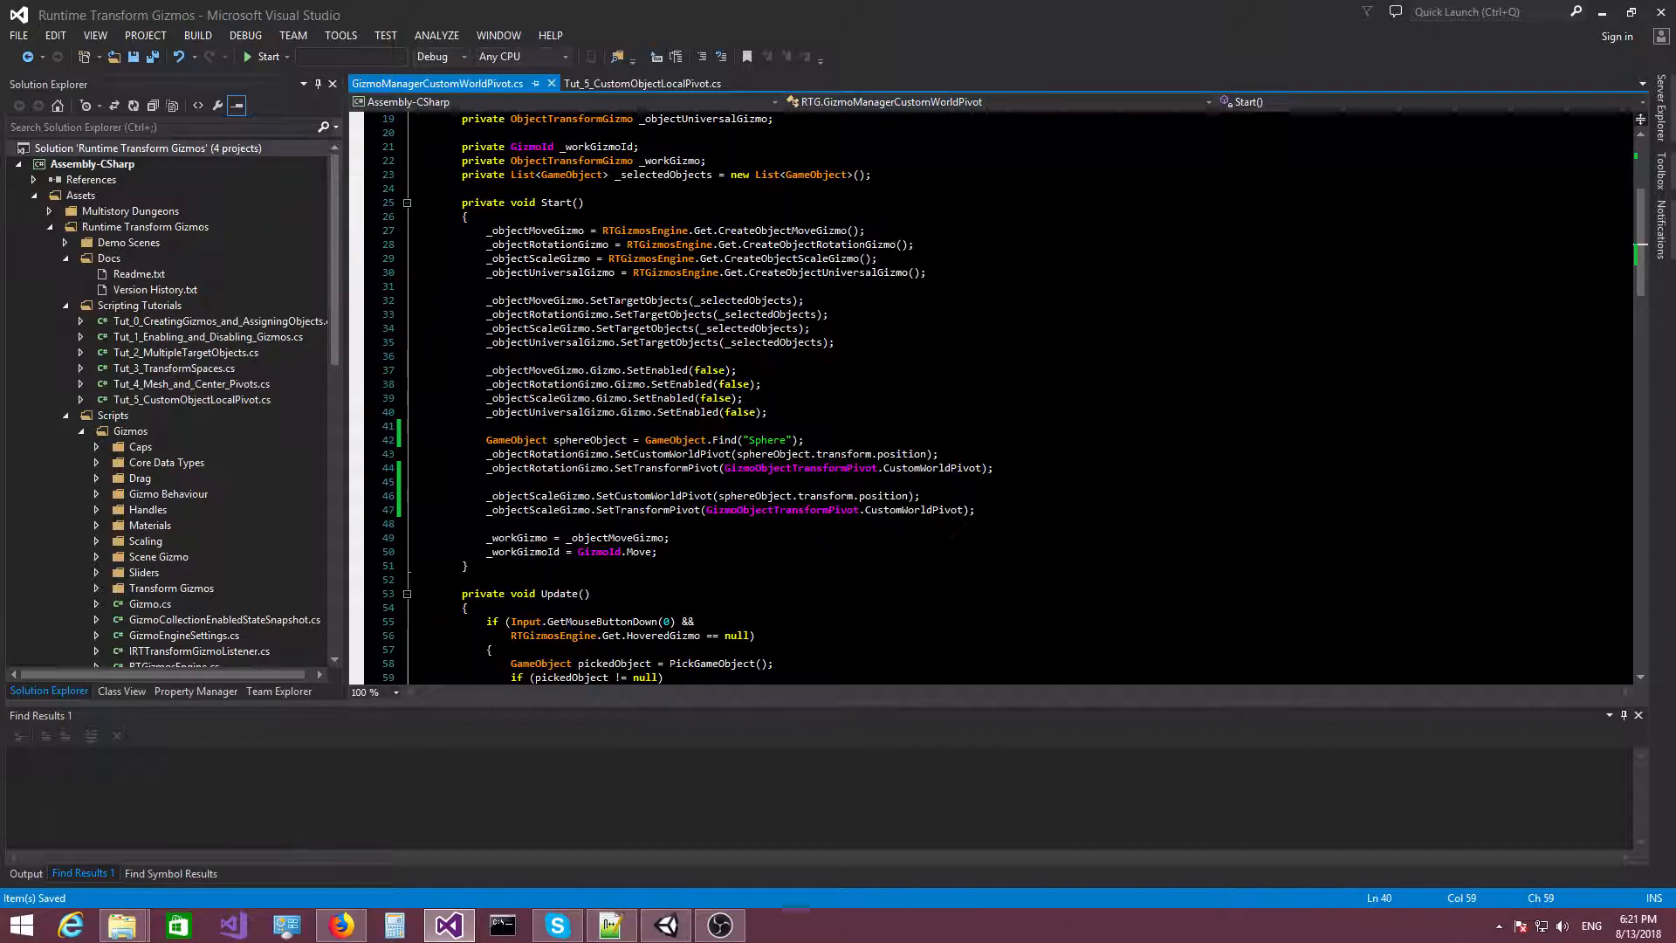